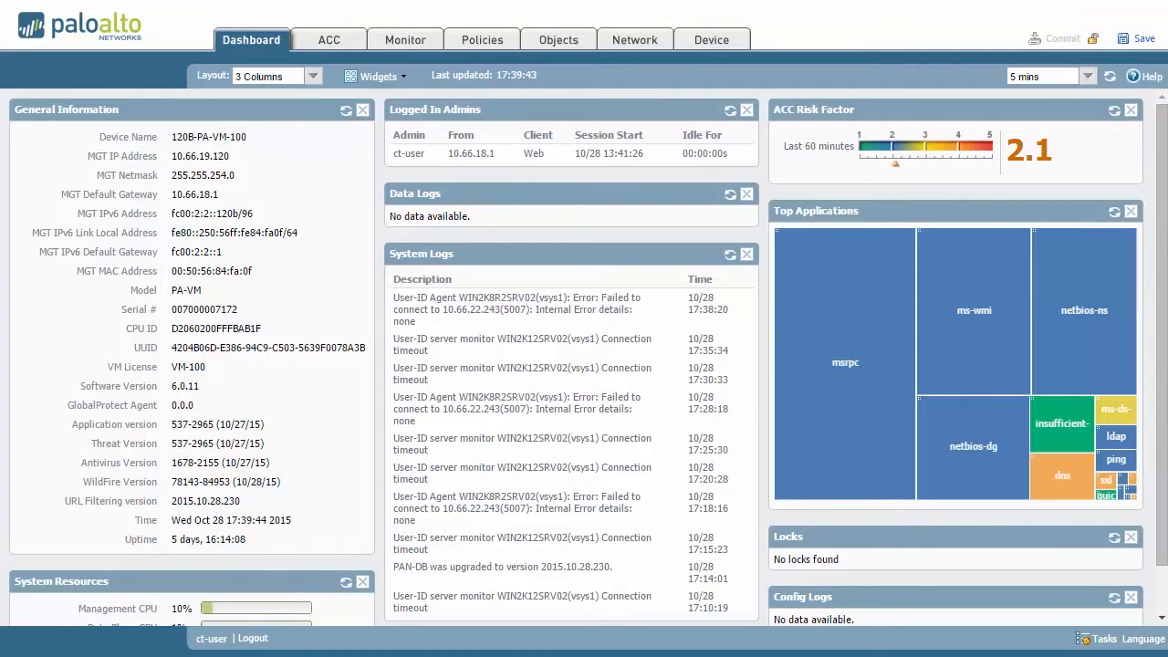
{"action": "mouse_move", "coordinate": [251, 40]}
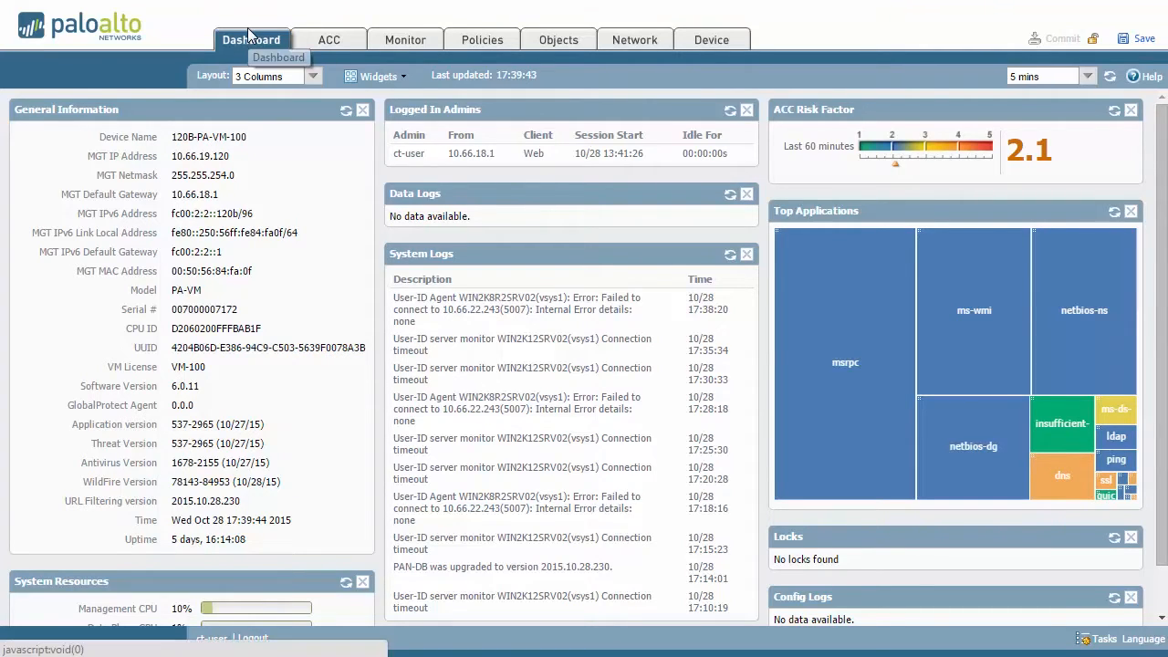
{"action": "mouse_move", "coordinate": [812, 164]}
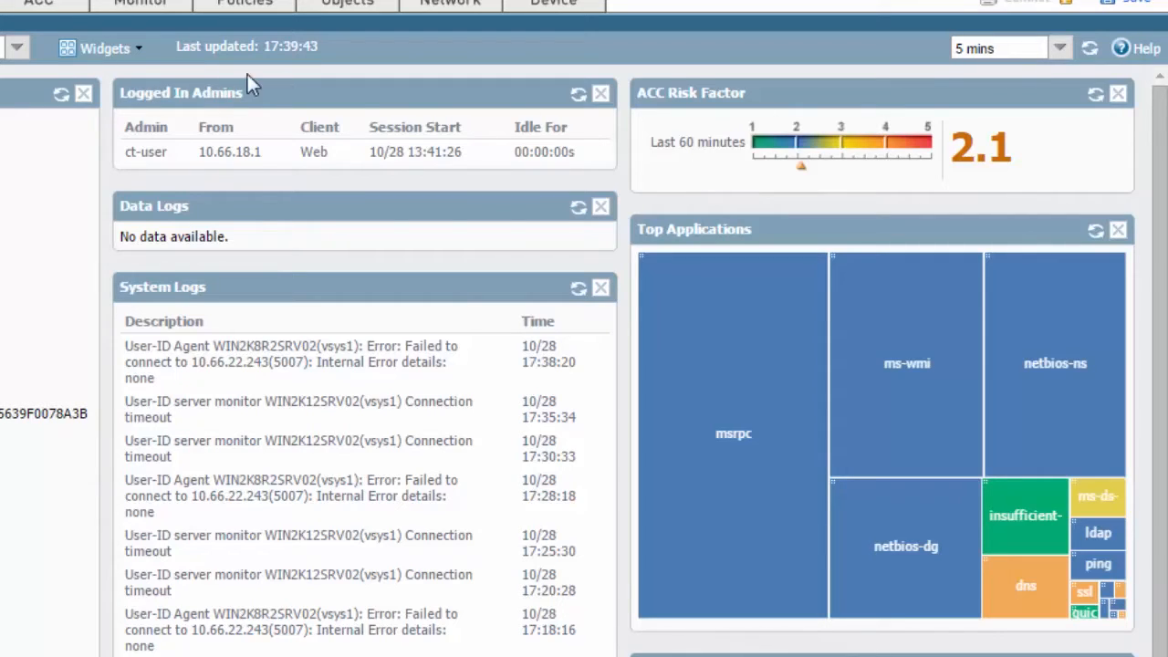
Go to the Application Command Center and scroll through its application, URL, threat, data and HIP widgets
{"action": "left_click", "coordinate": [104, 48]}
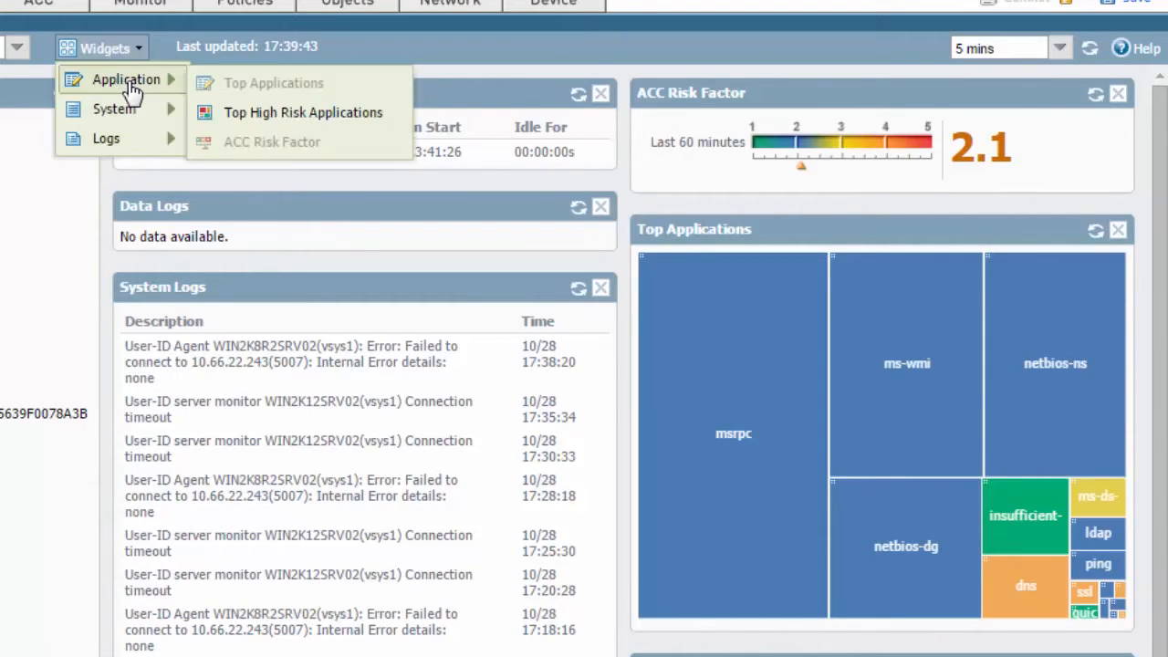
{"action": "mouse_move", "coordinate": [337, 150]}
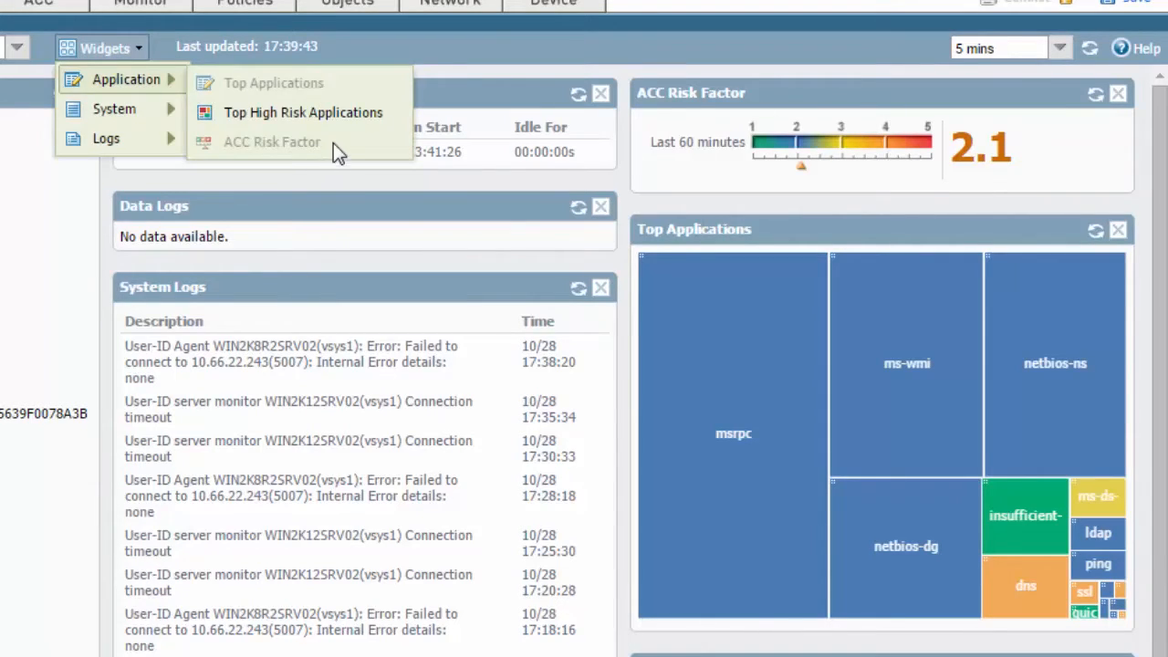
{"action": "mouse_move", "coordinate": [492, 256]}
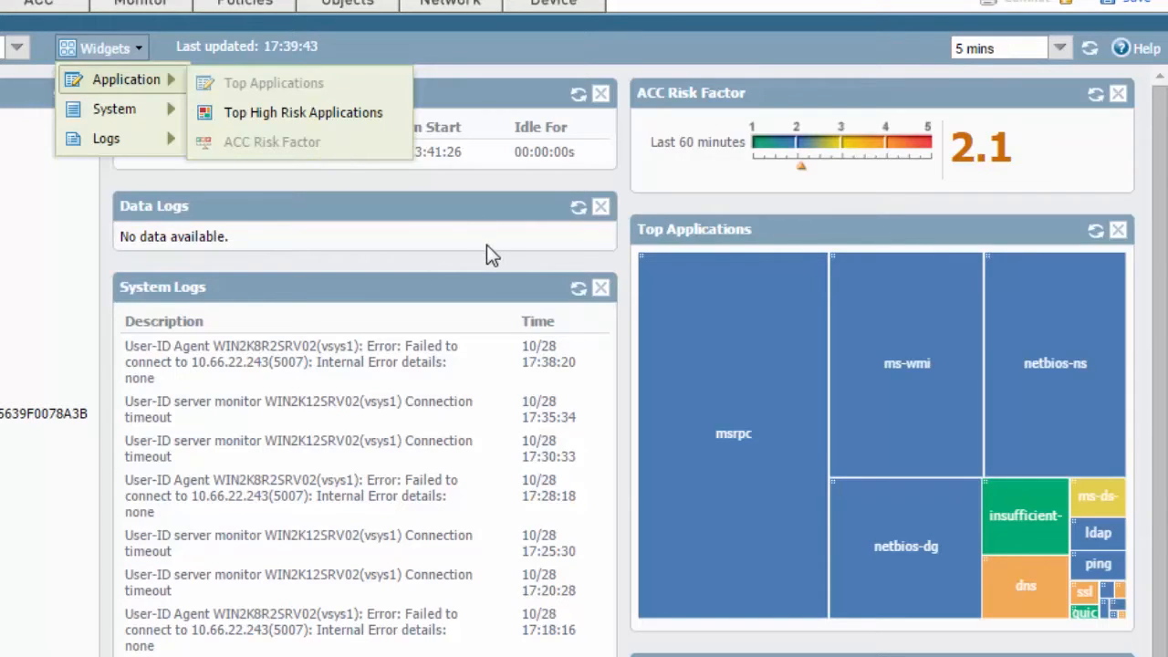
{"action": "mouse_move", "coordinate": [715, 201]}
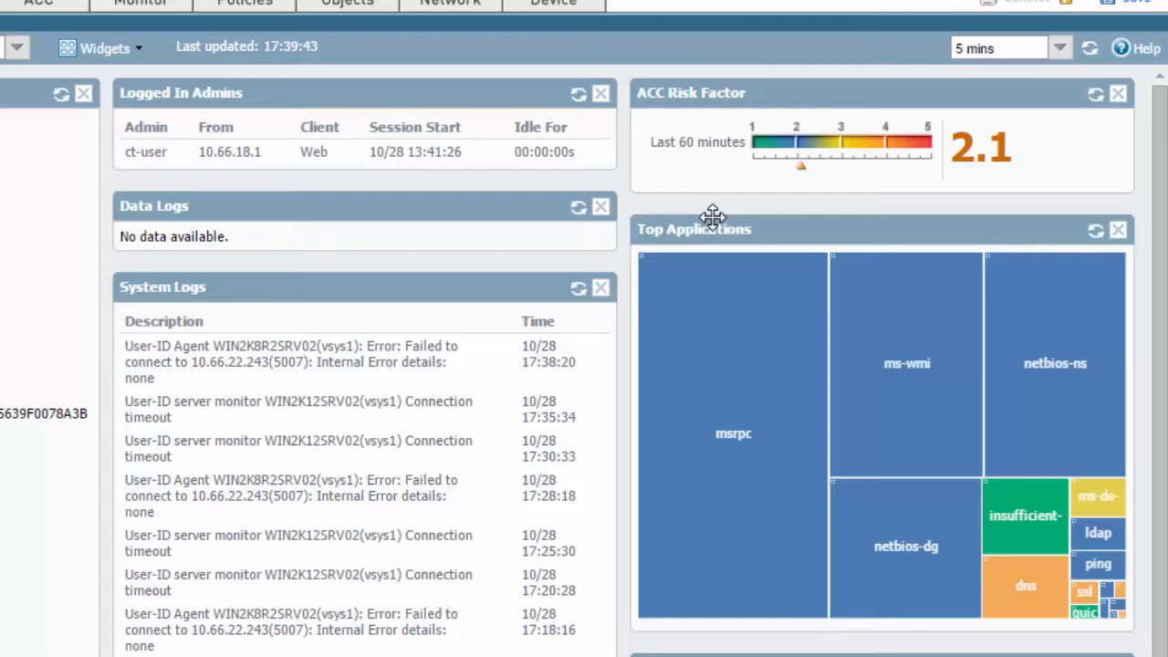
{"action": "mouse_move", "coordinate": [730, 332]}
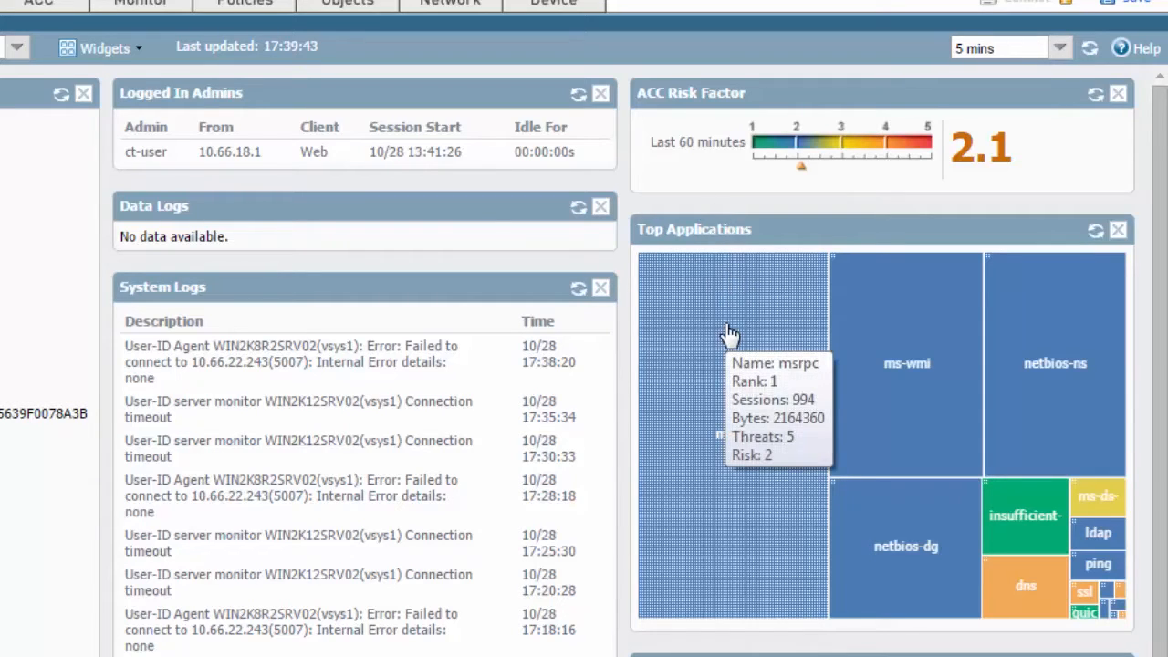
{"action": "mouse_move", "coordinate": [730, 321]}
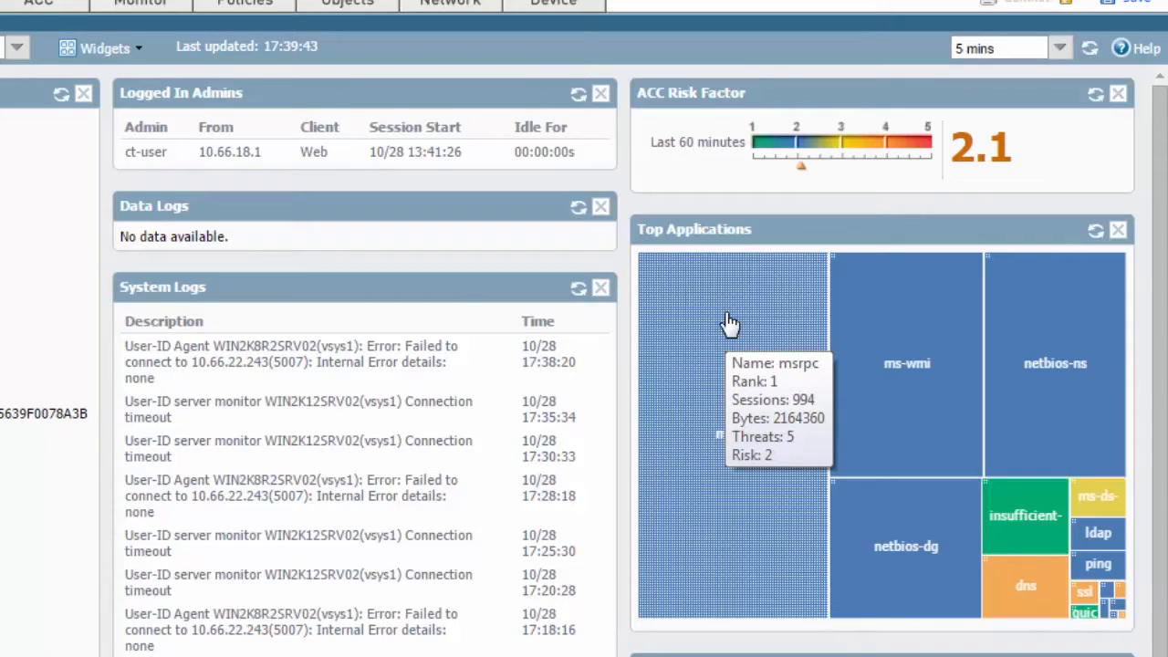
{"action": "mouse_move", "coordinate": [721, 325]}
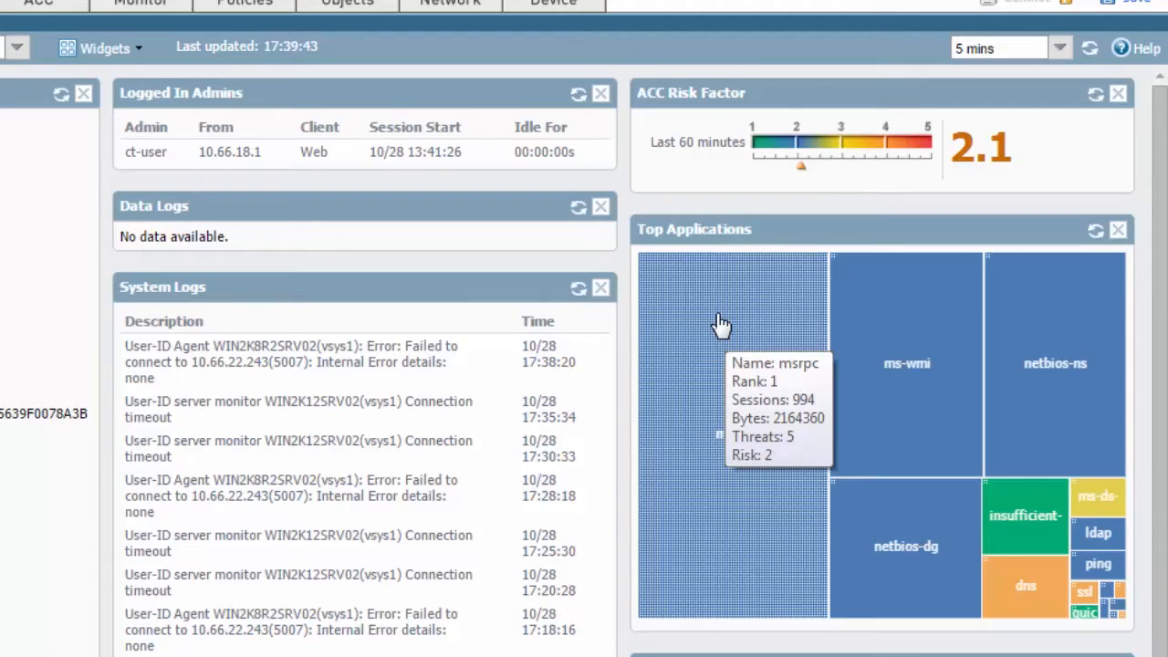
{"action": "mouse_move", "coordinate": [734, 310]}
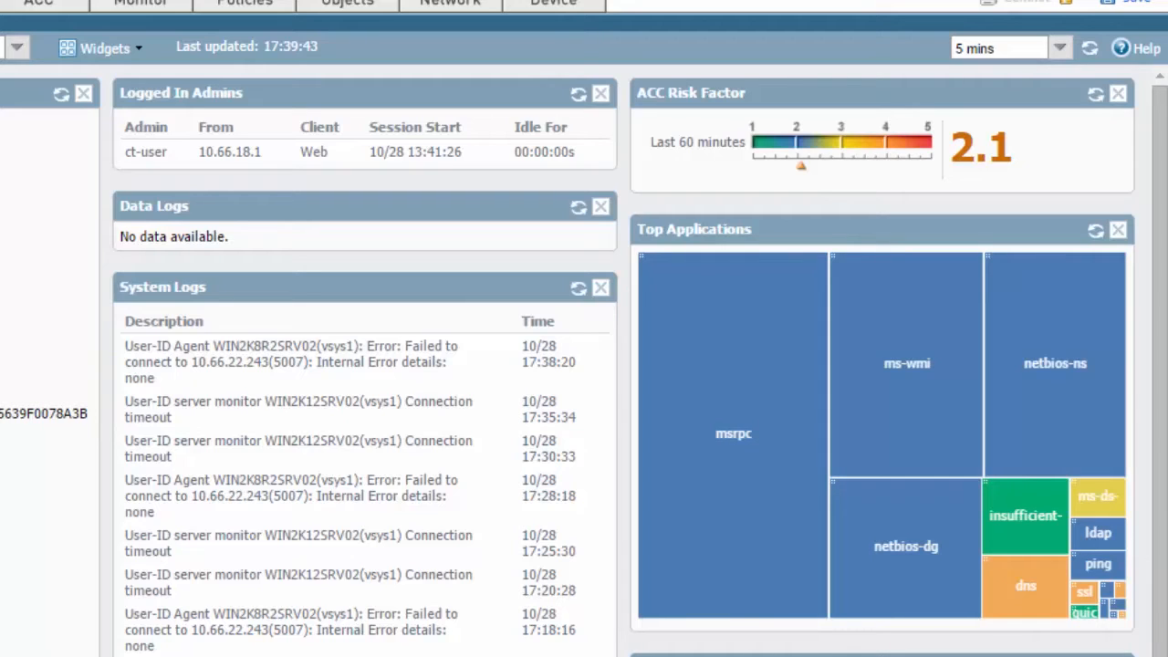
{"action": "left_click", "coordinate": [102, 48]}
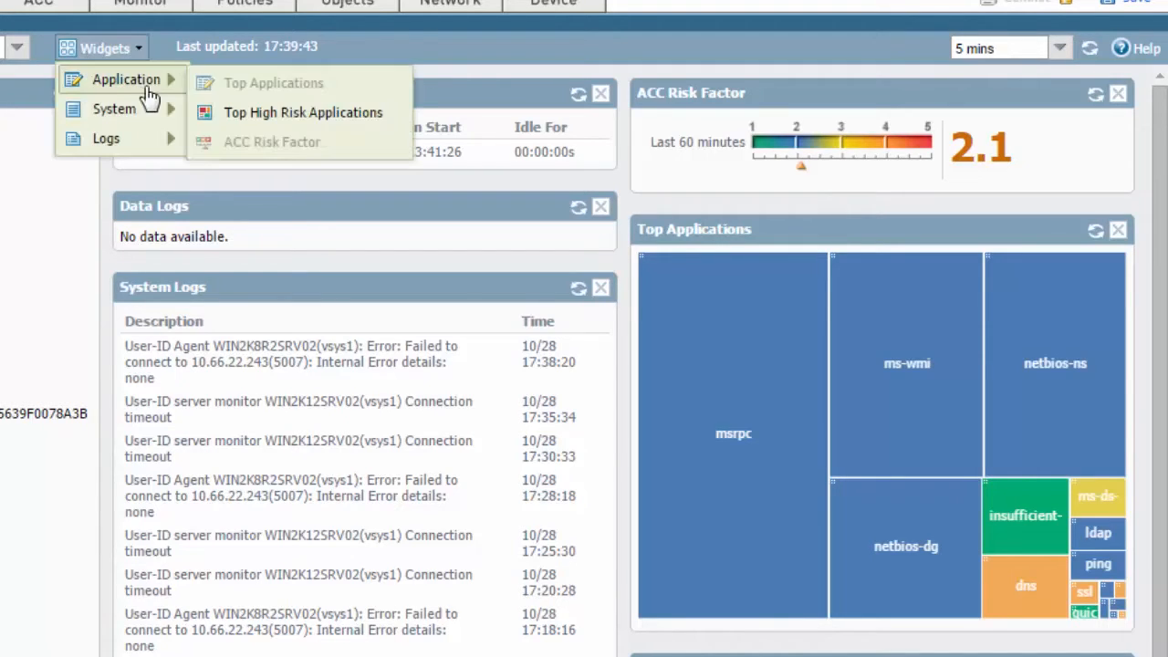
{"action": "mouse_move", "coordinate": [329, 95]}
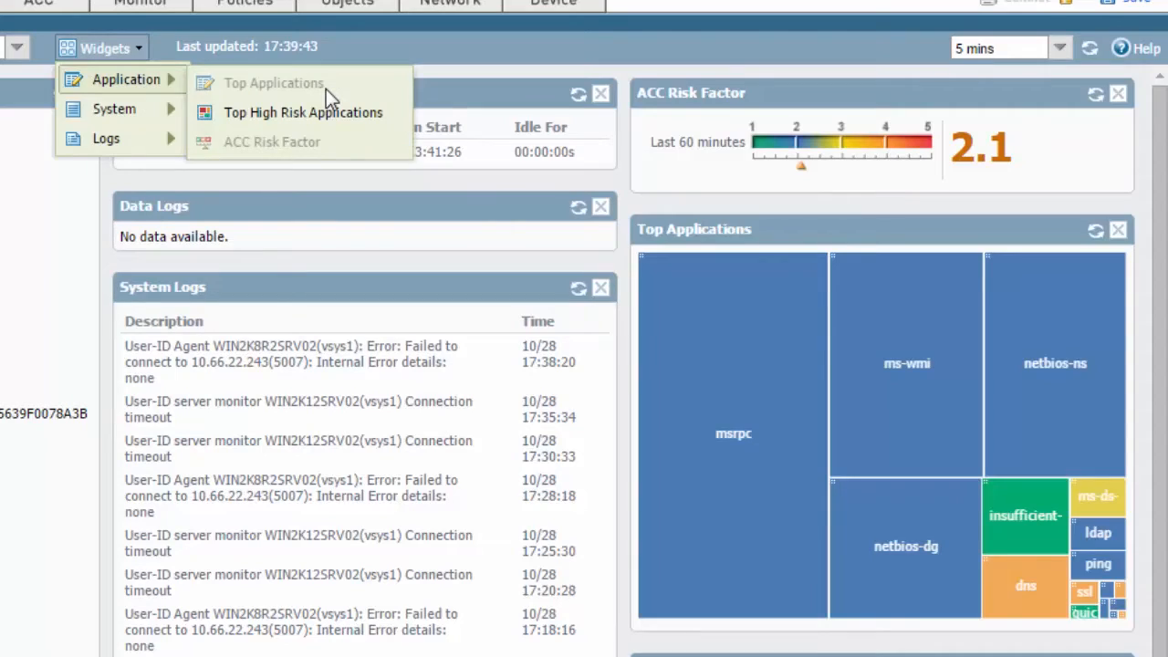
{"action": "mouse_move", "coordinate": [819, 226]}
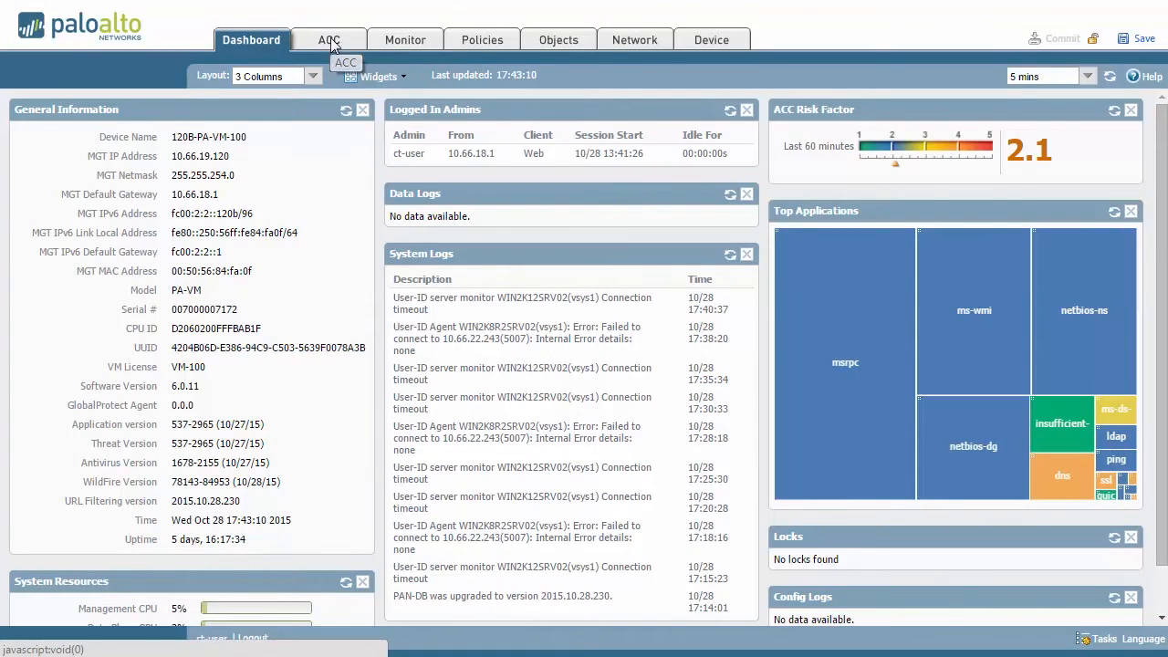
{"action": "left_click", "coordinate": [328, 40]}
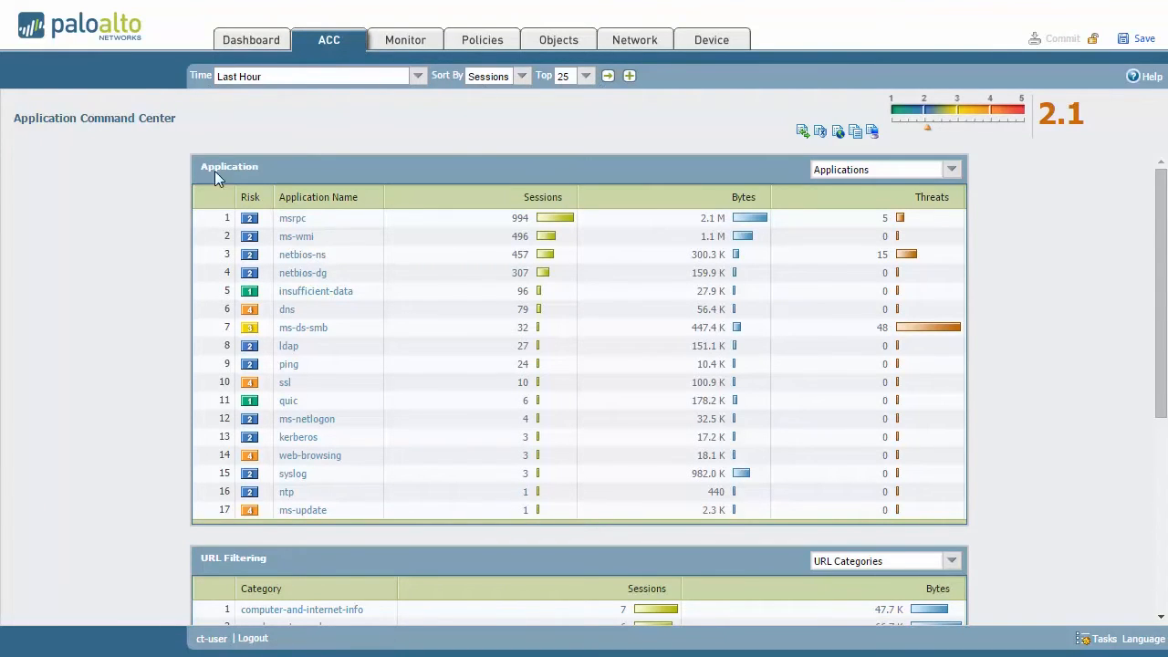
{"action": "scroll", "scroll_direction": "down", "scroll_amount": 3}
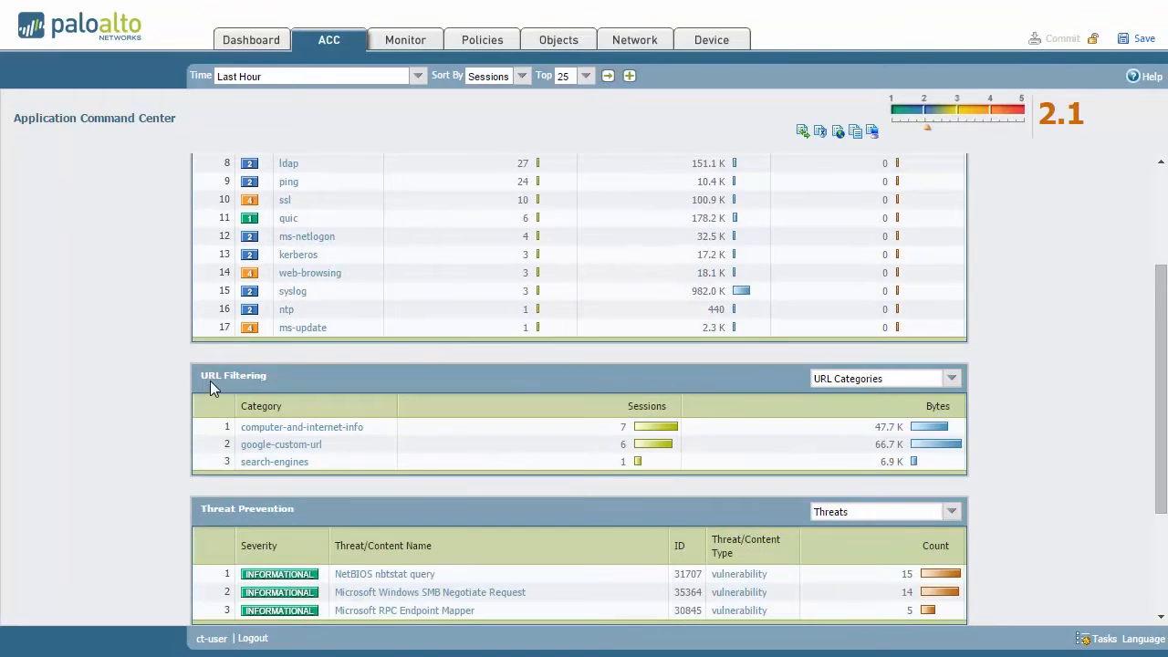
{"action": "scroll", "scroll_direction": "down", "scroll_amount": 3}
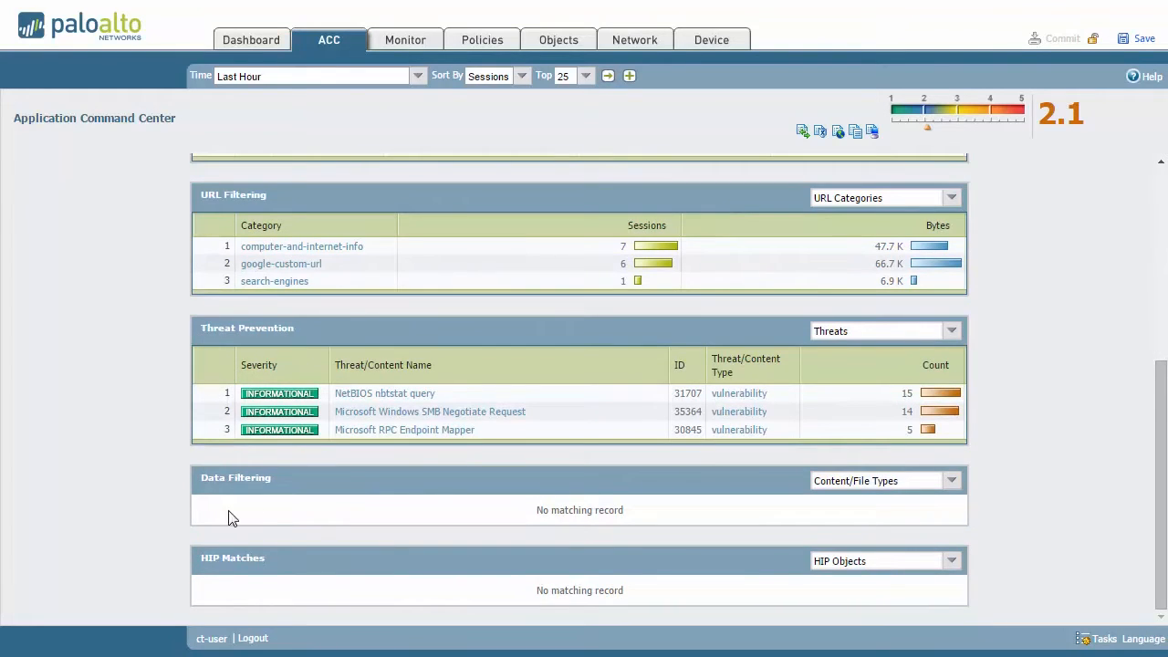
{"action": "mouse_move", "coordinate": [144, 518]}
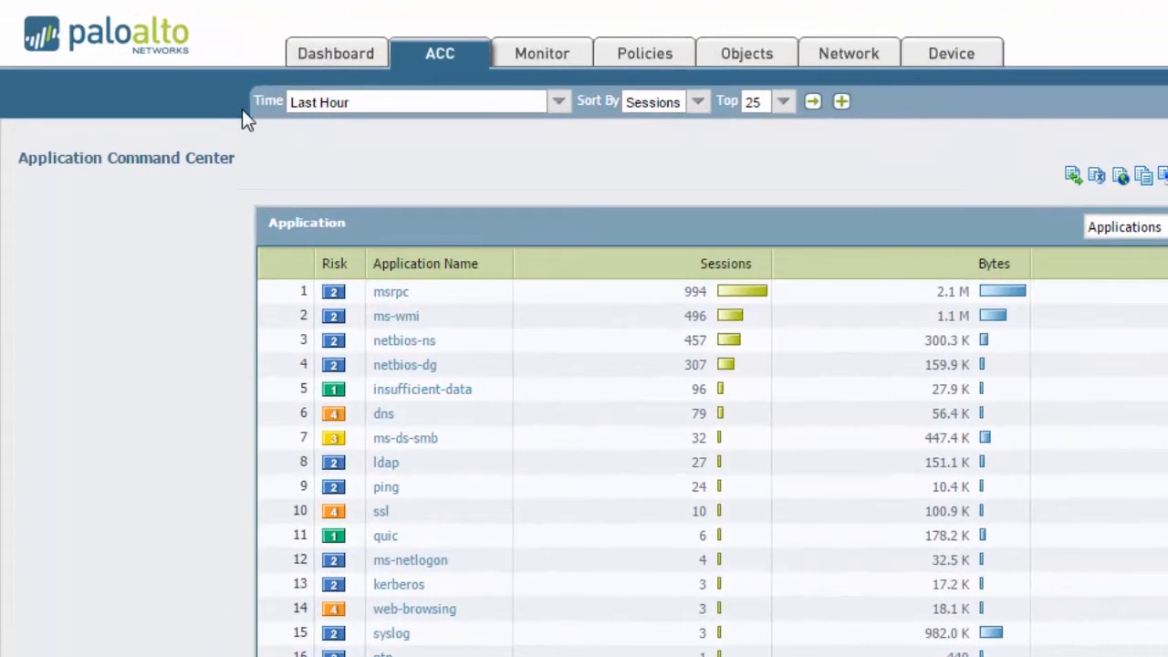
{"action": "mouse_move", "coordinate": [190, 105]}
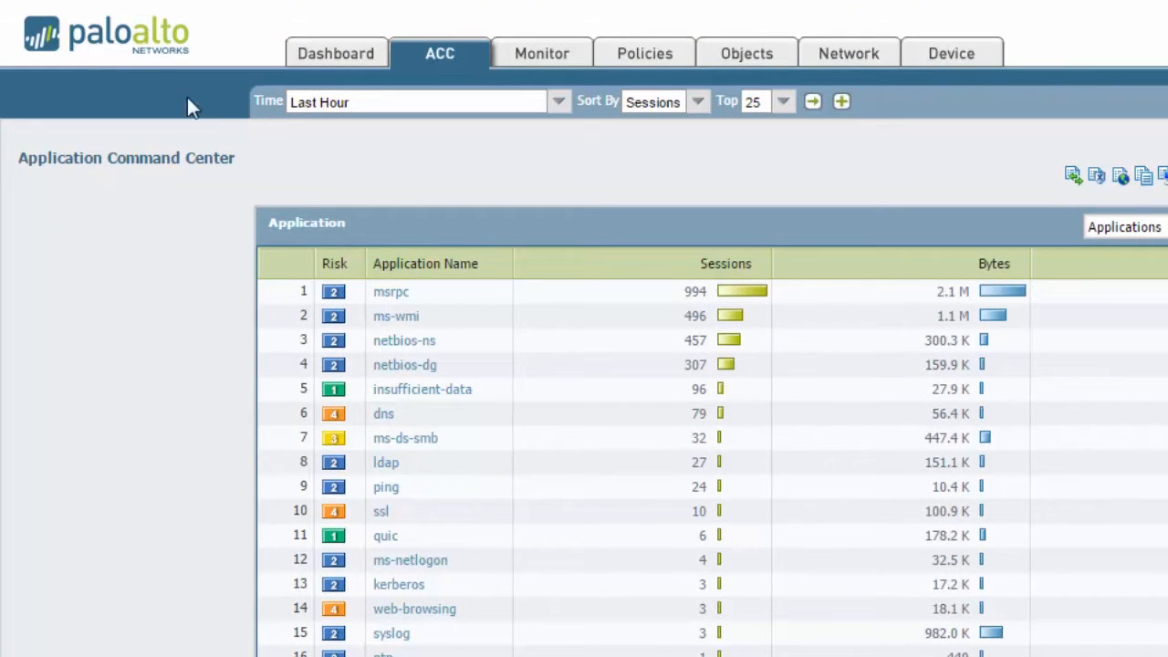
{"action": "mouse_move", "coordinate": [153, 119]}
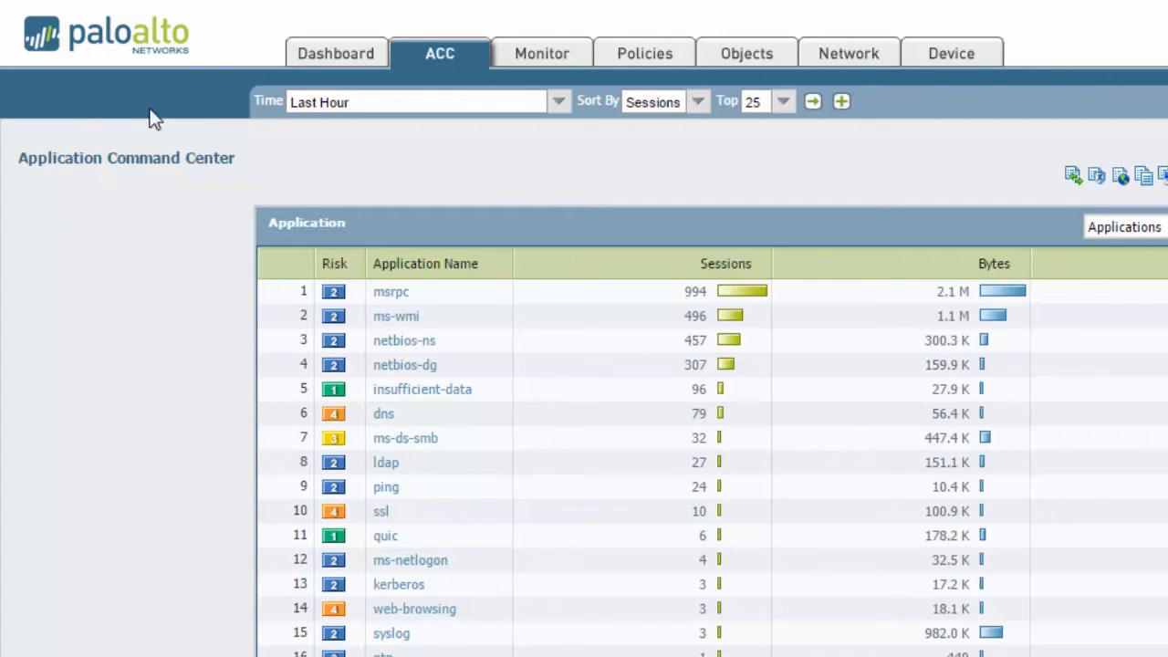
{"action": "mouse_move", "coordinate": [365, 138]}
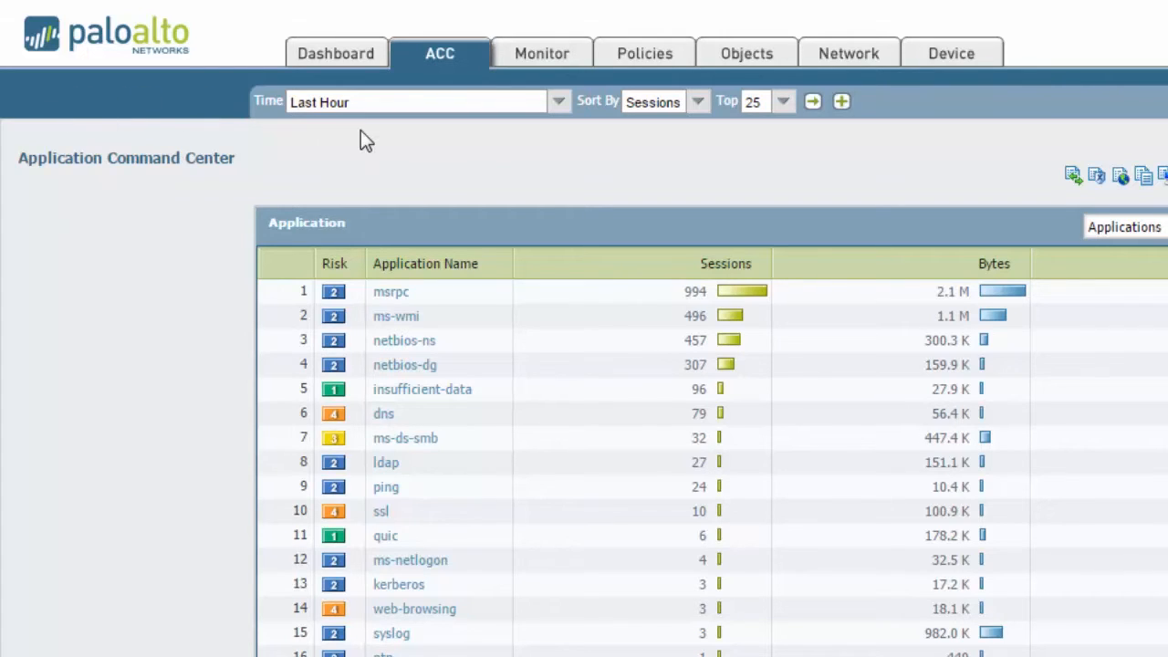
{"action": "scroll", "scroll_direction": "right", "scroll_amount": 3}
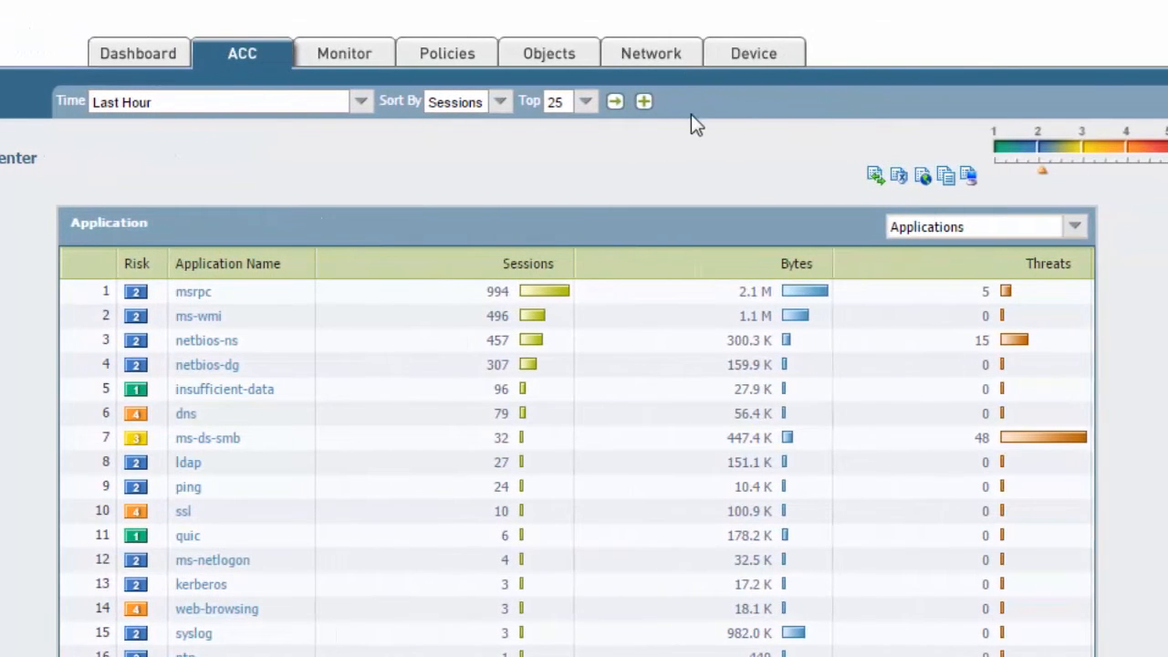
{"action": "mouse_move", "coordinate": [691, 111]}
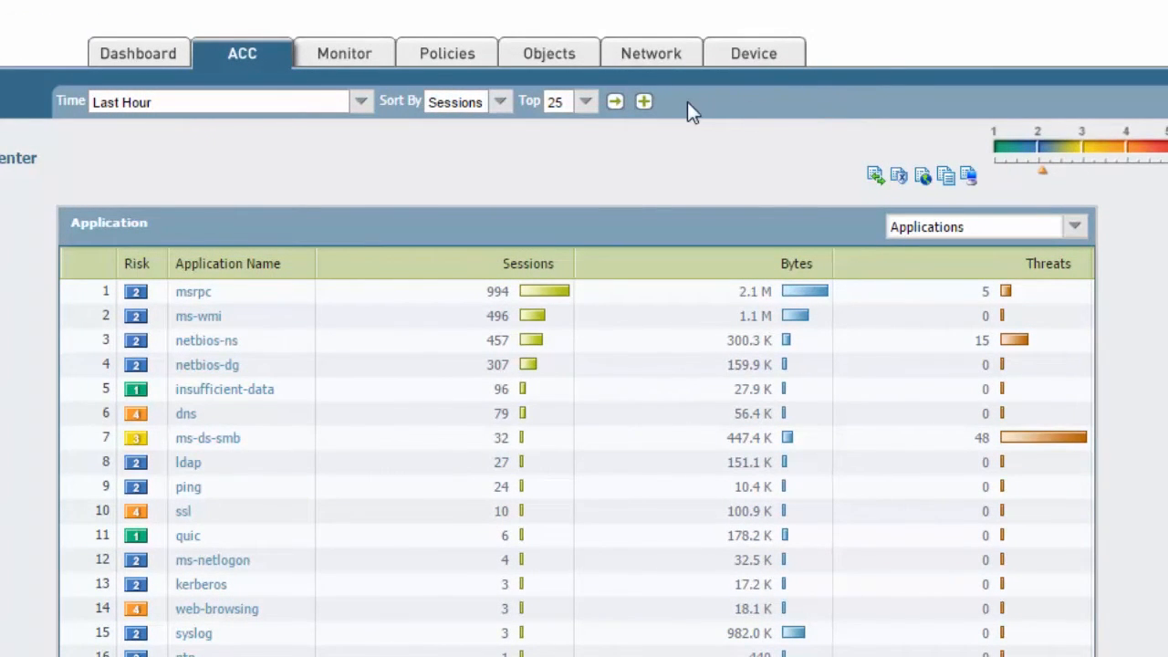
{"action": "mouse_move", "coordinate": [283, 228]}
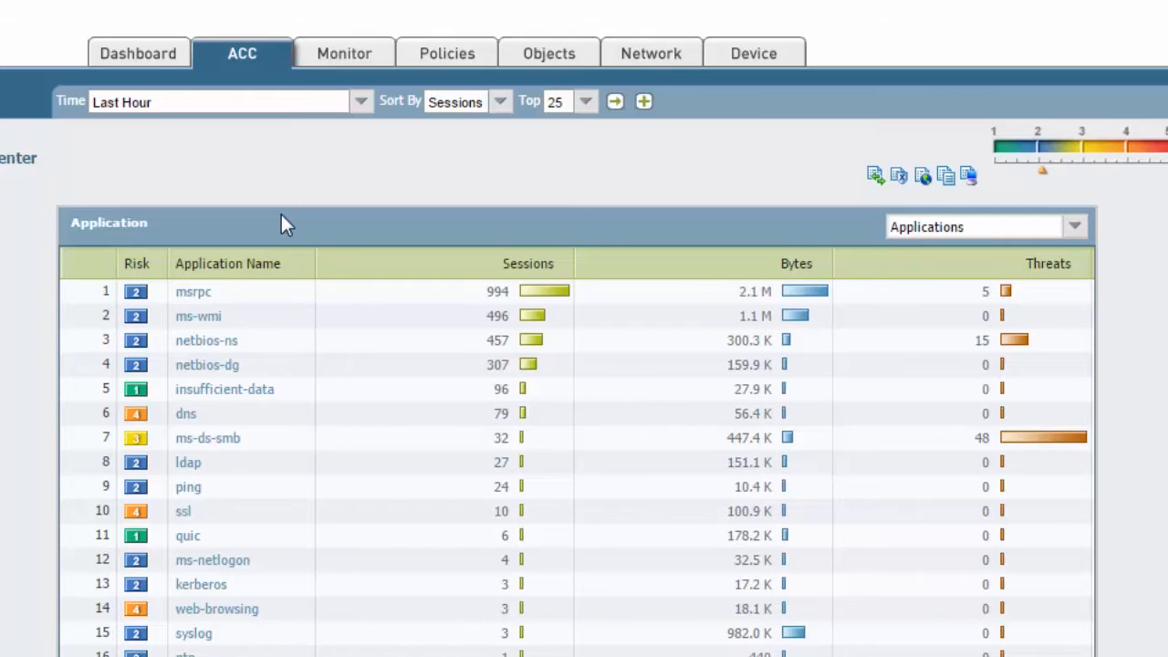
{"action": "mouse_move", "coordinate": [401, 149]}
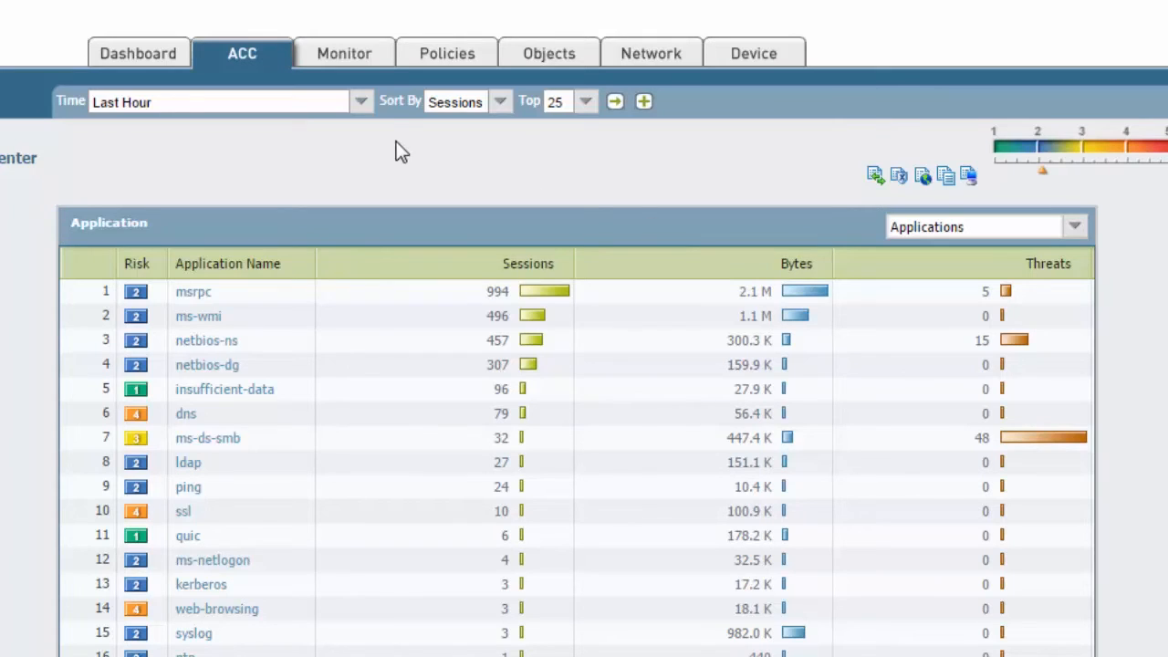
{"action": "left_click", "coordinate": [362, 102]}
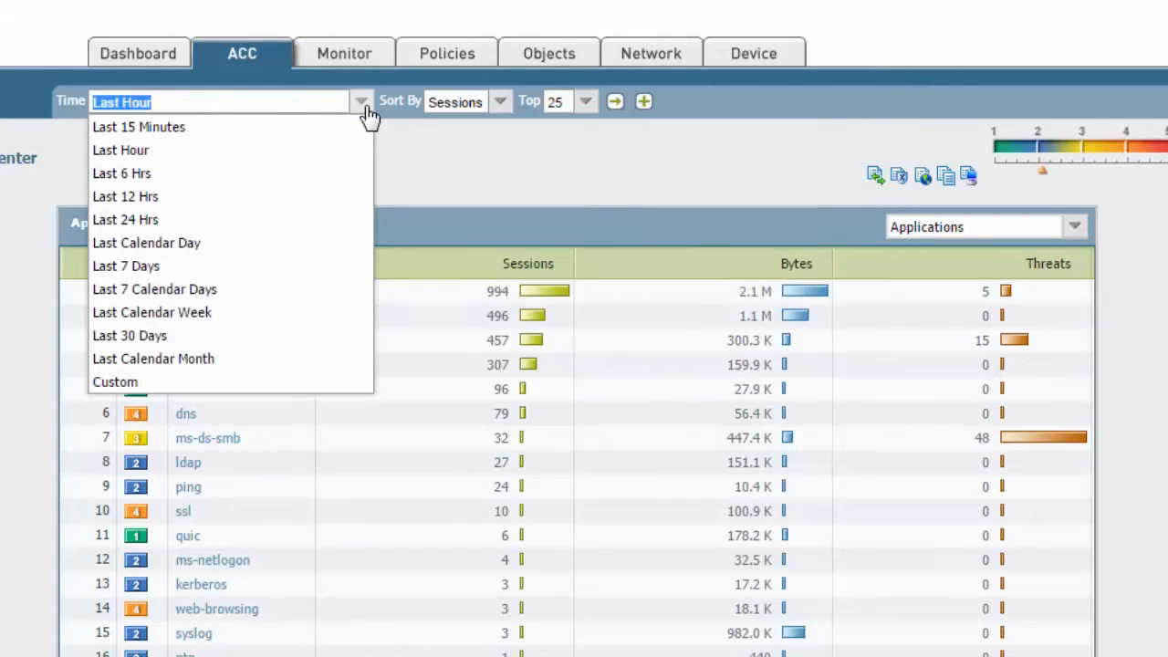
{"action": "mouse_move", "coordinate": [419, 137]}
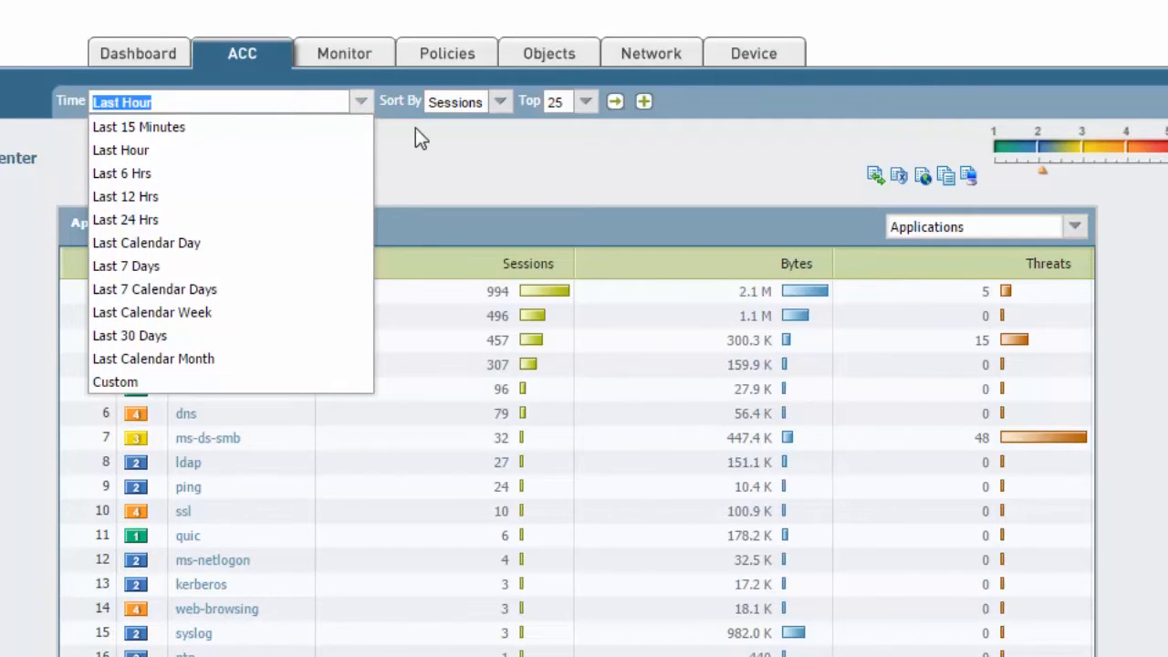
{"action": "left_click", "coordinate": [120, 150]}
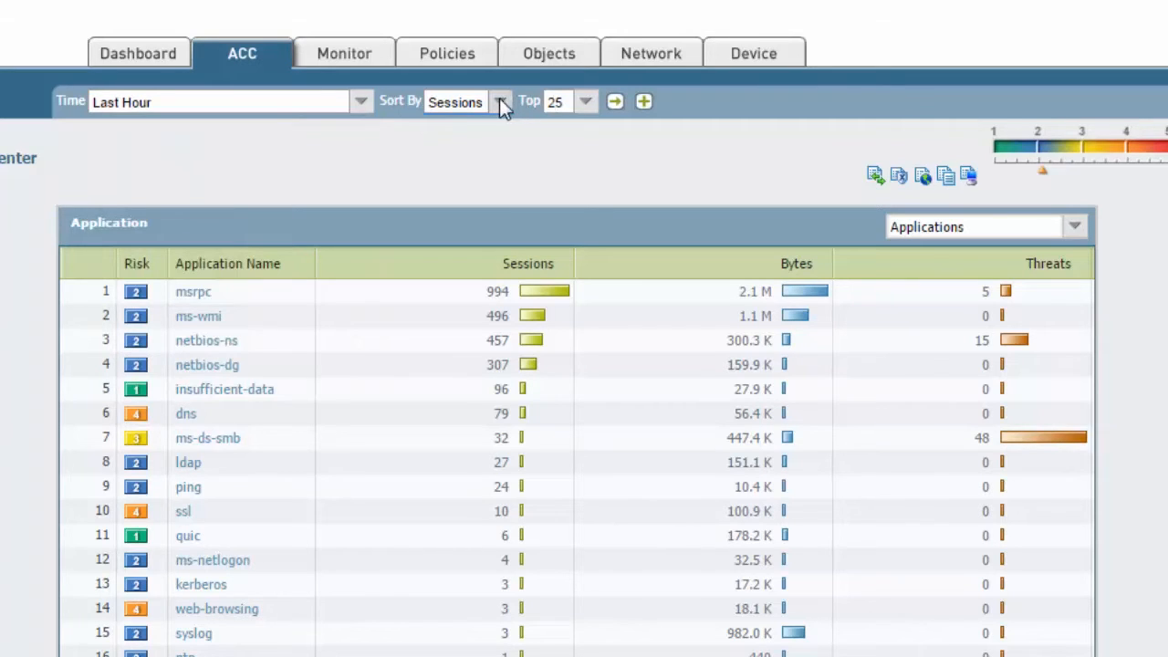
{"action": "mouse_move", "coordinate": [600, 110]}
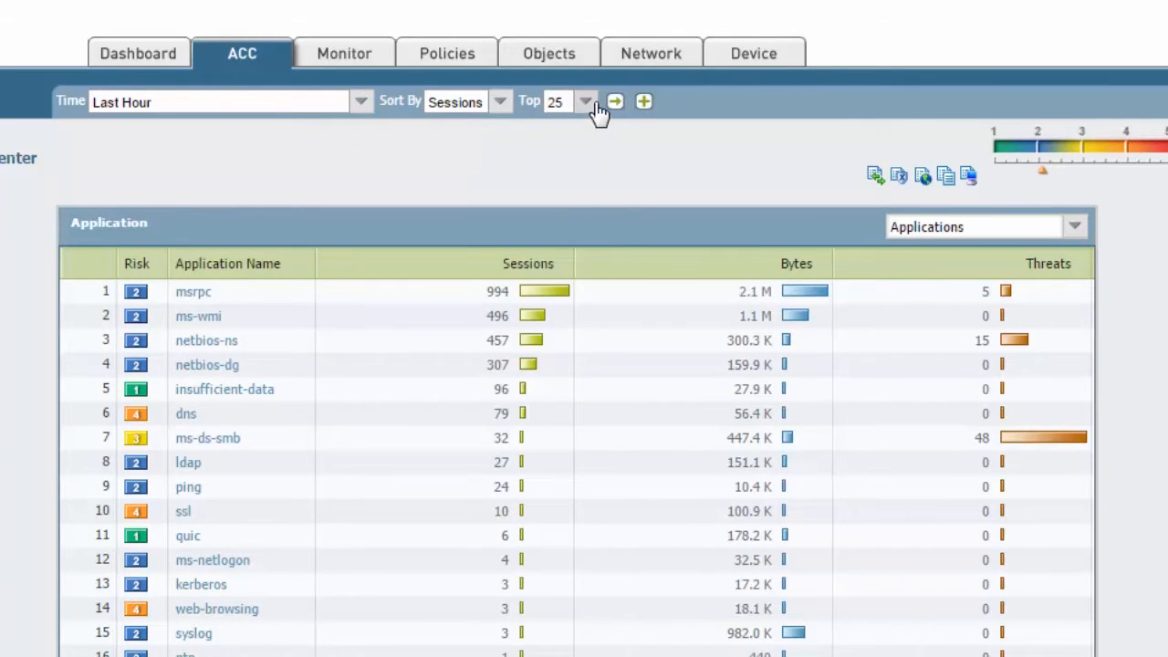
{"action": "left_click", "coordinate": [584, 100]}
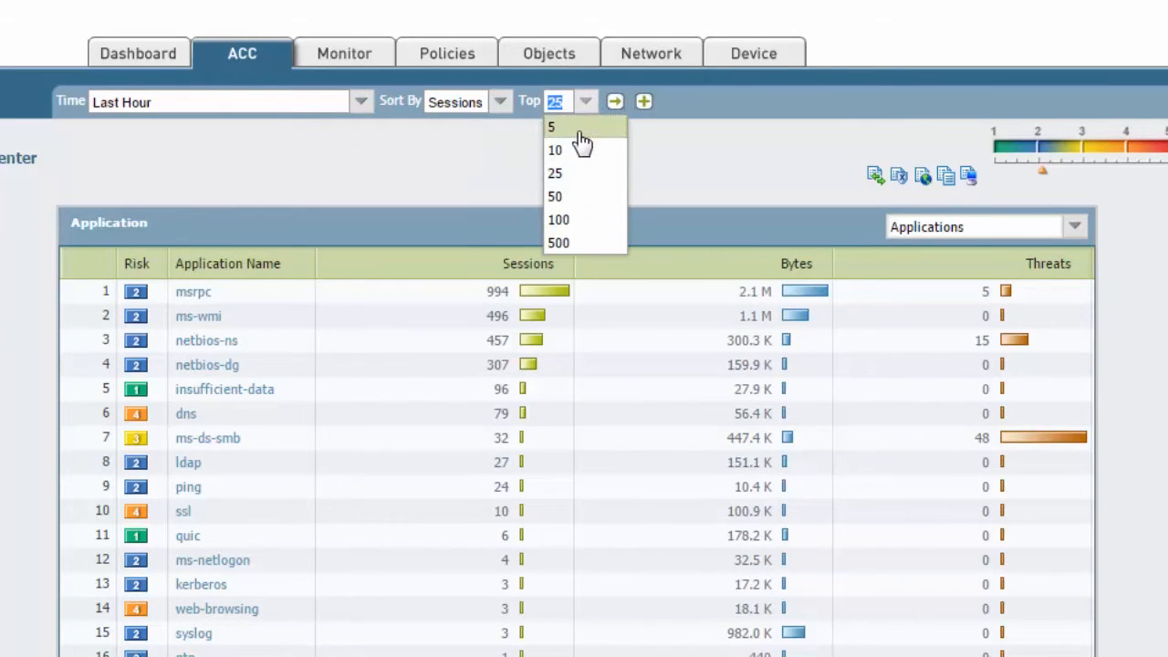
{"action": "left_click", "coordinate": [554, 172]}
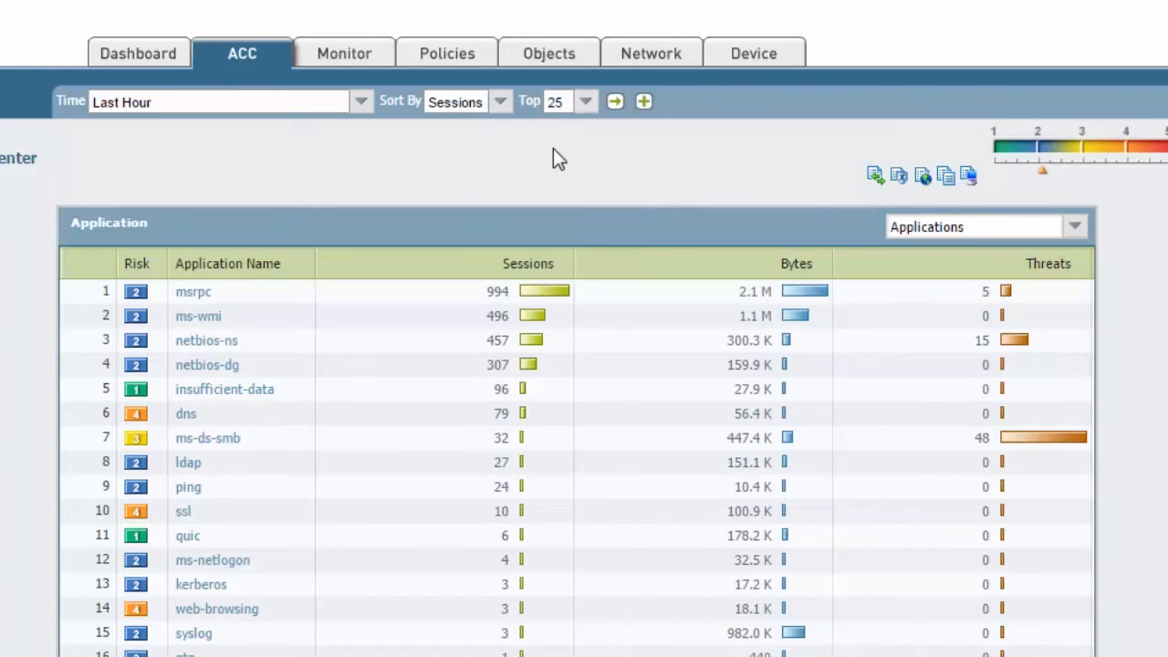
{"action": "mouse_move", "coordinate": [200, 290]}
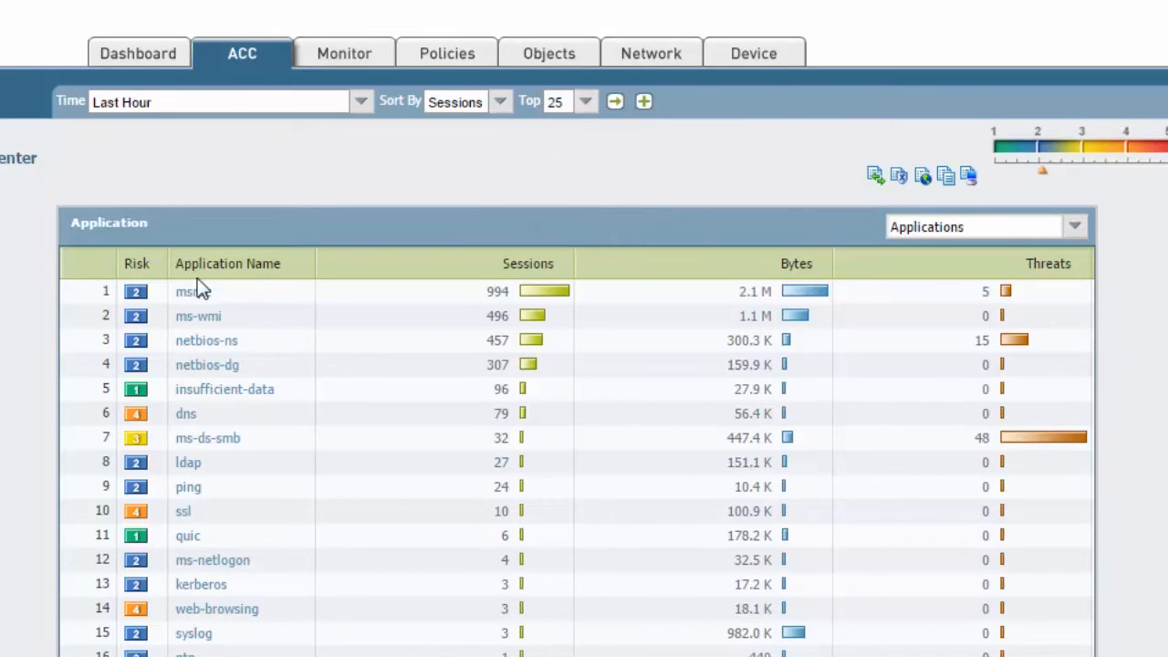
{"action": "mouse_move", "coordinate": [518, 199]}
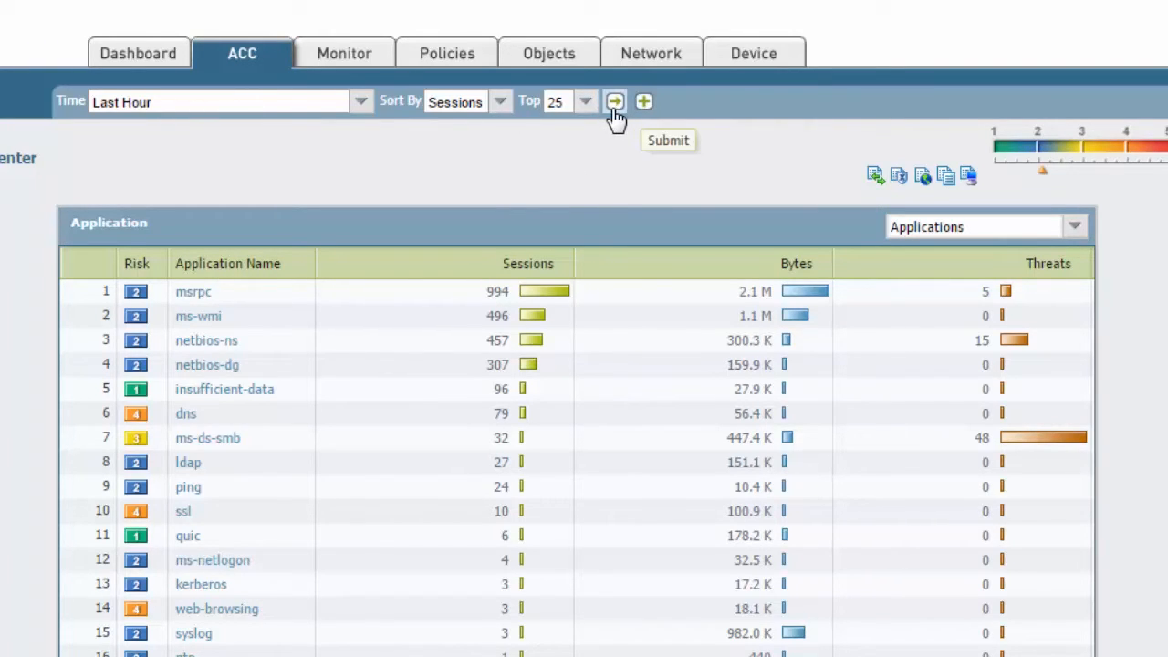
Start a new ACC filter and review the available filter types (Application, Source IP, Risk...)
{"action": "left_click", "coordinate": [613, 103]}
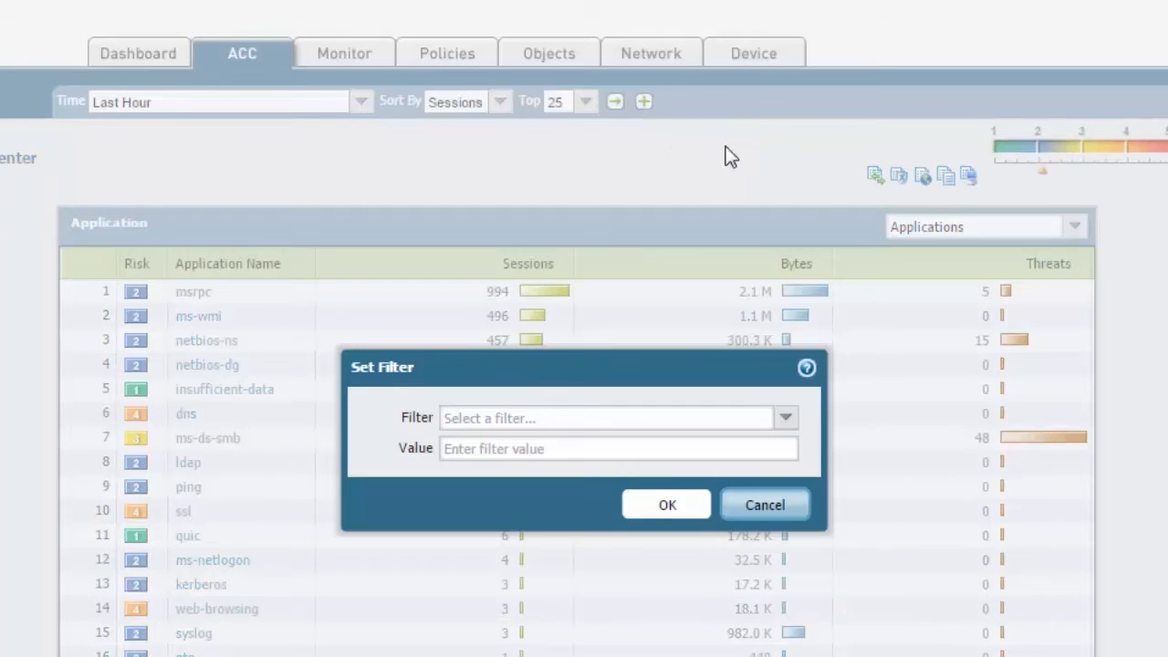
{"action": "left_click", "coordinate": [785, 416]}
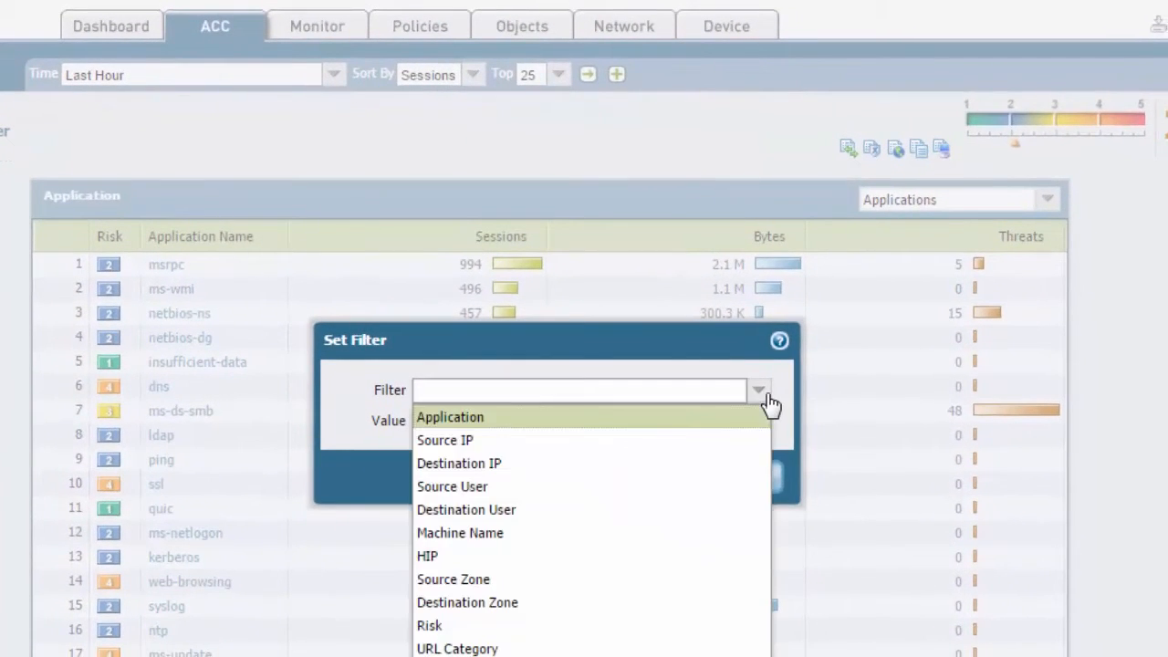
{"action": "mouse_move", "coordinate": [533, 467]}
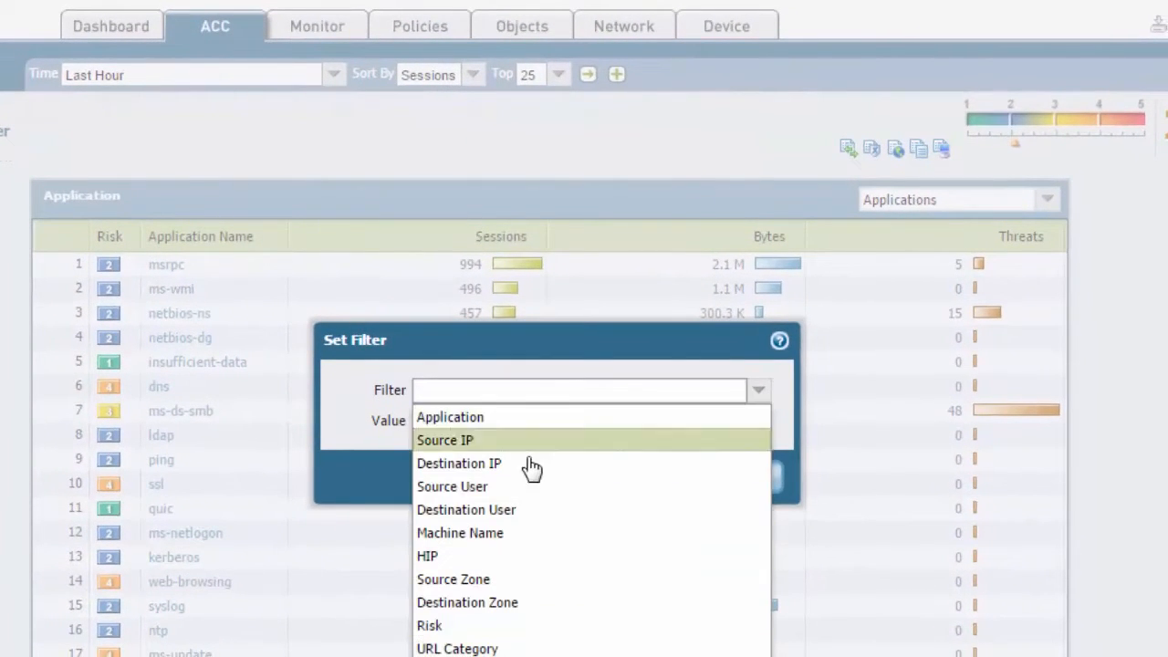
{"action": "mouse_move", "coordinate": [527, 586]}
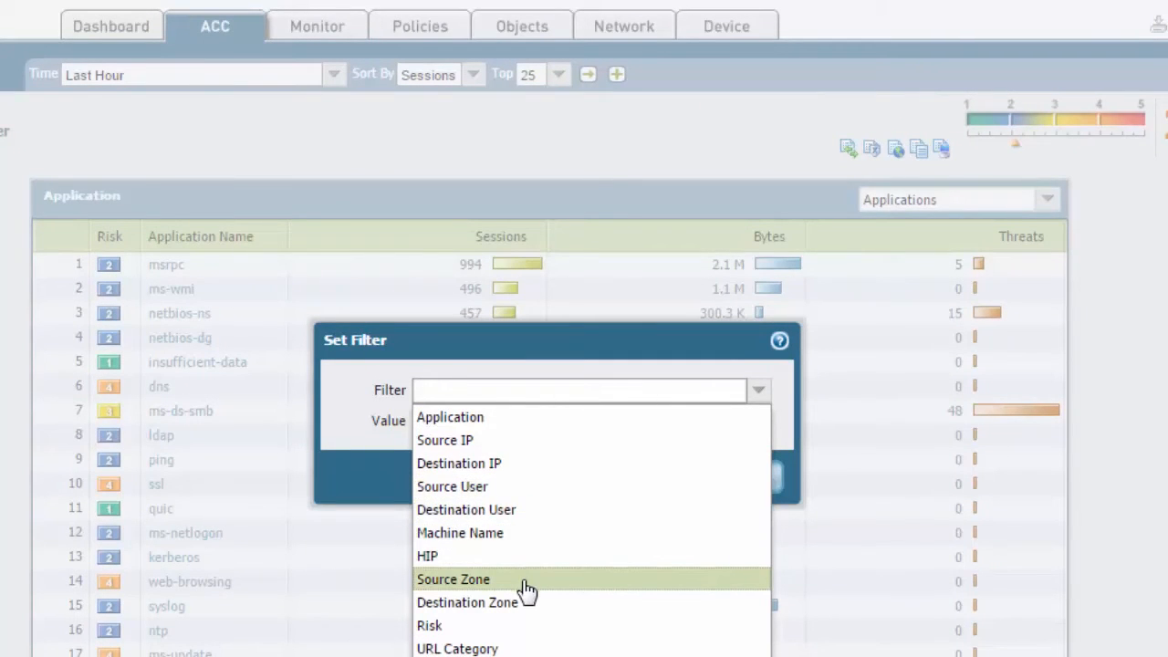
{"action": "mouse_move", "coordinate": [661, 497]}
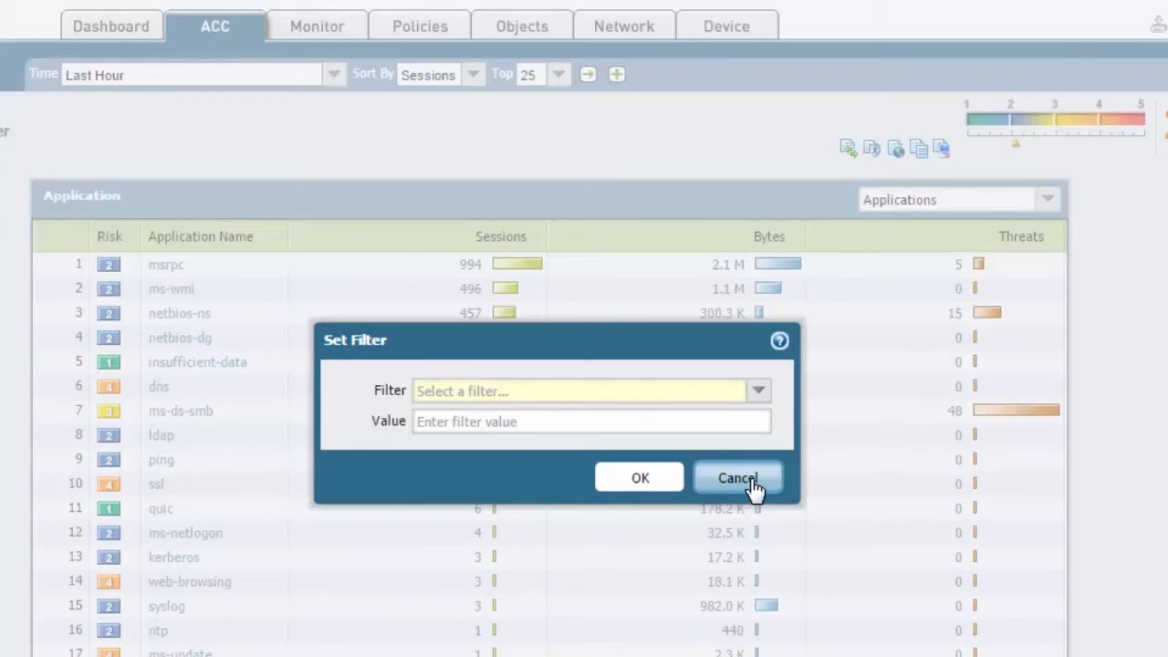
{"action": "mouse_move", "coordinate": [612, 241]}
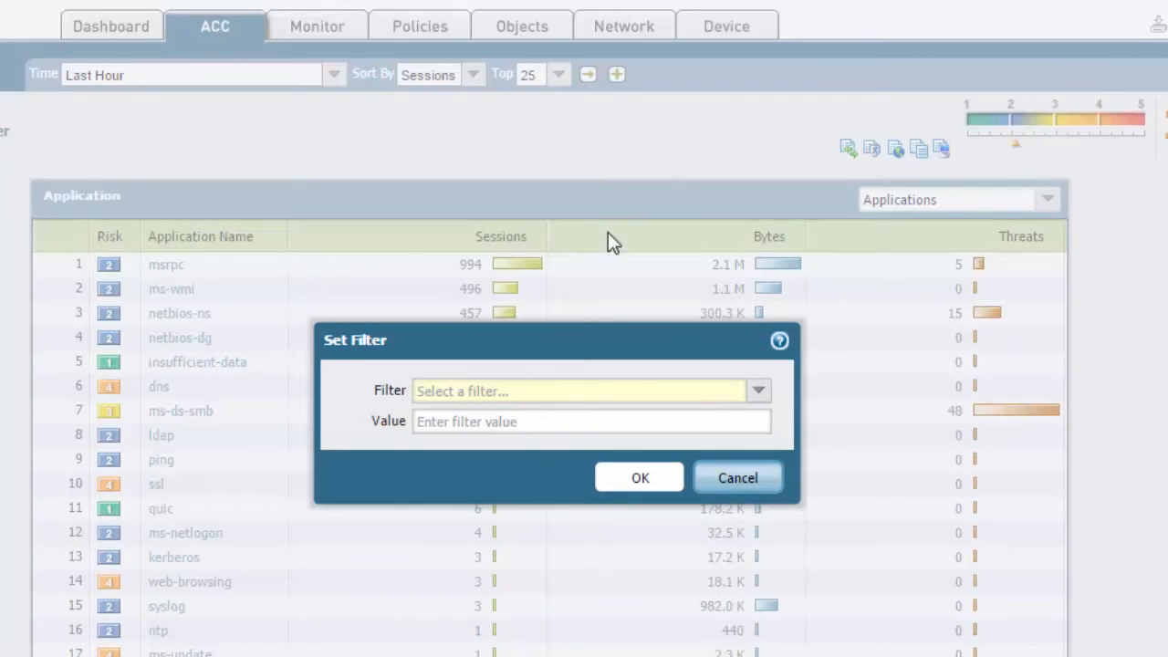
{"action": "mouse_move", "coordinate": [167, 234]}
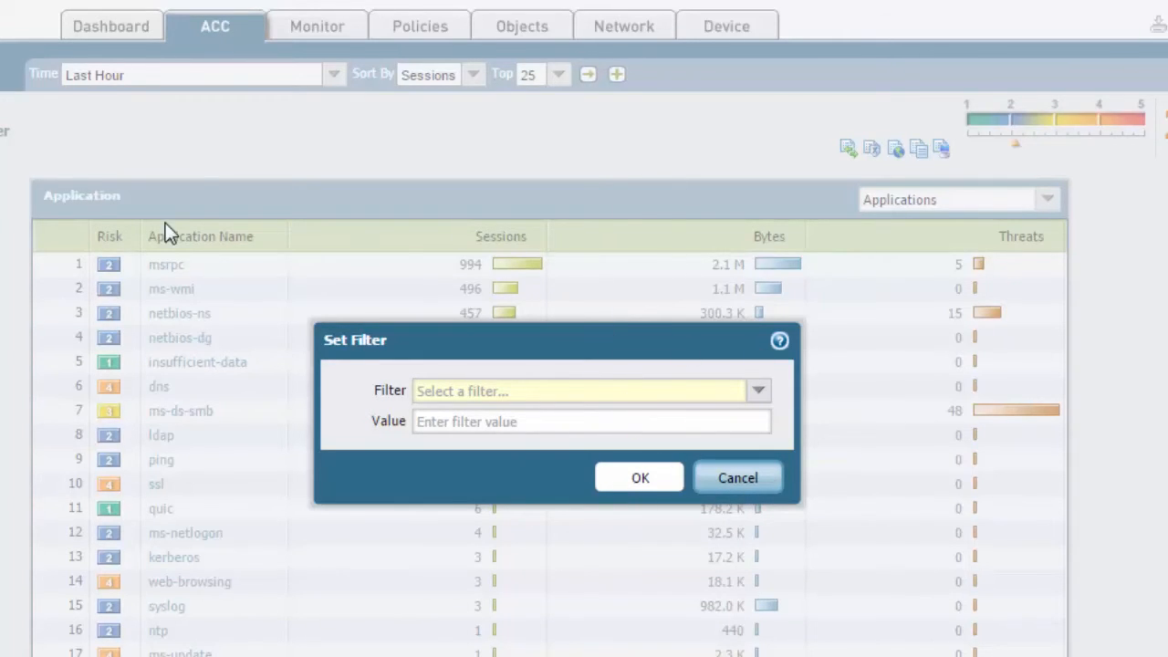
{"action": "mouse_move", "coordinate": [478, 357]}
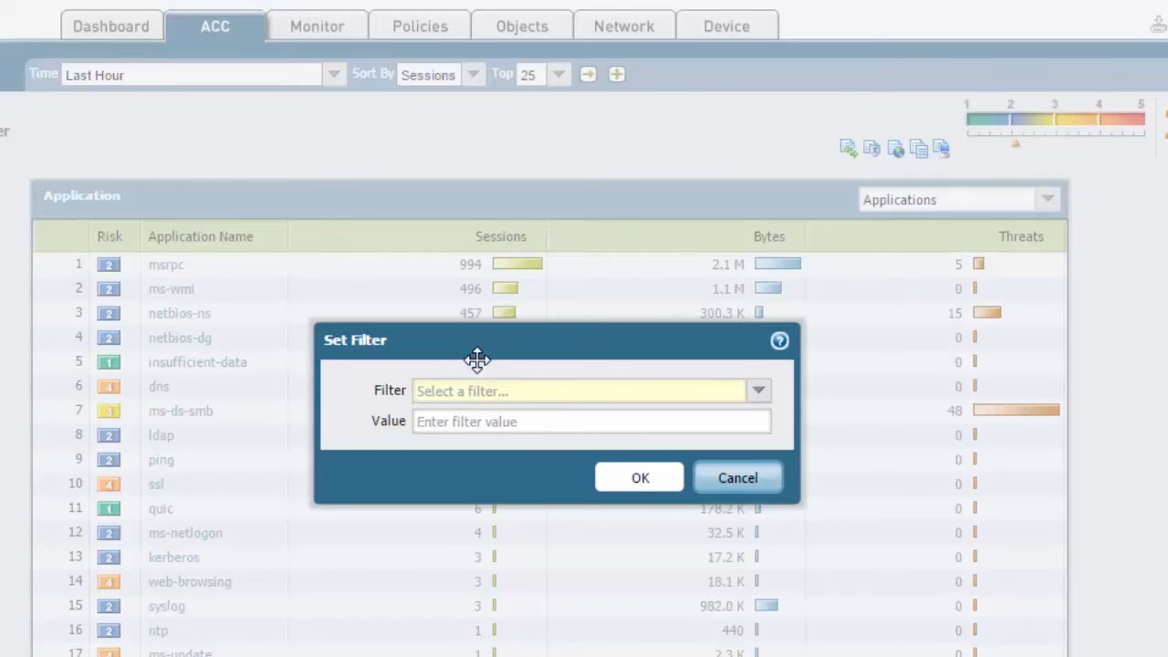
{"action": "mouse_move", "coordinate": [712, 465]}
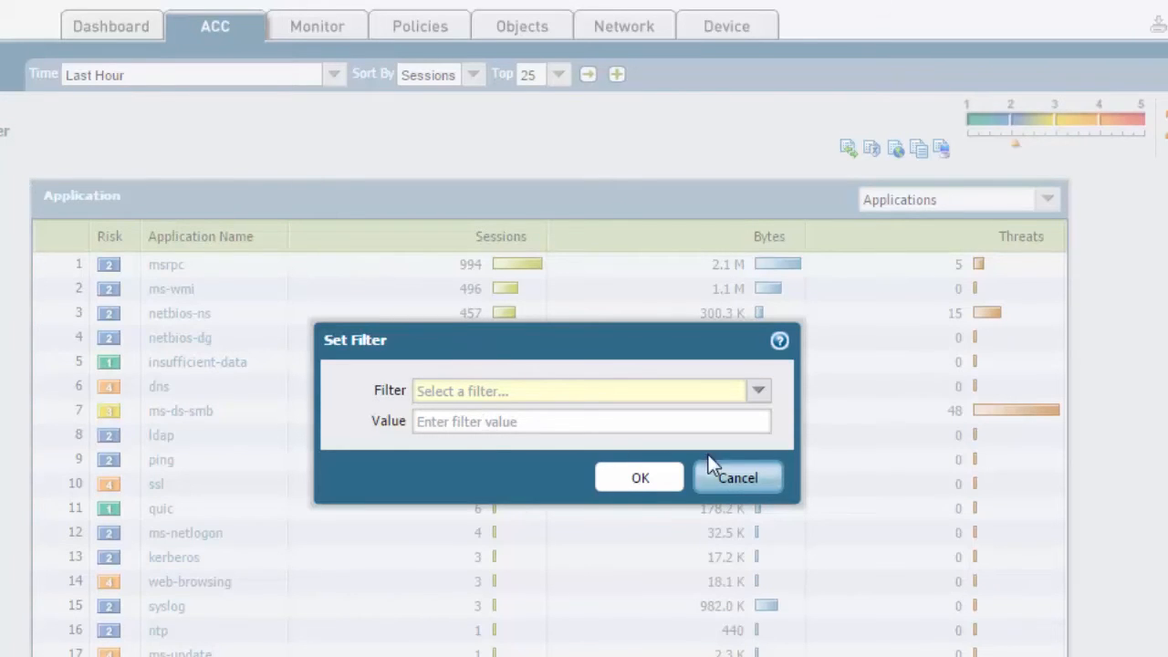
Change the ACC time range to Last 7 Days and refresh the application report
{"action": "left_click", "coordinate": [332, 73]}
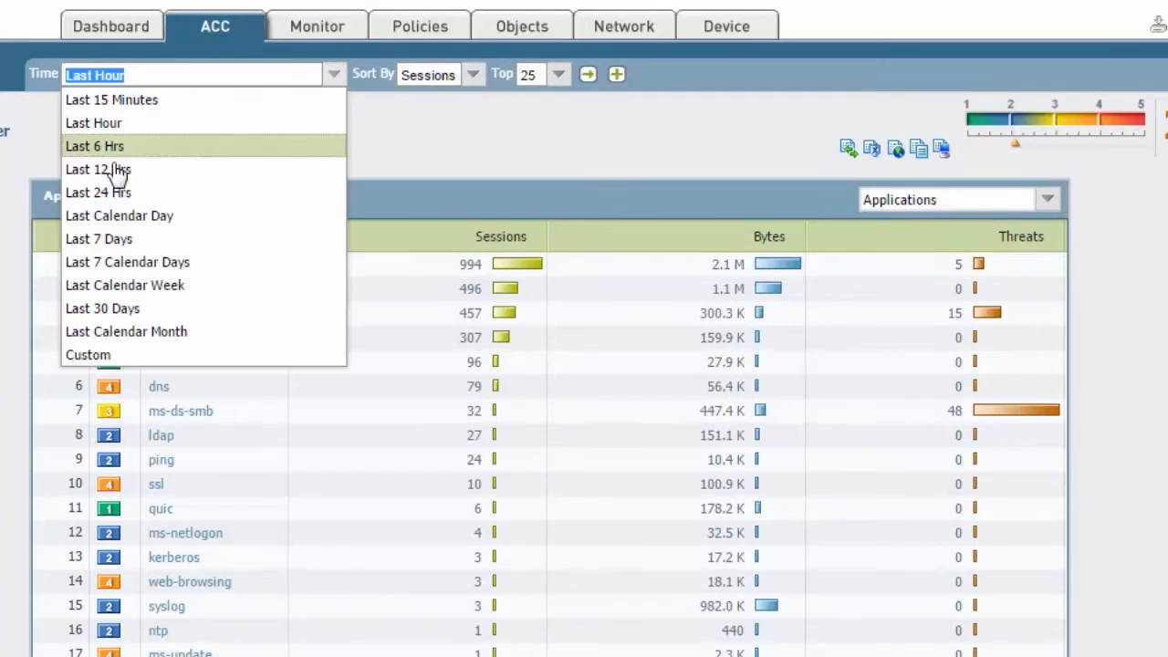
{"action": "left_click", "coordinate": [99, 237]}
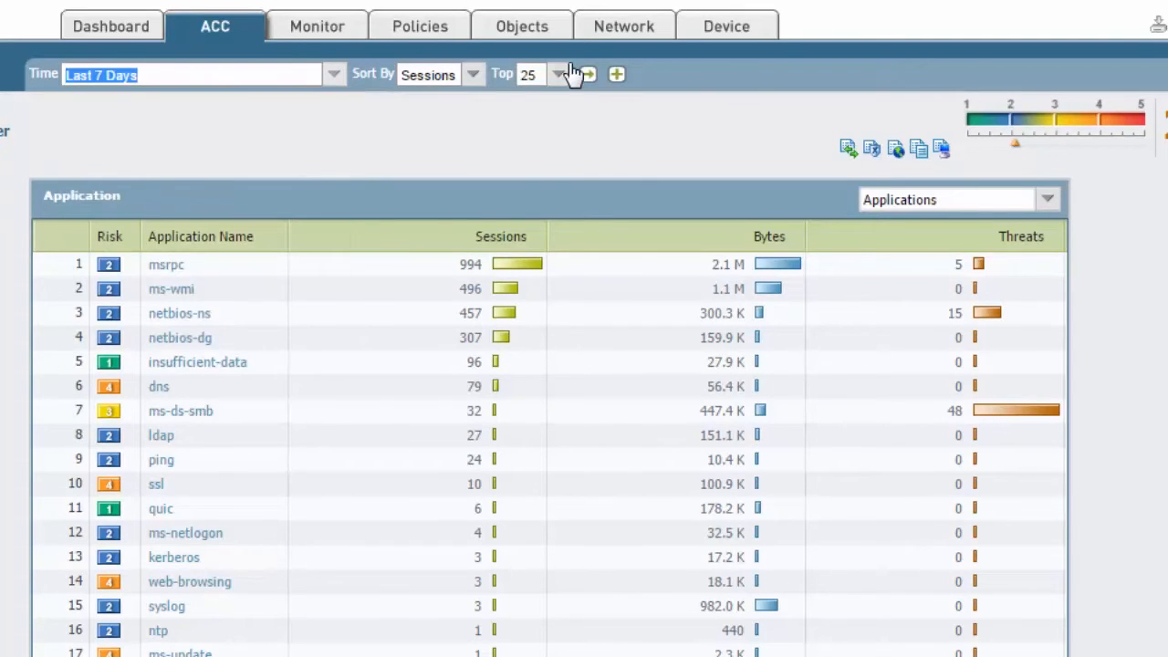
{"action": "left_click", "coordinate": [588, 73]}
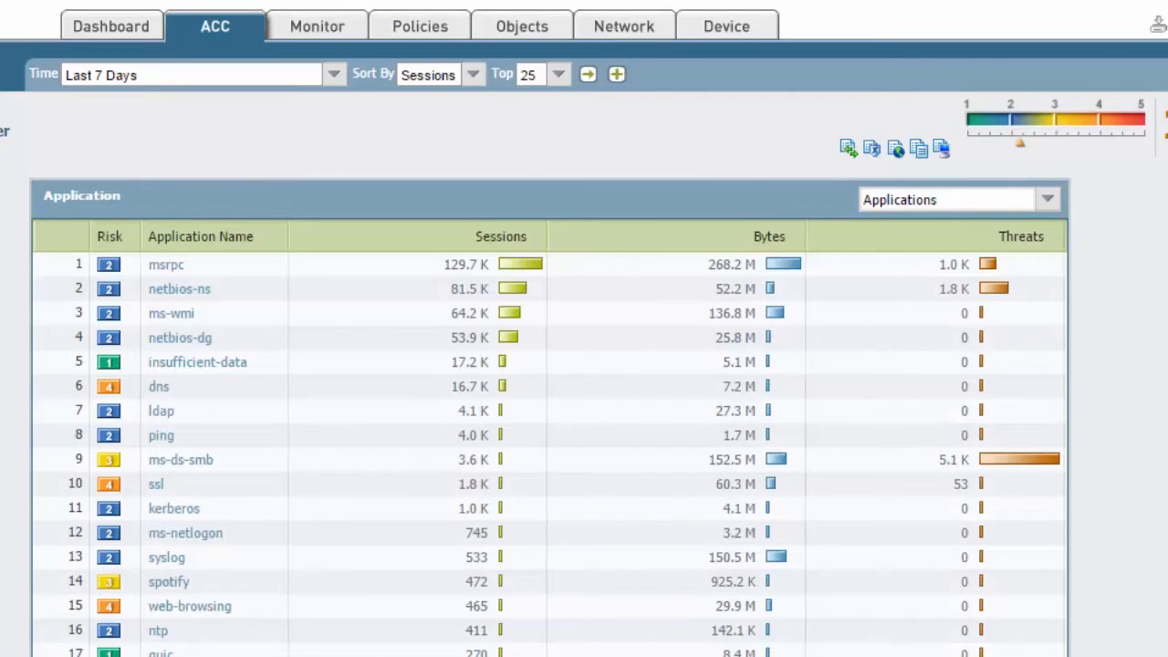
{"action": "mouse_move", "coordinate": [628, 146]}
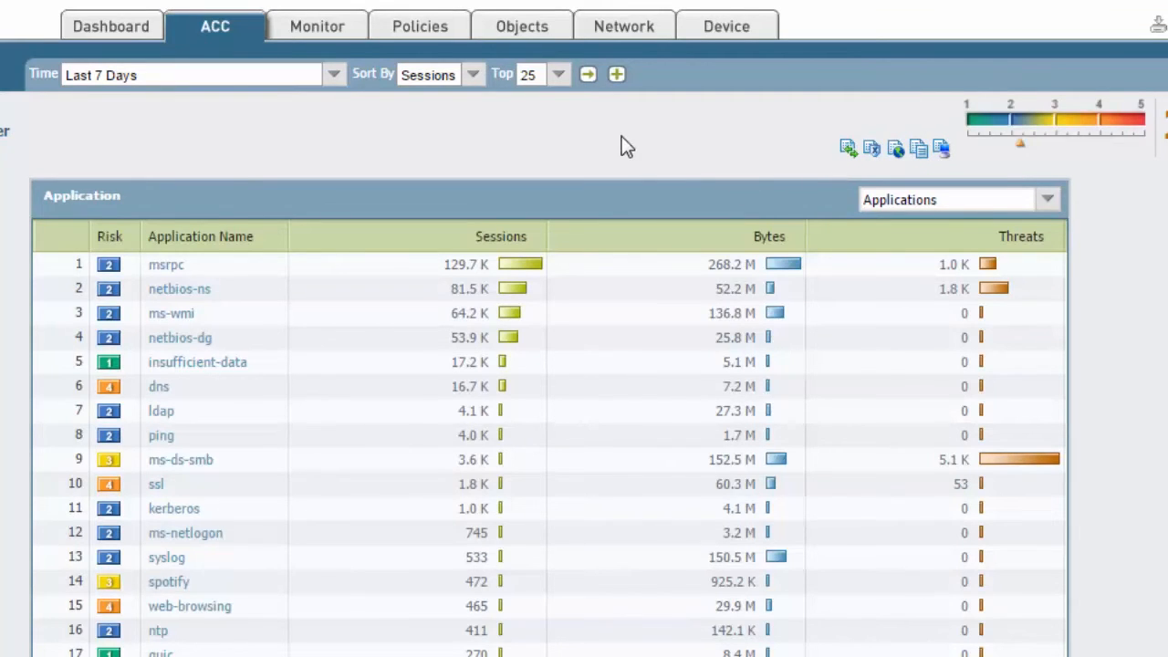
{"action": "mouse_move", "coordinate": [865, 86]}
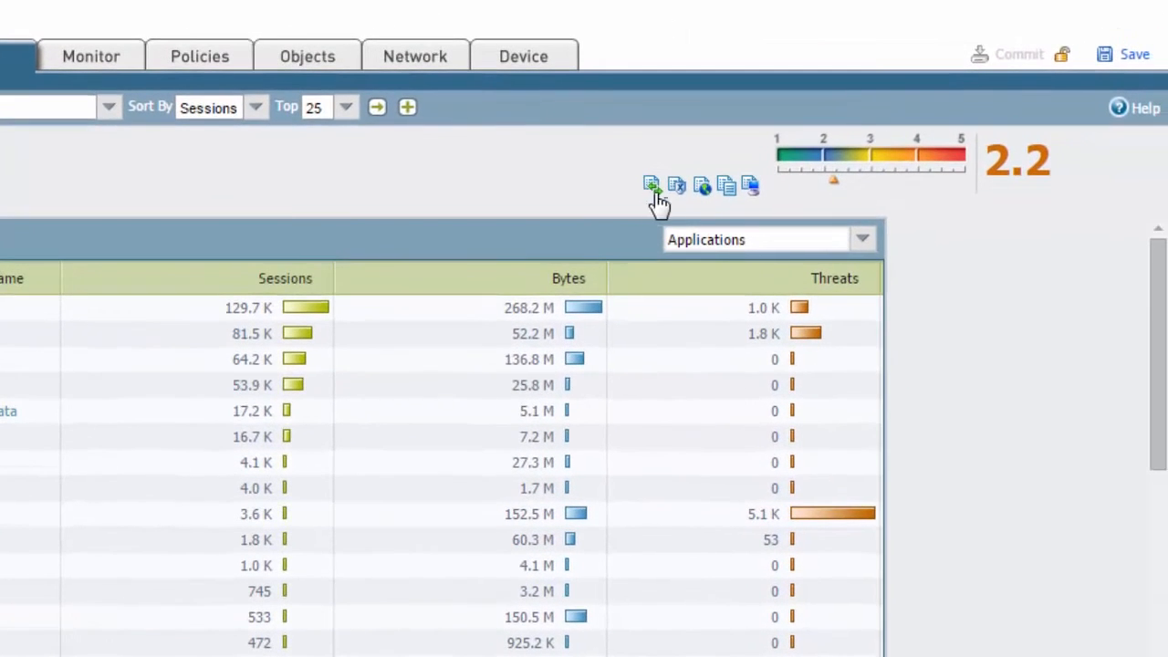
{"action": "mouse_move", "coordinate": [723, 199]}
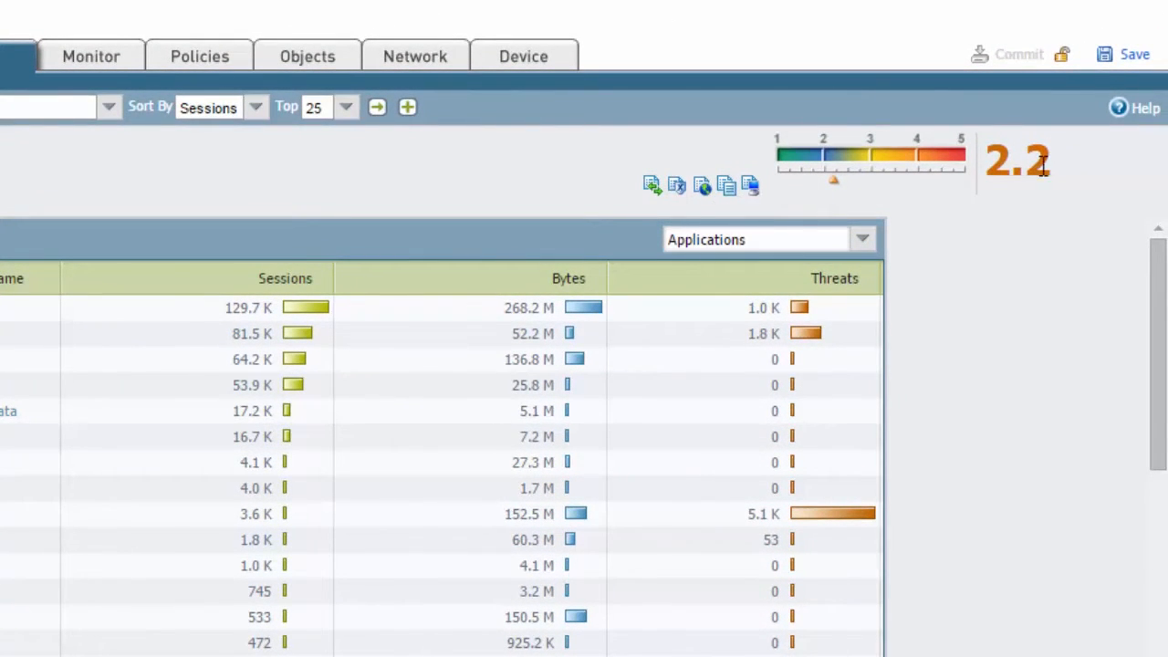
{"action": "mouse_move", "coordinate": [876, 174]}
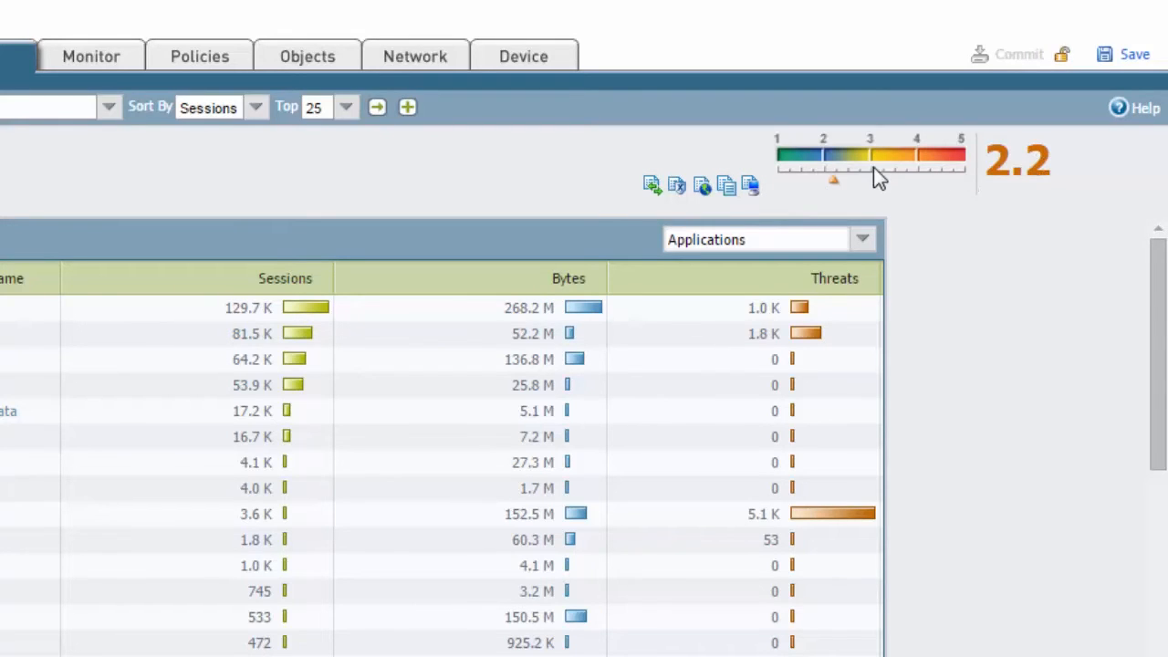
{"action": "mouse_move", "coordinate": [1004, 219]}
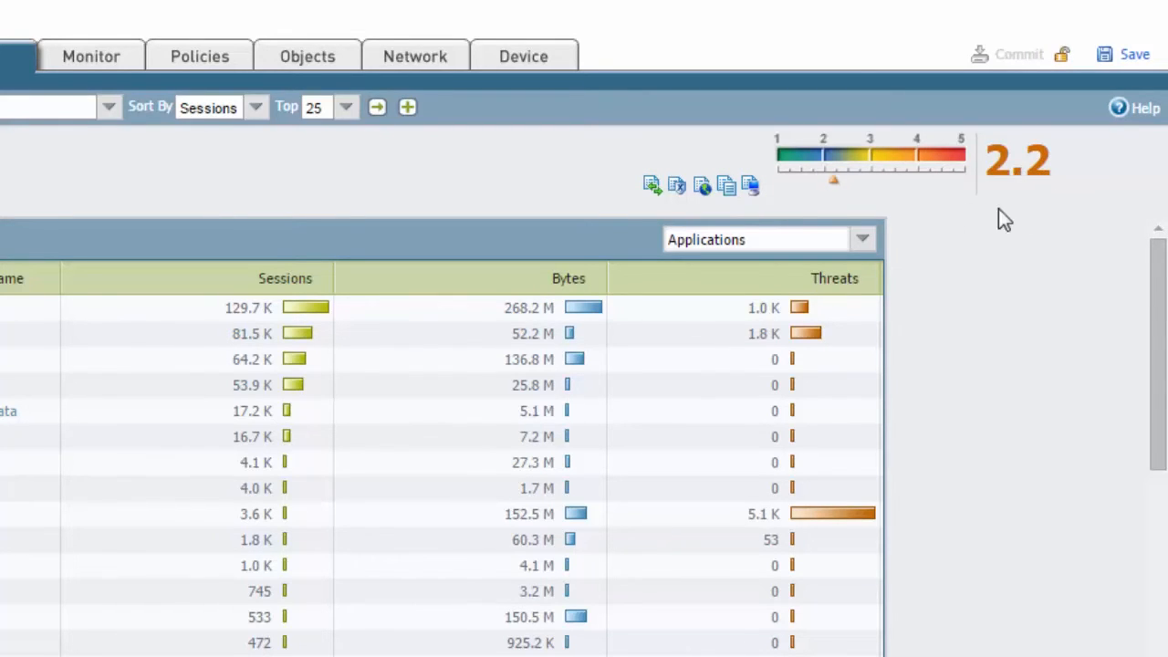
{"action": "mouse_move", "coordinate": [653, 186]}
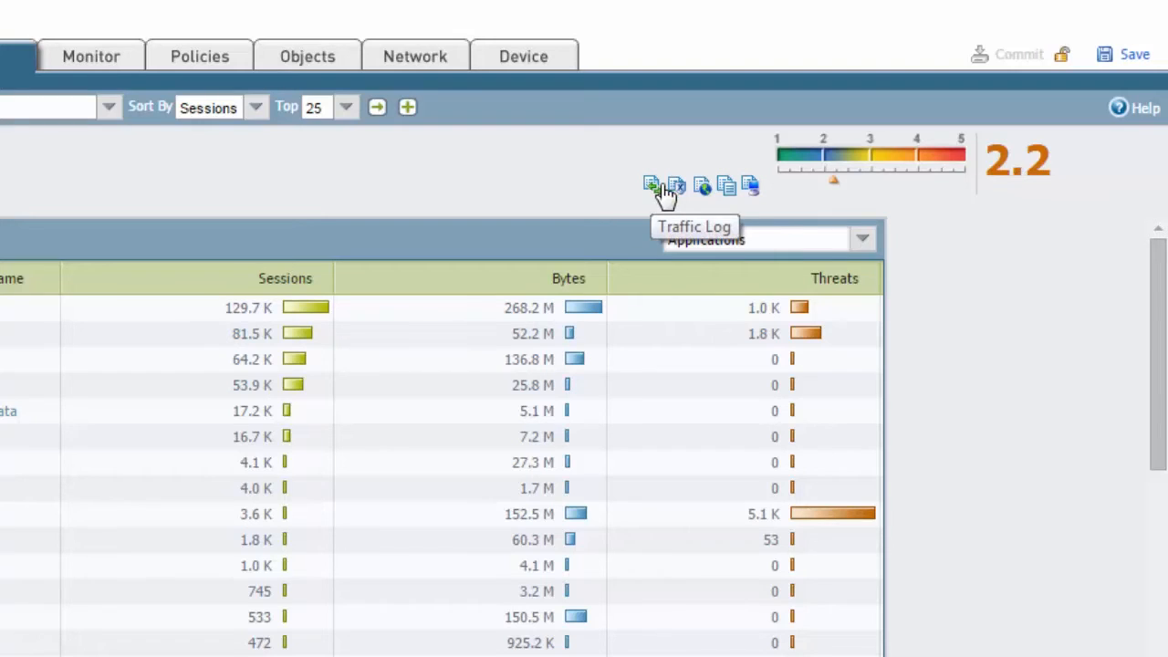
{"action": "mouse_move", "coordinate": [703, 187]}
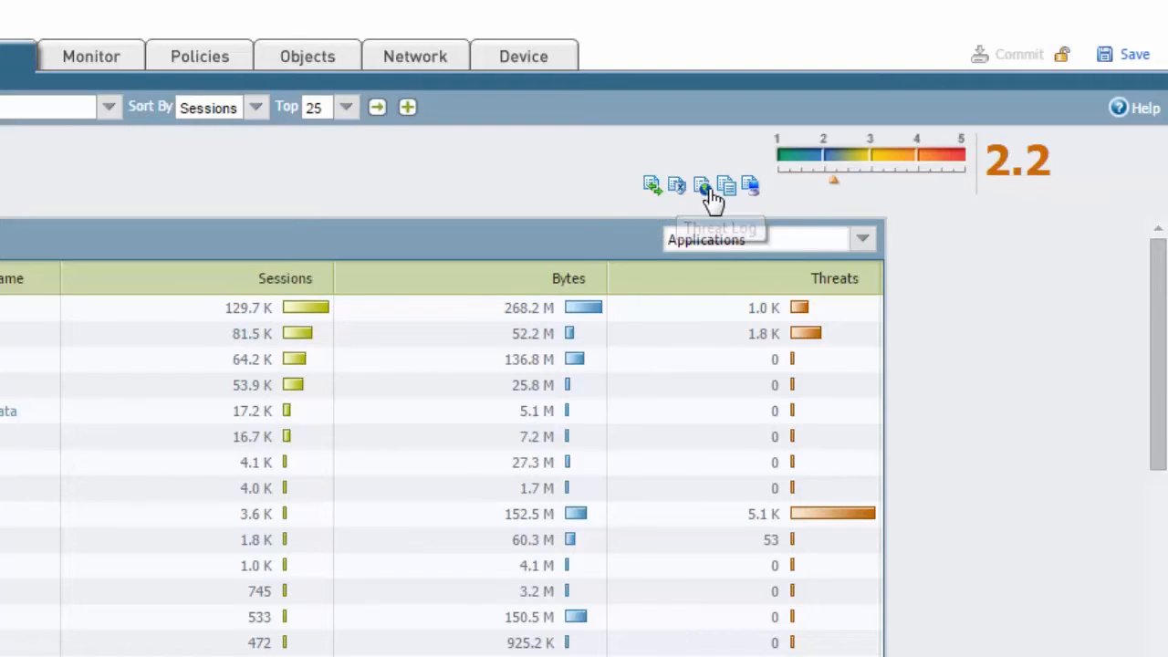
{"action": "mouse_move", "coordinate": [726, 186]}
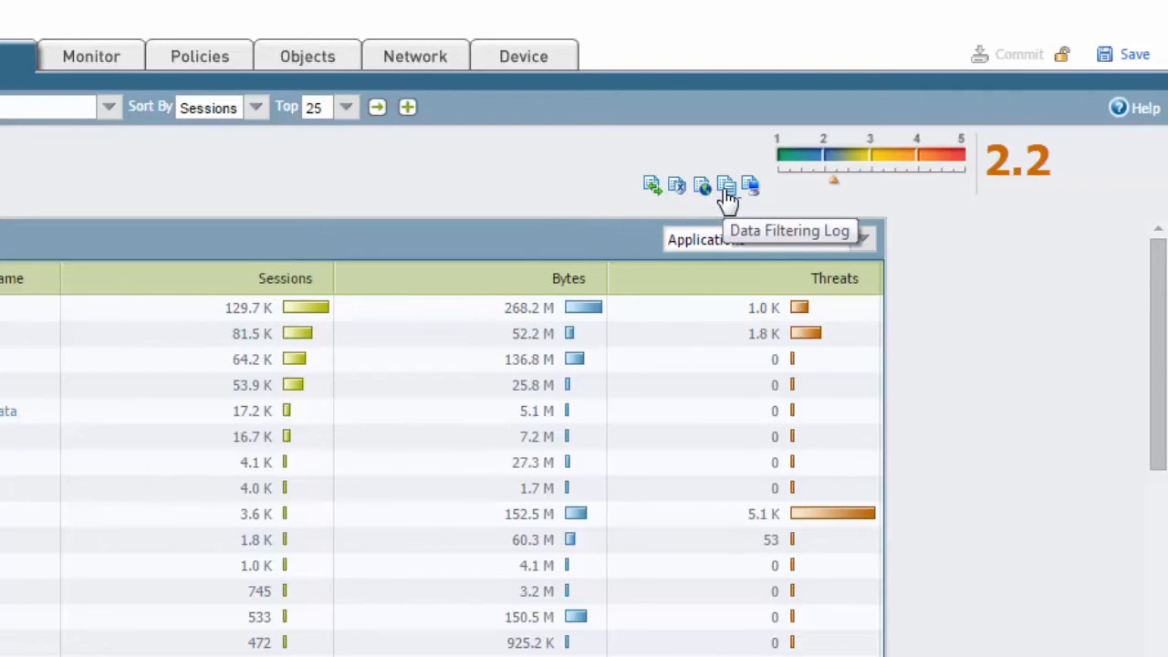
{"action": "mouse_move", "coordinate": [750, 187]}
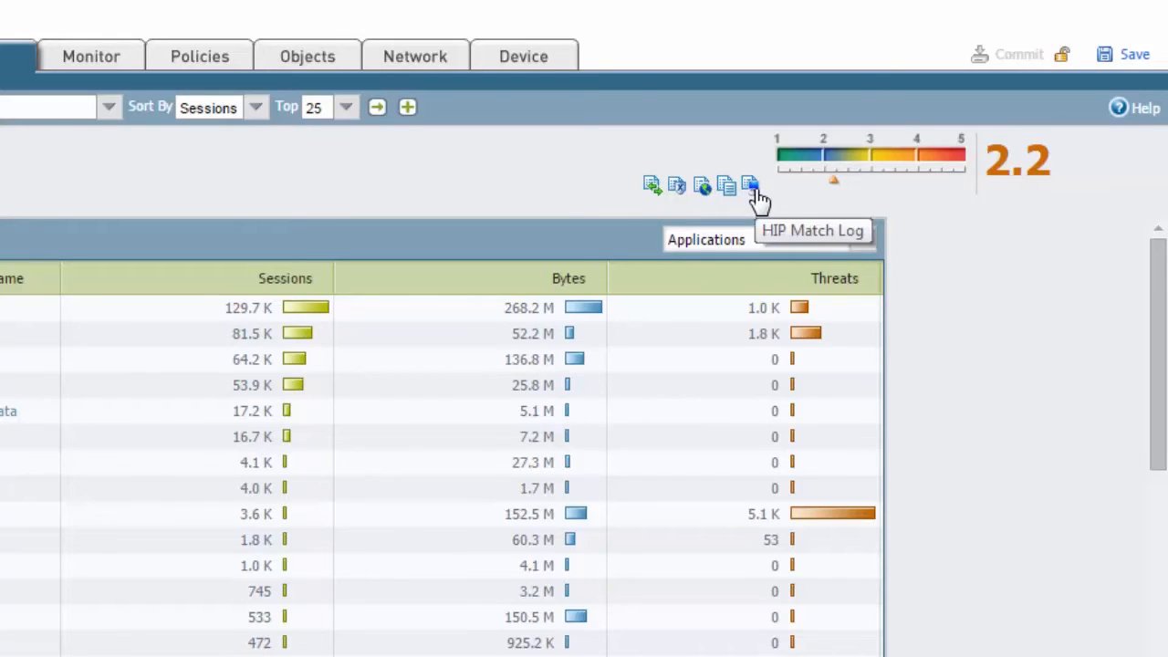
{"action": "mouse_move", "coordinate": [655, 191]}
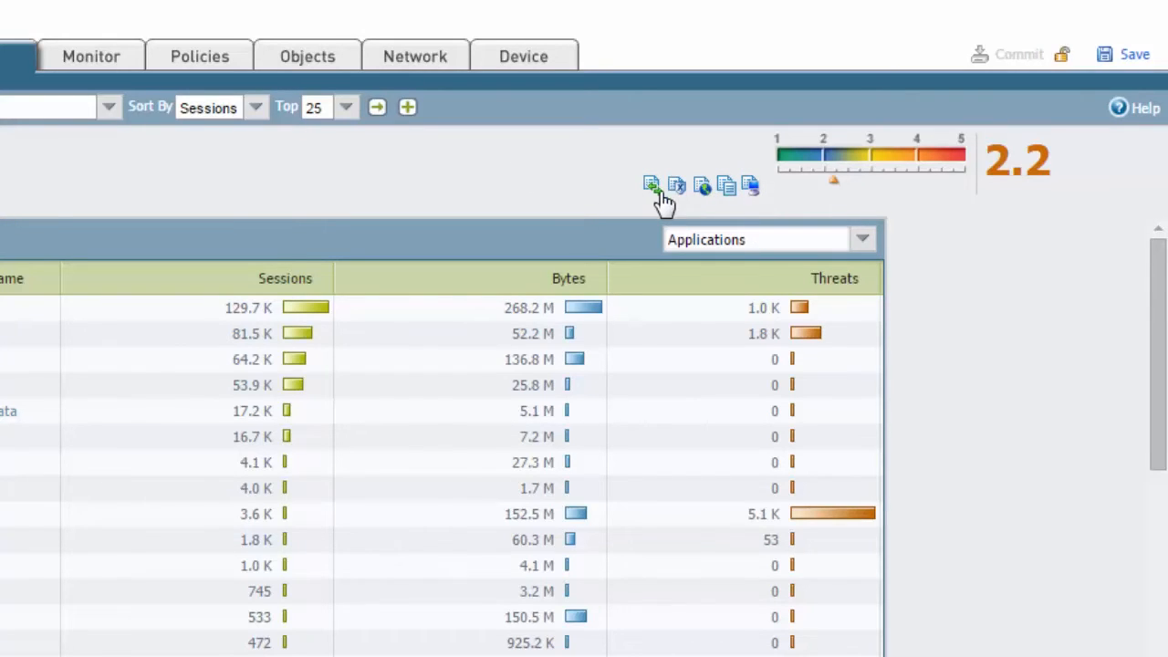
{"action": "mouse_move", "coordinate": [657, 199]}
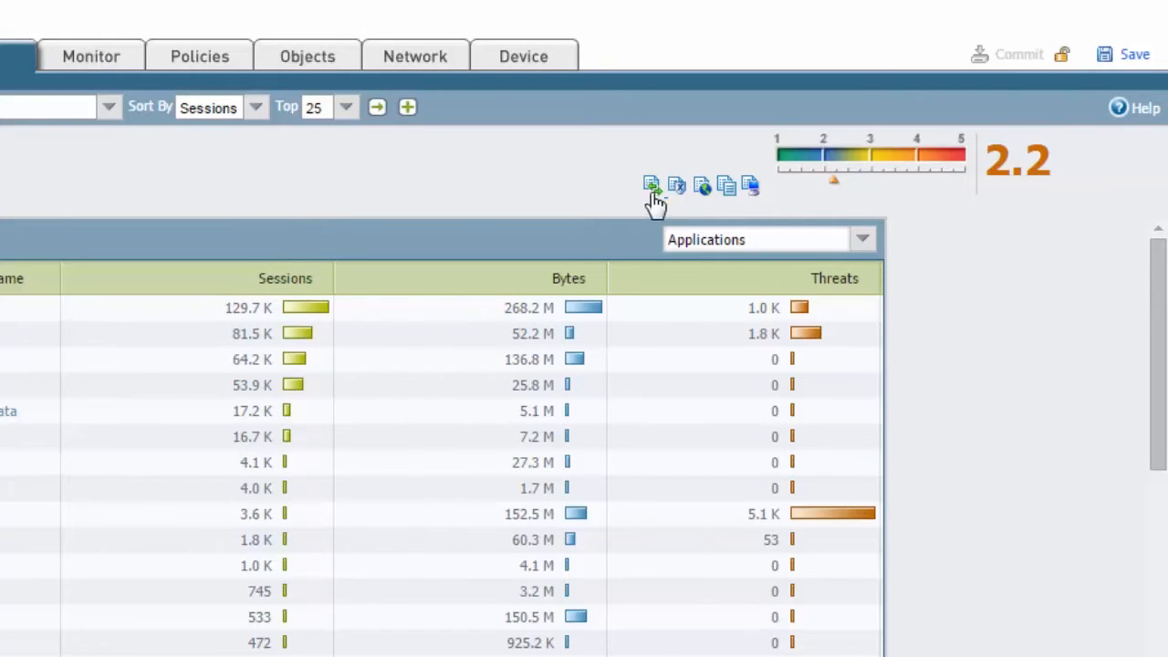
{"action": "mouse_move", "coordinate": [546, 186]}
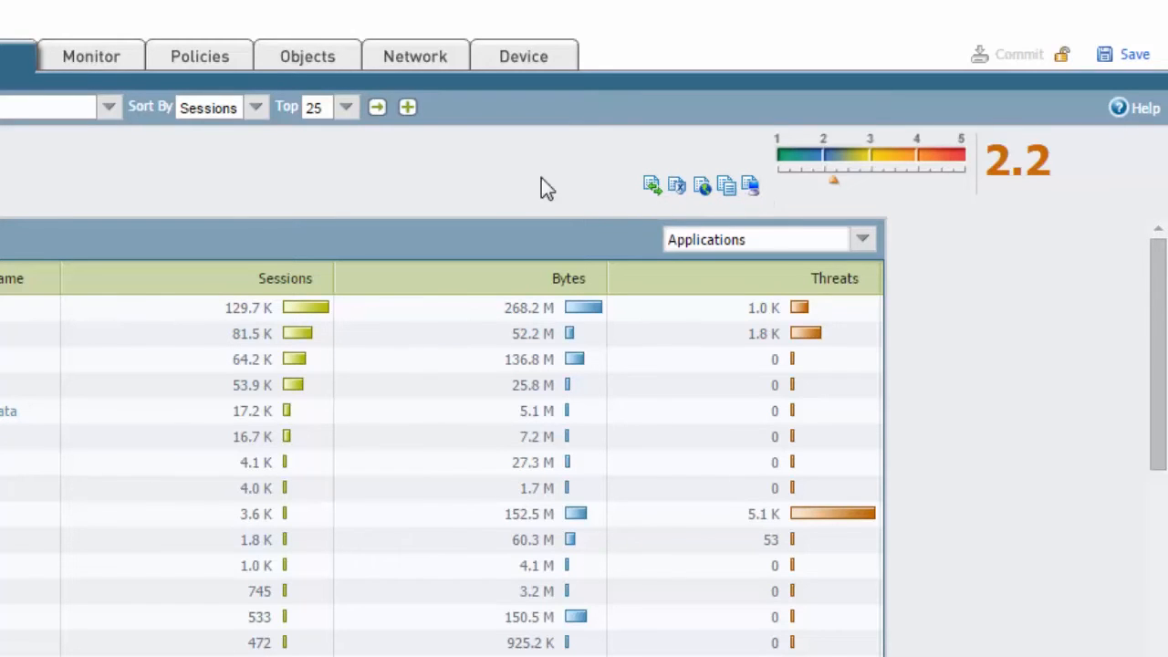
{"action": "mouse_move", "coordinate": [283, 248]}
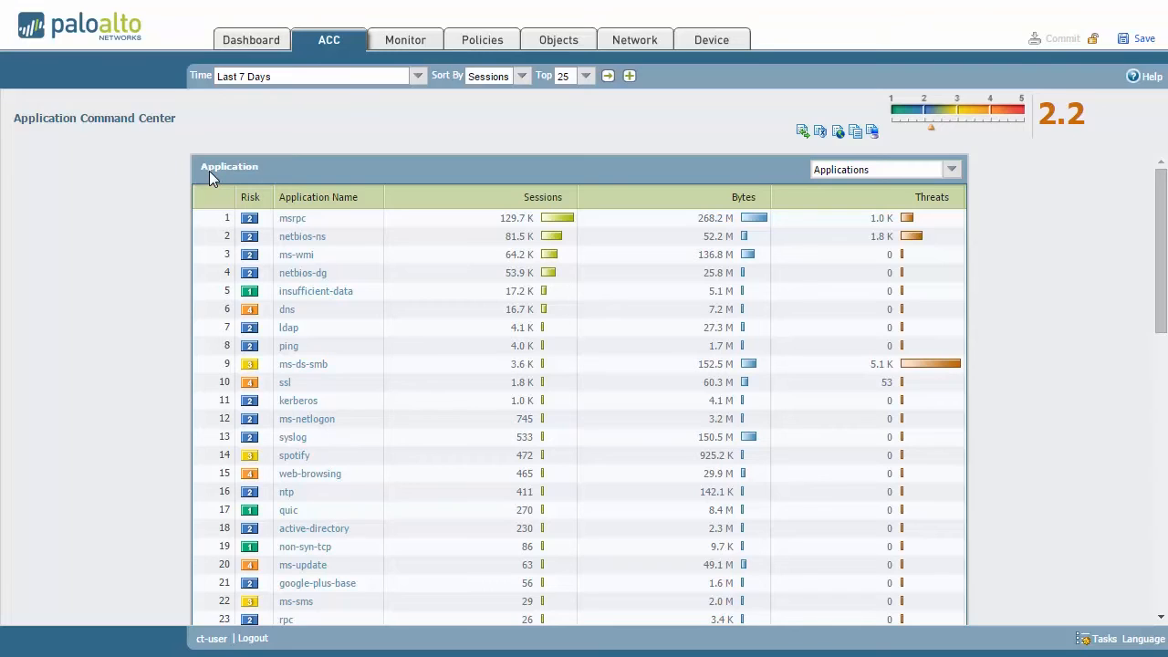
{"action": "mouse_move", "coordinate": [157, 179]}
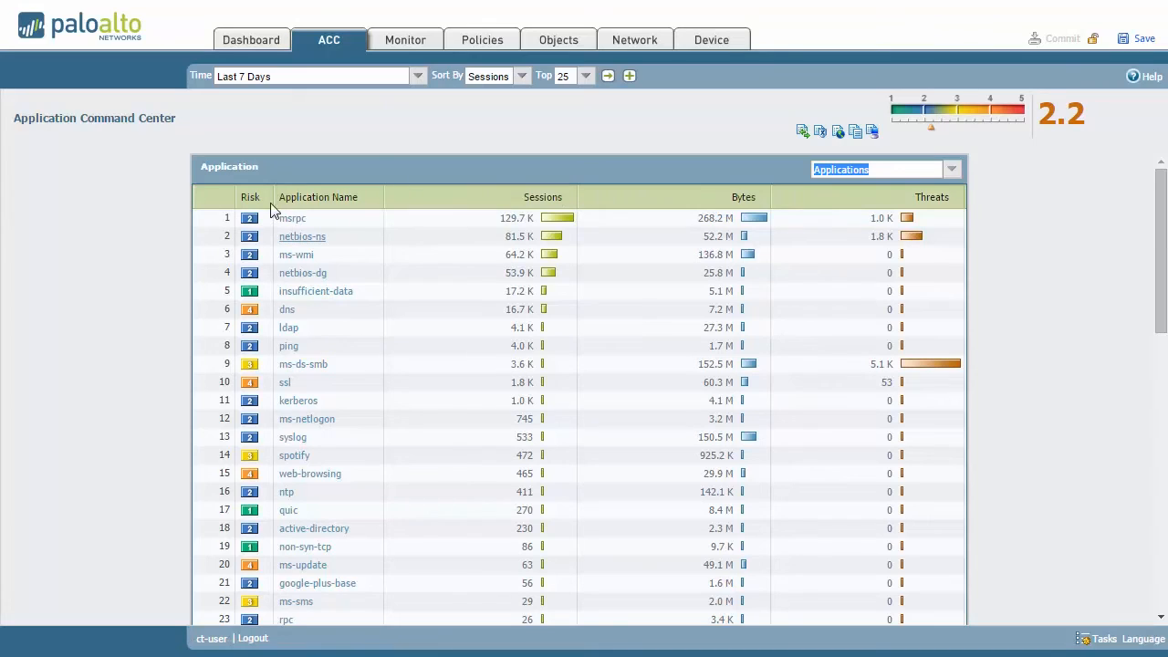
{"action": "mouse_move", "coordinate": [536, 253]}
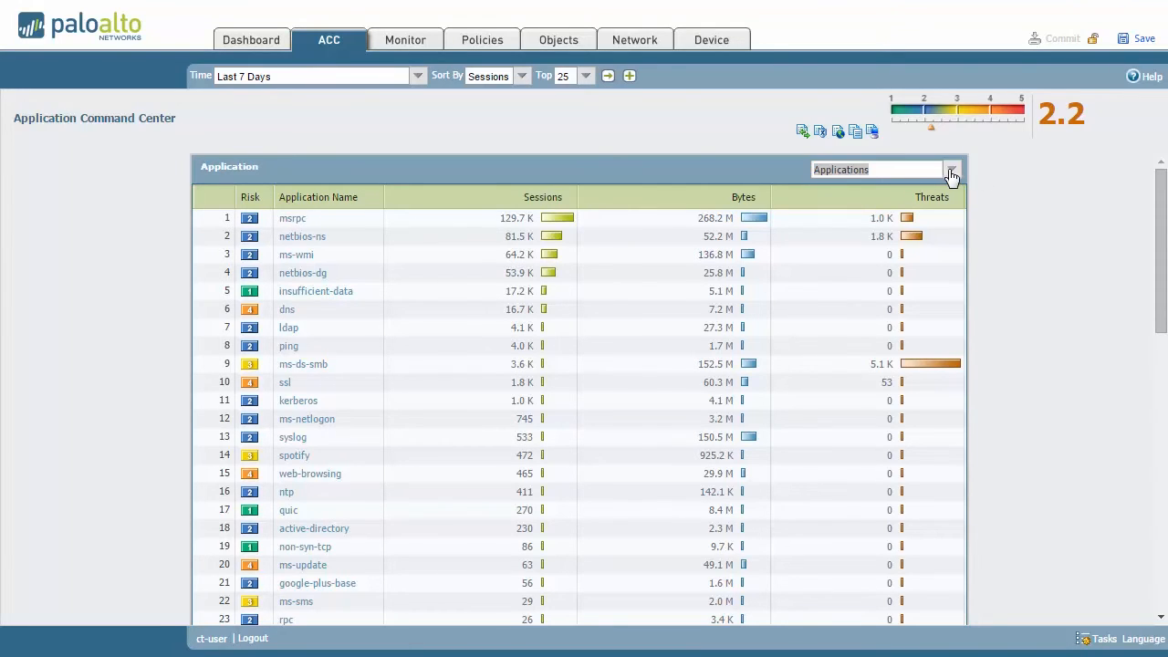
{"action": "mouse_move", "coordinate": [781, 179]}
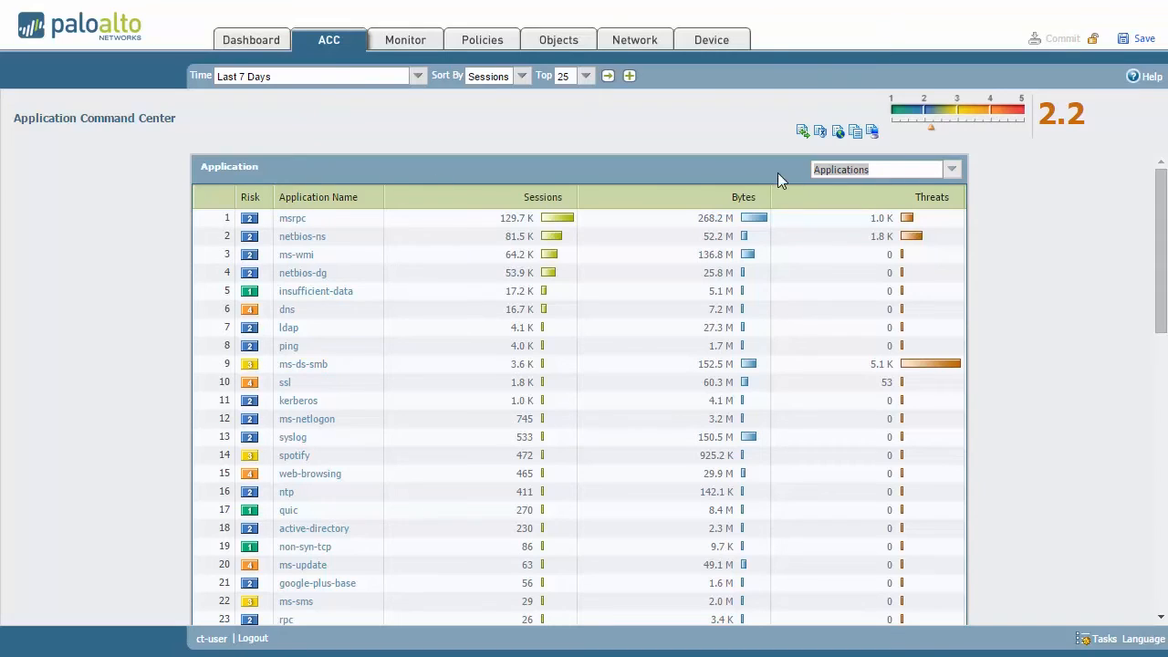
{"action": "left_click", "coordinate": [951, 168]}
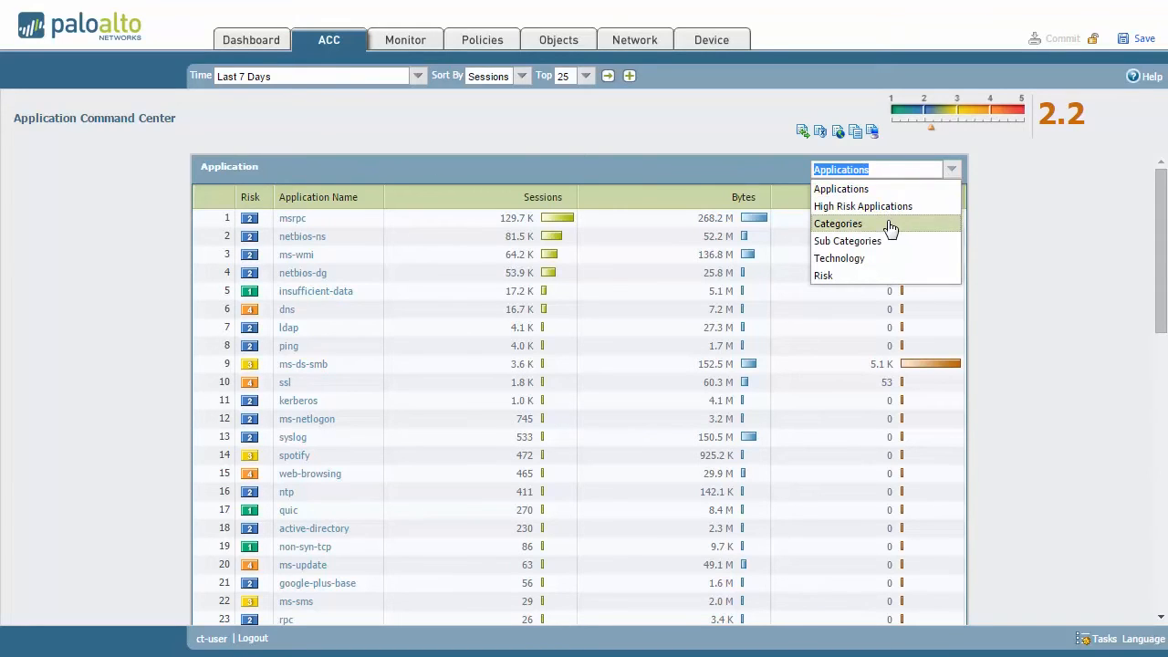
{"action": "mouse_move", "coordinate": [872, 259]}
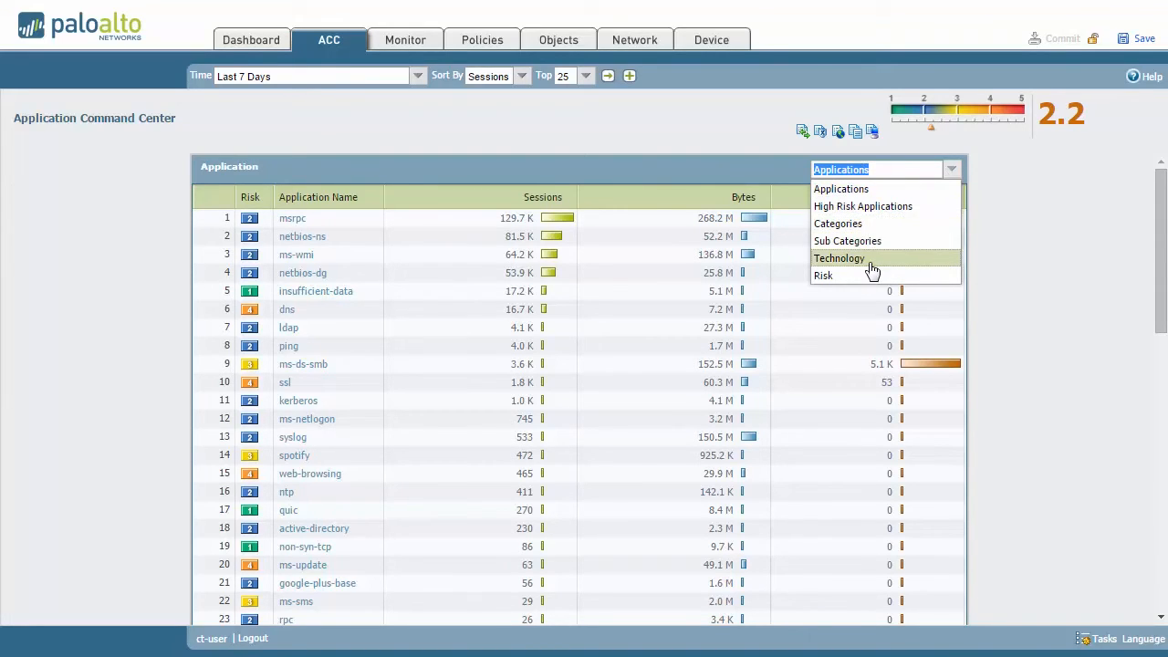
{"action": "left_click", "coordinate": [838, 259]}
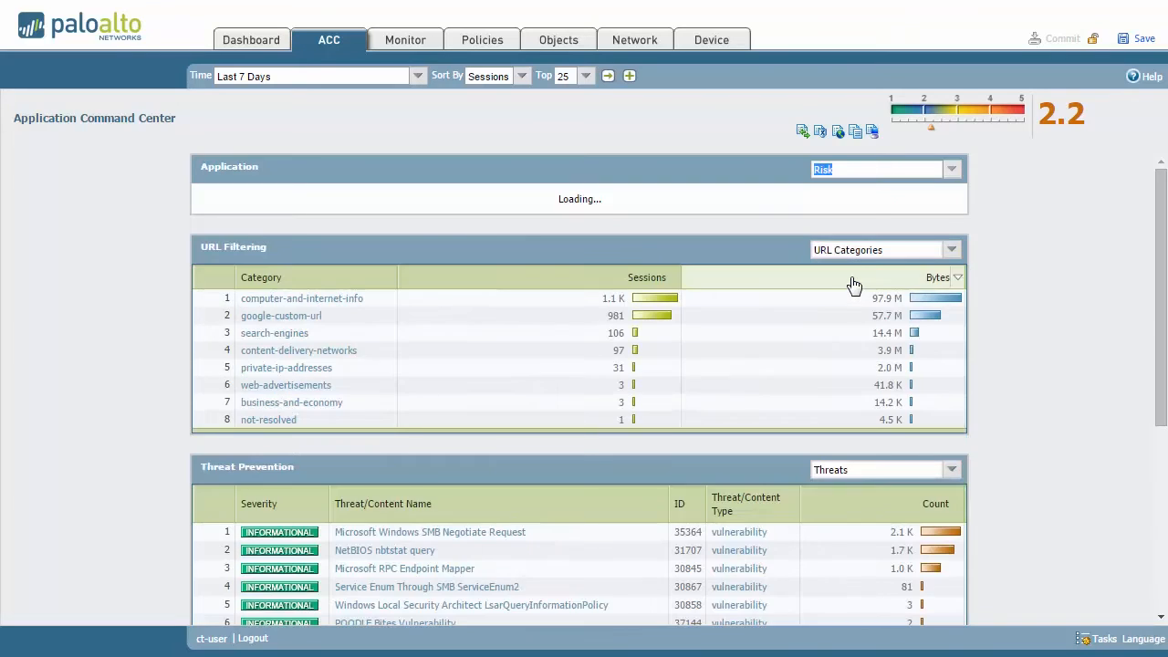
{"action": "mouse_move", "coordinate": [1019, 214]}
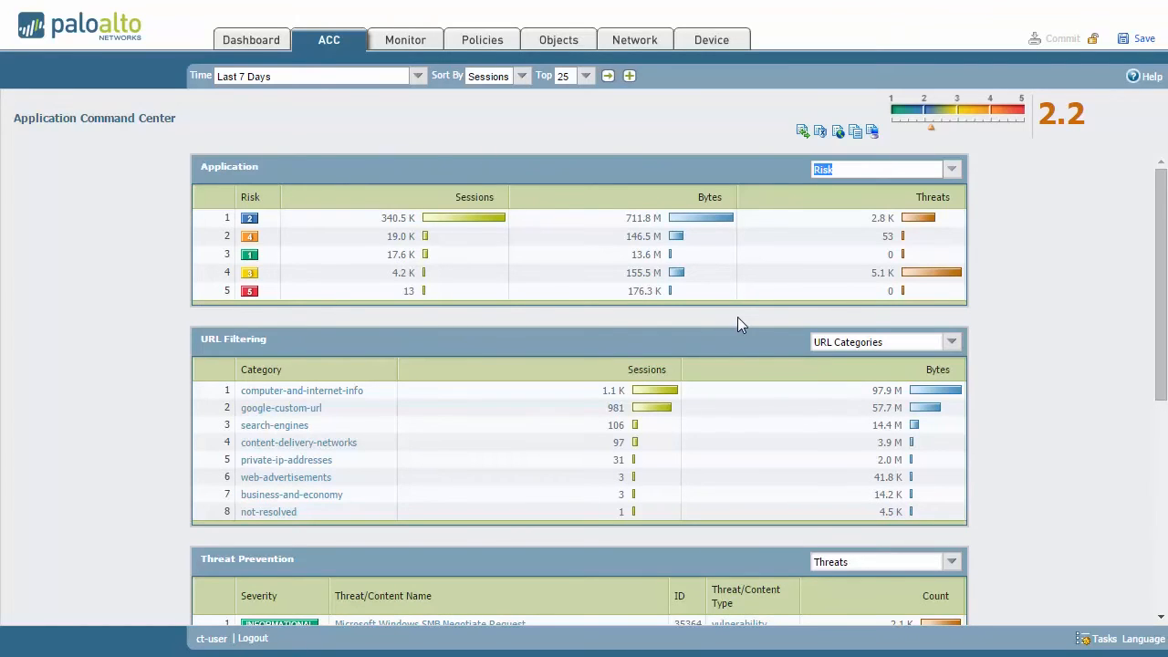
{"action": "left_click", "coordinate": [953, 168]}
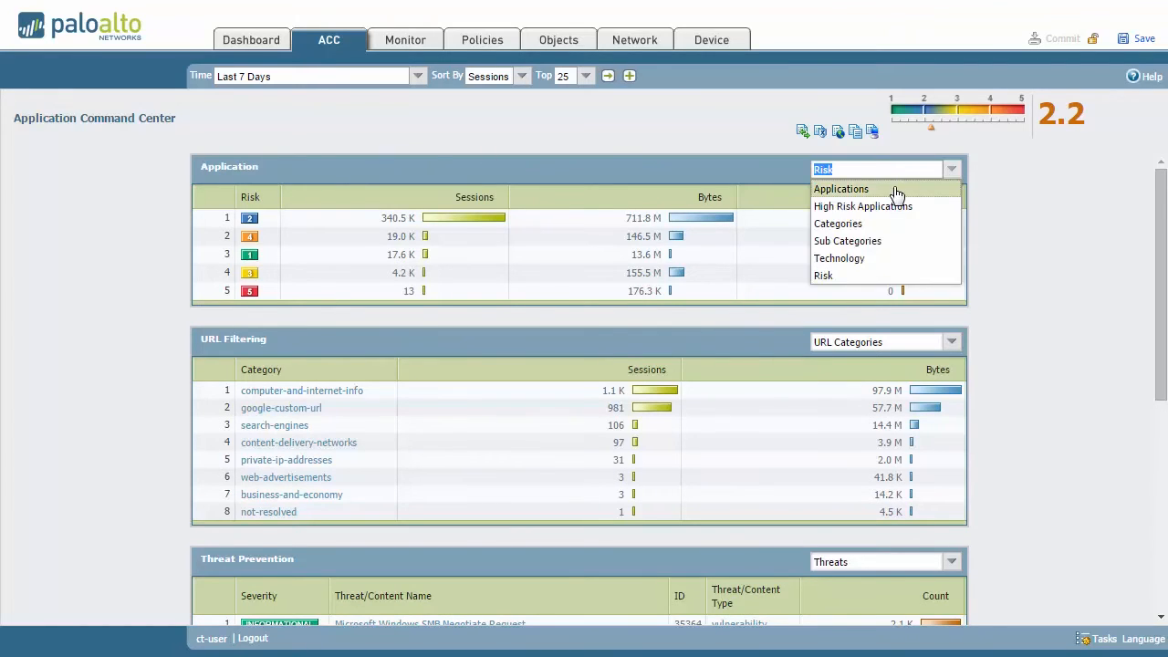
{"action": "left_click", "coordinate": [840, 188]}
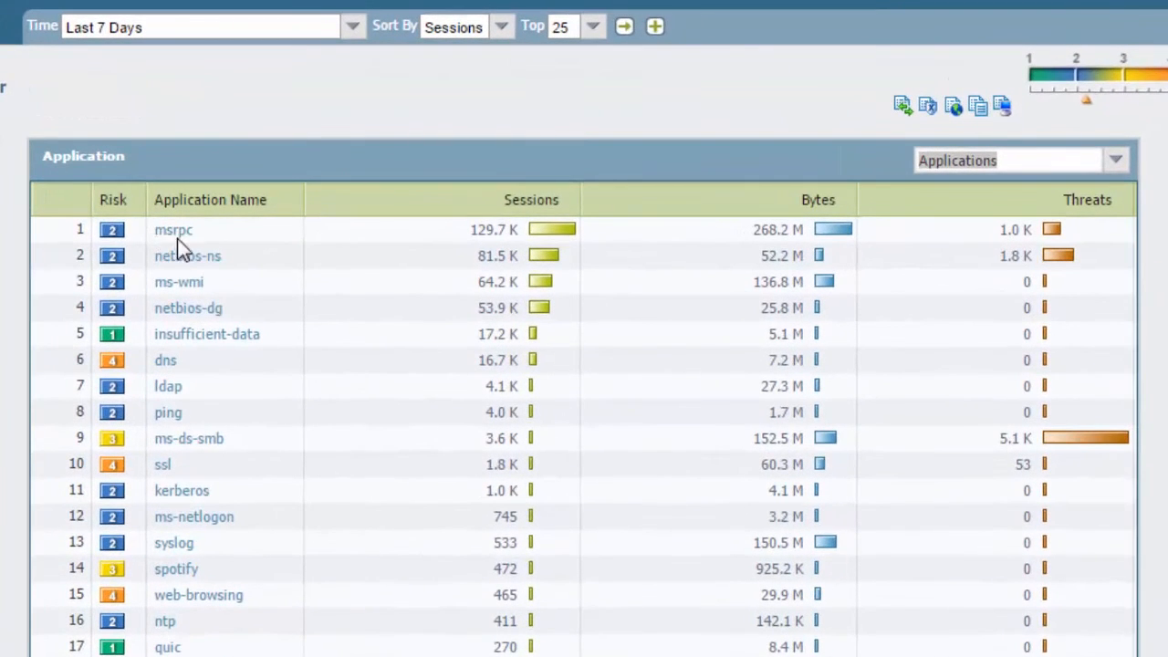
{"action": "mouse_move", "coordinate": [508, 246]}
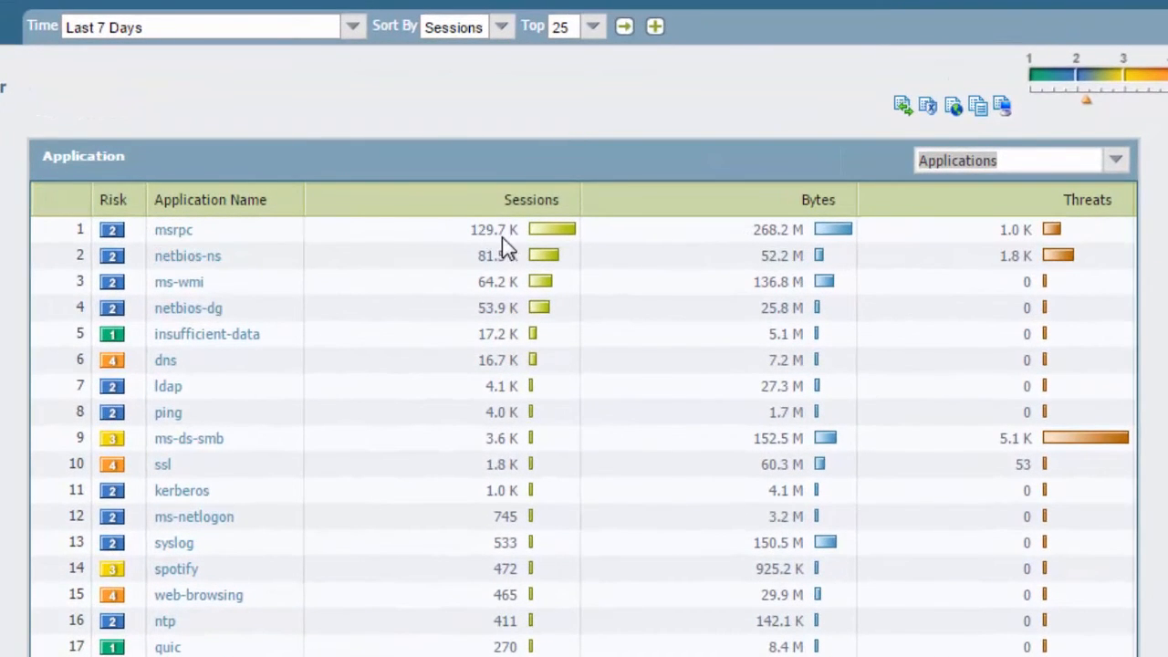
{"action": "mouse_move", "coordinate": [774, 248]}
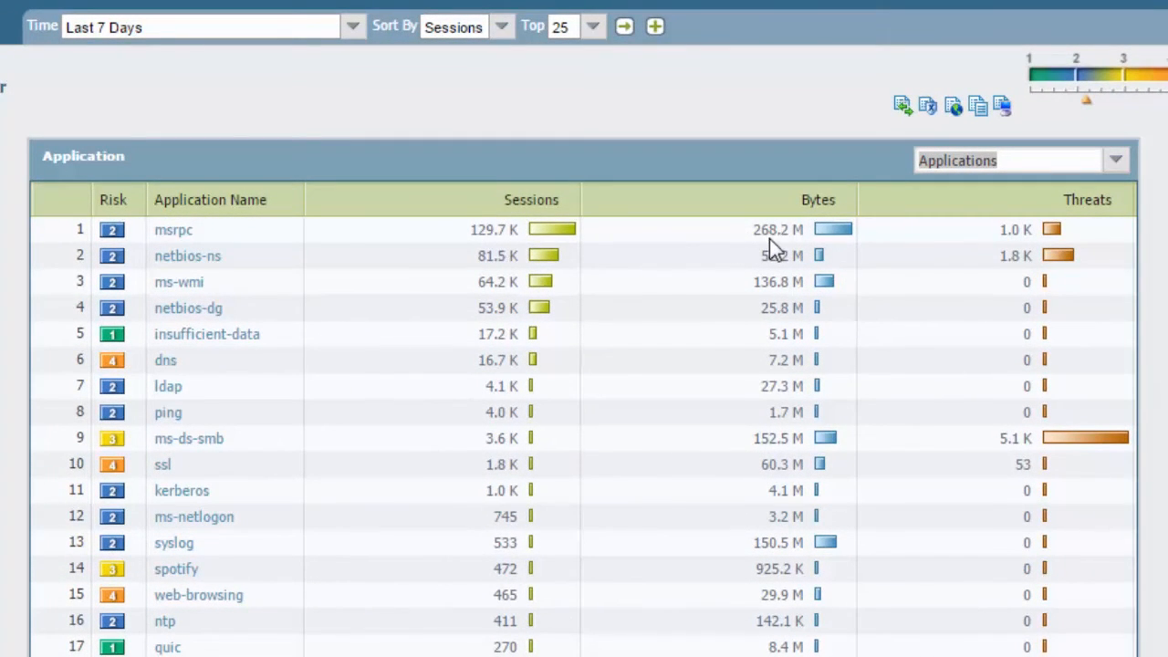
{"action": "mouse_move", "coordinate": [898, 244]}
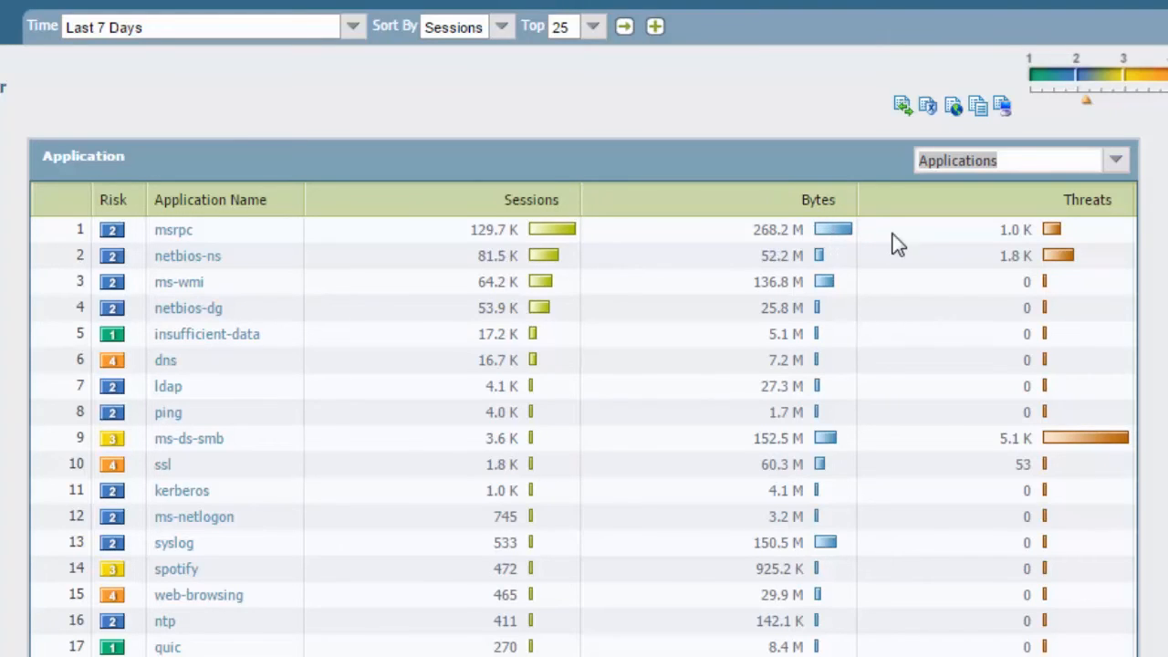
{"action": "mouse_move", "coordinate": [1055, 239]}
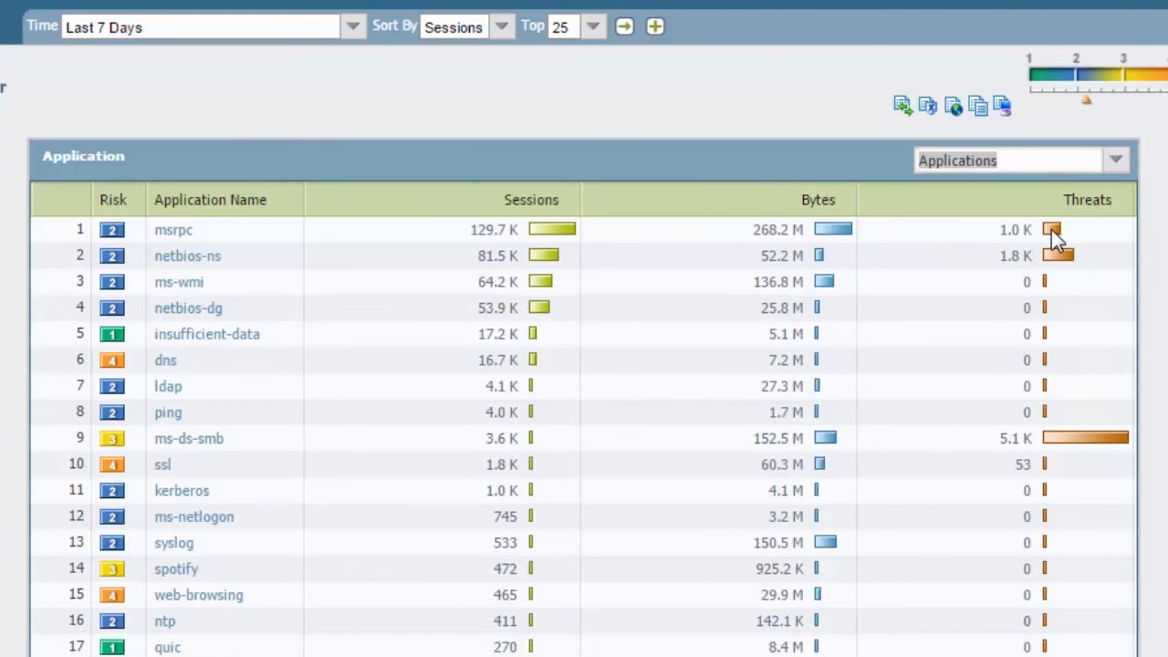
{"action": "mouse_move", "coordinate": [584, 277]}
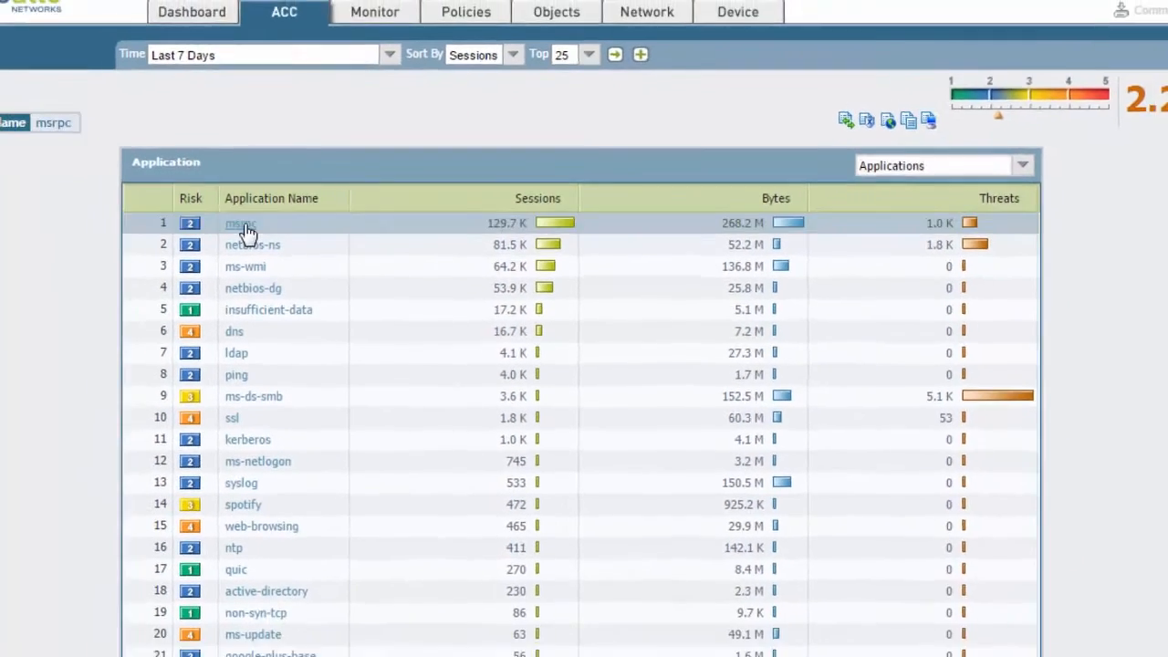
Drill into msrpc, review its sources and destinations, then filter by the Microsoft RPC Endpoint Mapper threat
{"action": "left_click", "coordinate": [239, 224]}
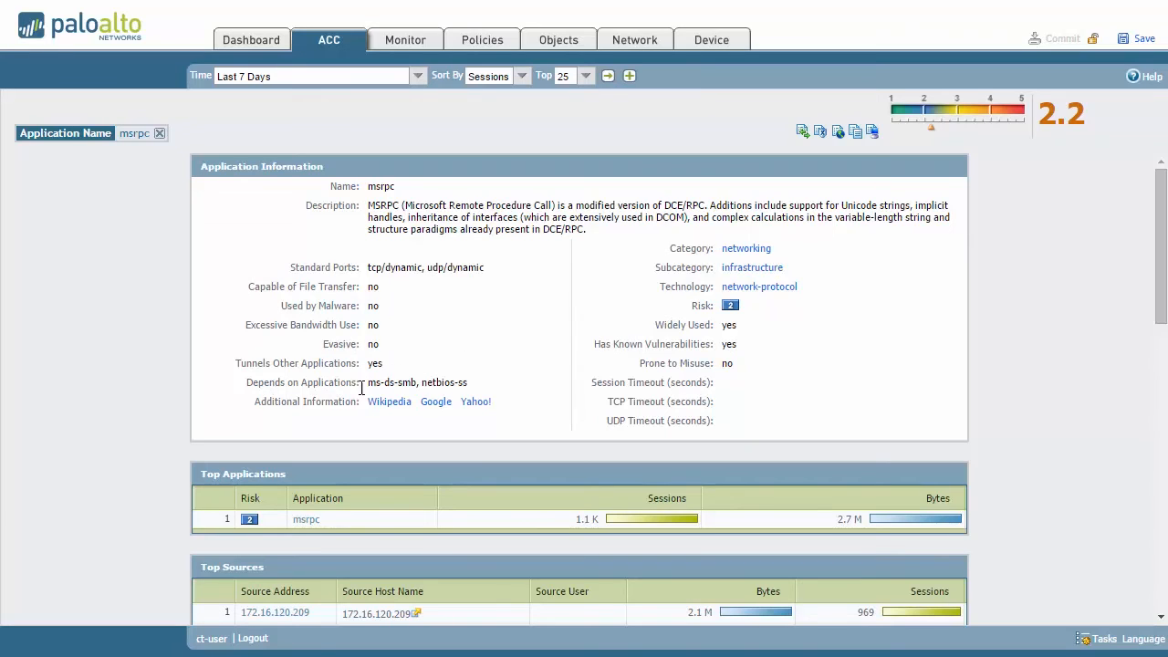
{"action": "mouse_move", "coordinate": [675, 314]}
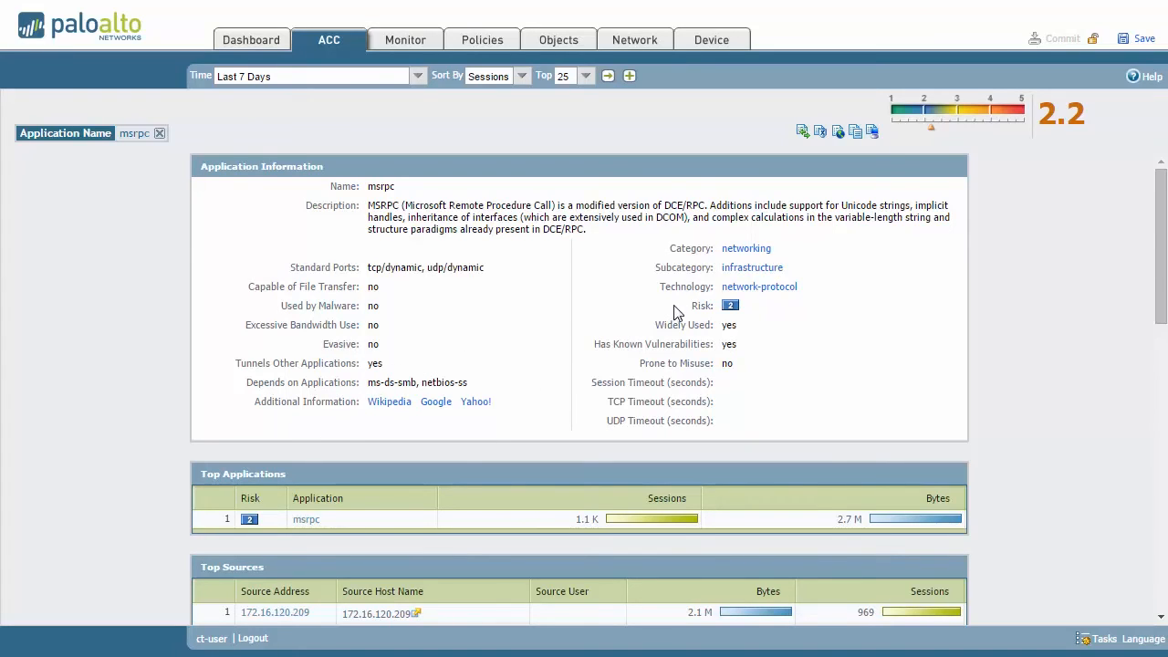
{"action": "mouse_move", "coordinate": [766, 408]}
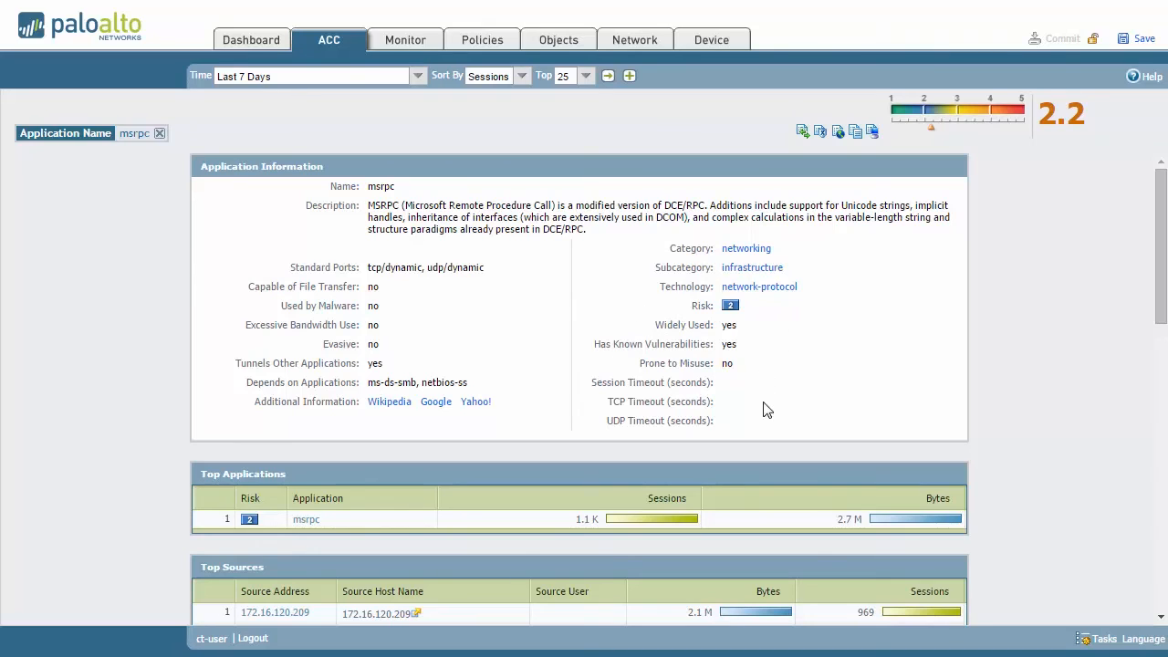
{"action": "scroll", "scroll_direction": "down", "scroll_amount": 3}
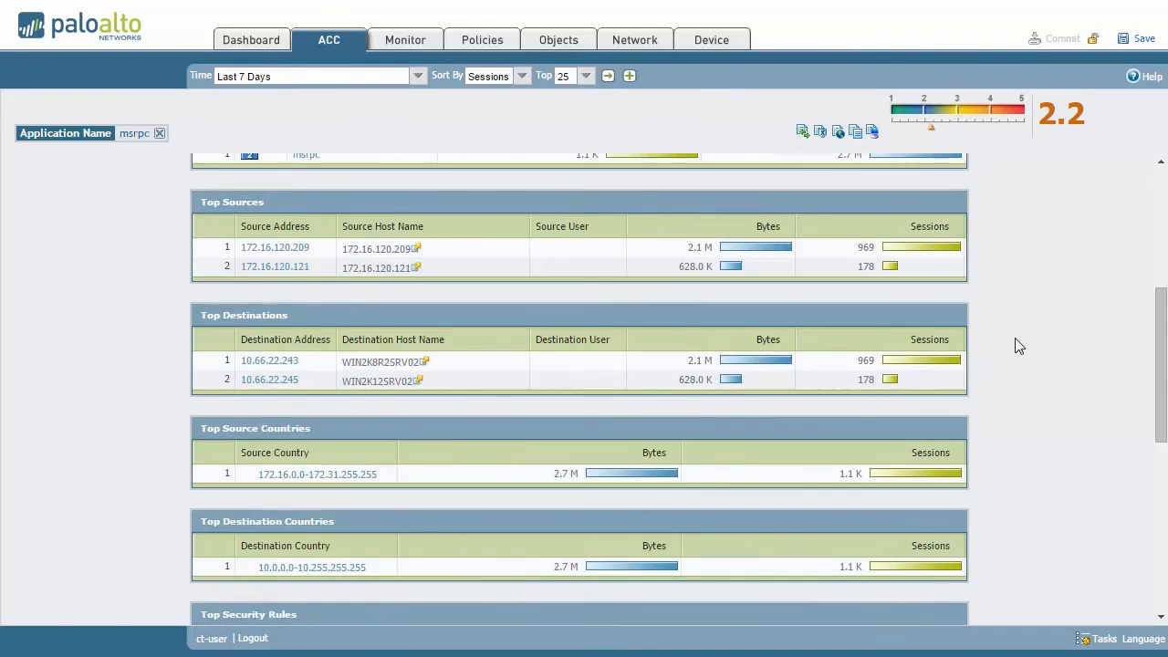
{"action": "scroll", "scroll_direction": "up", "scroll_amount": 3}
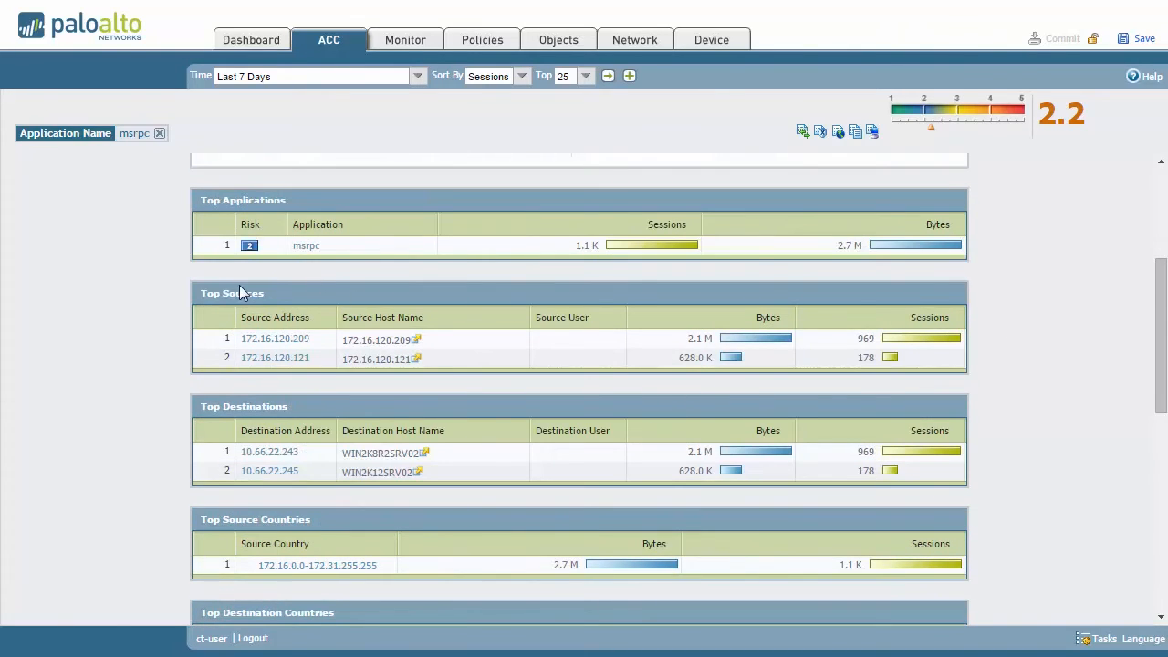
{"action": "mouse_move", "coordinate": [356, 367]}
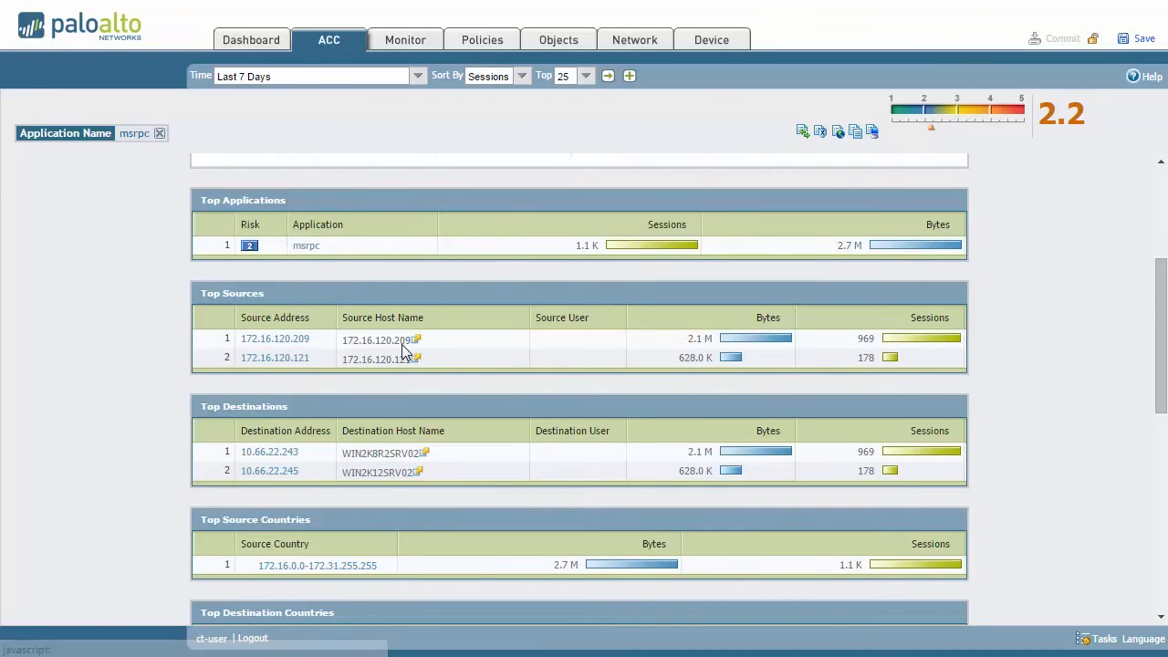
{"action": "scroll", "scroll_direction": "down", "scroll_amount": 3}
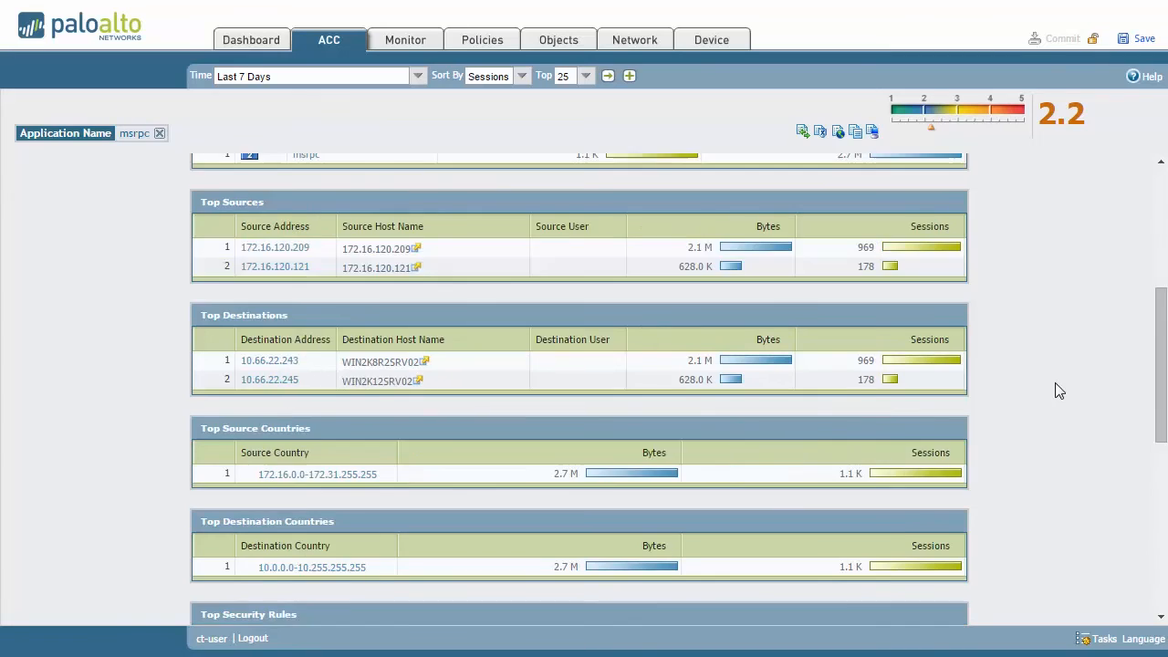
{"action": "scroll", "scroll_direction": "down", "scroll_amount": 3}
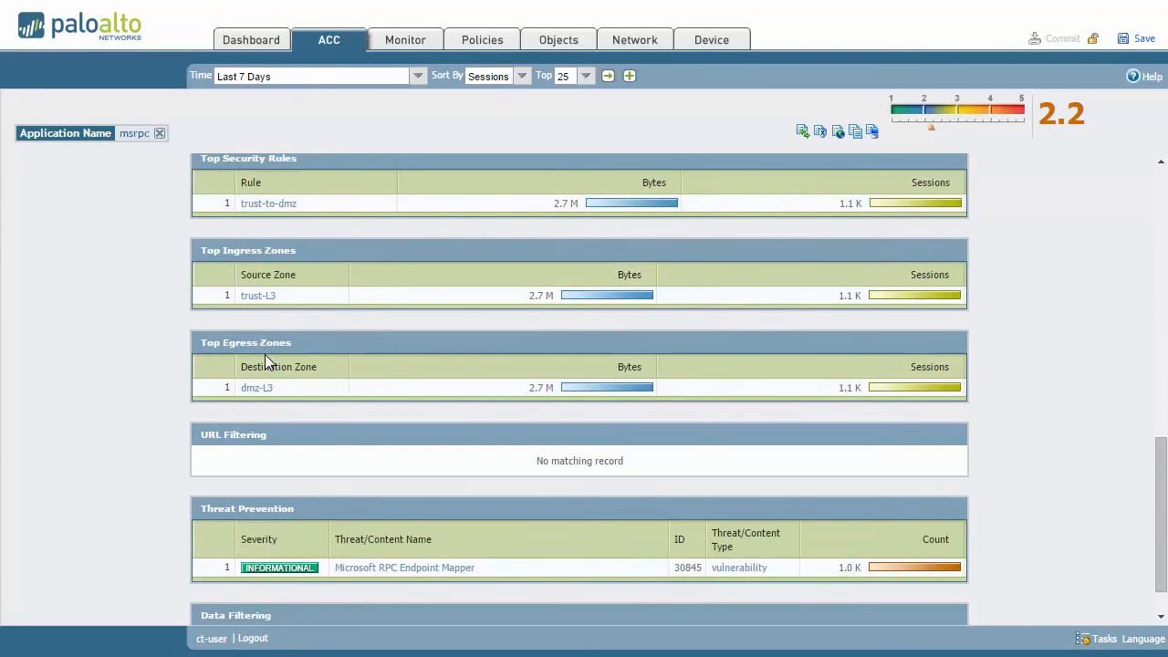
{"action": "mouse_move", "coordinate": [522, 469]}
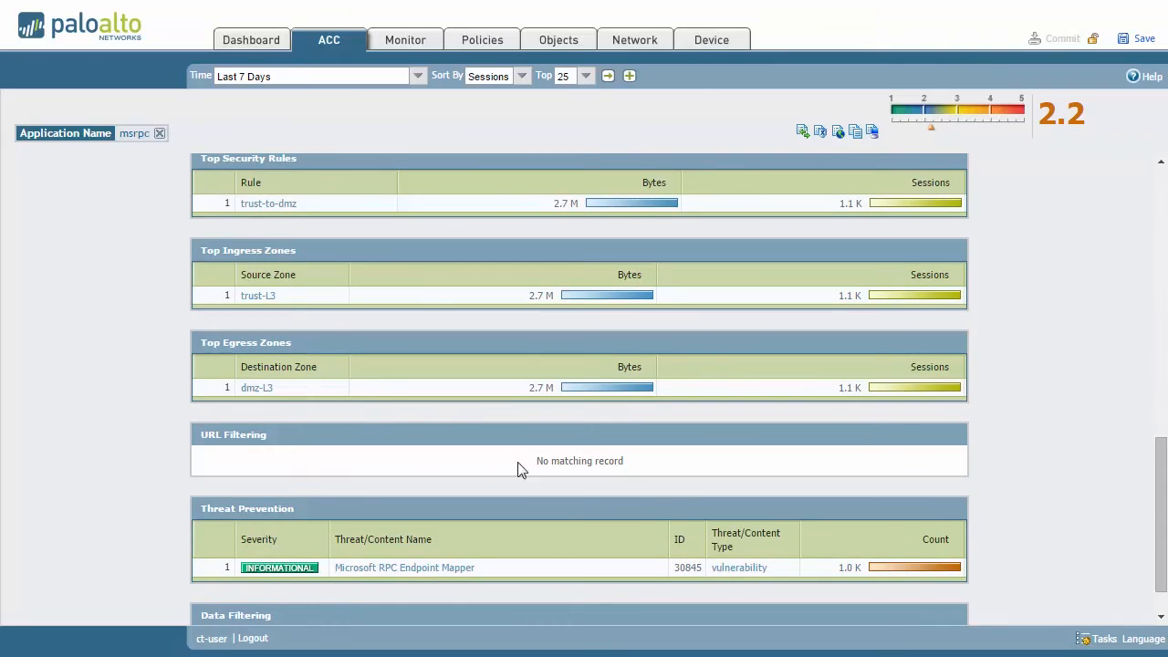
{"action": "mouse_move", "coordinate": [733, 580]}
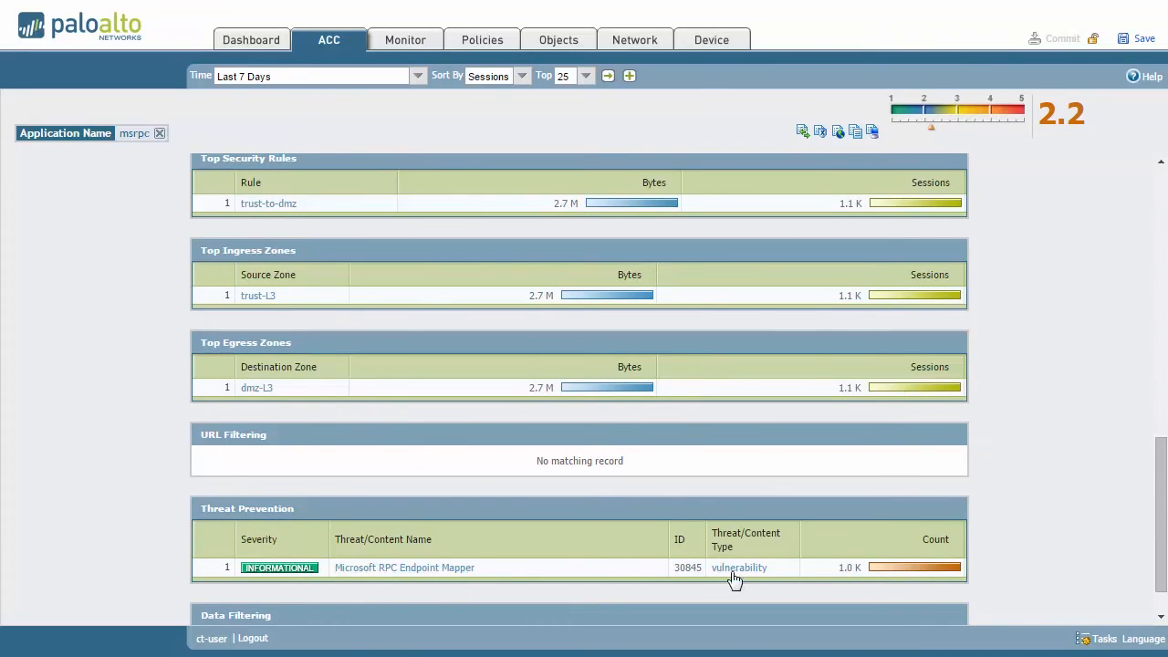
{"action": "mouse_move", "coordinate": [927, 569]}
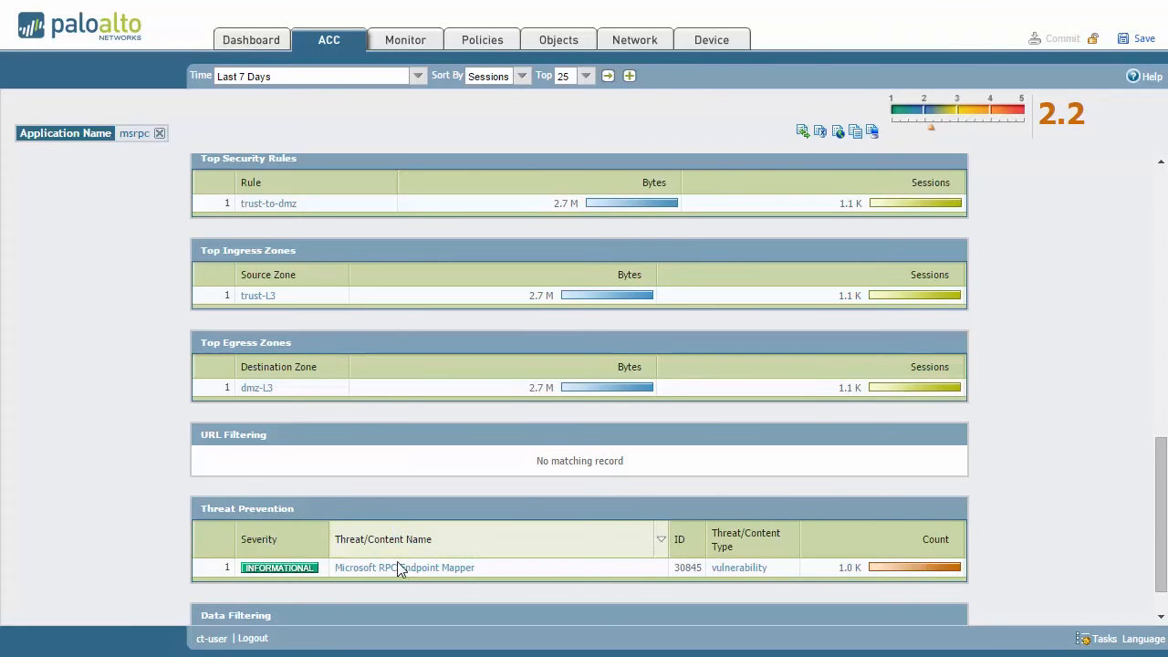
{"action": "left_click", "coordinate": [405, 566]}
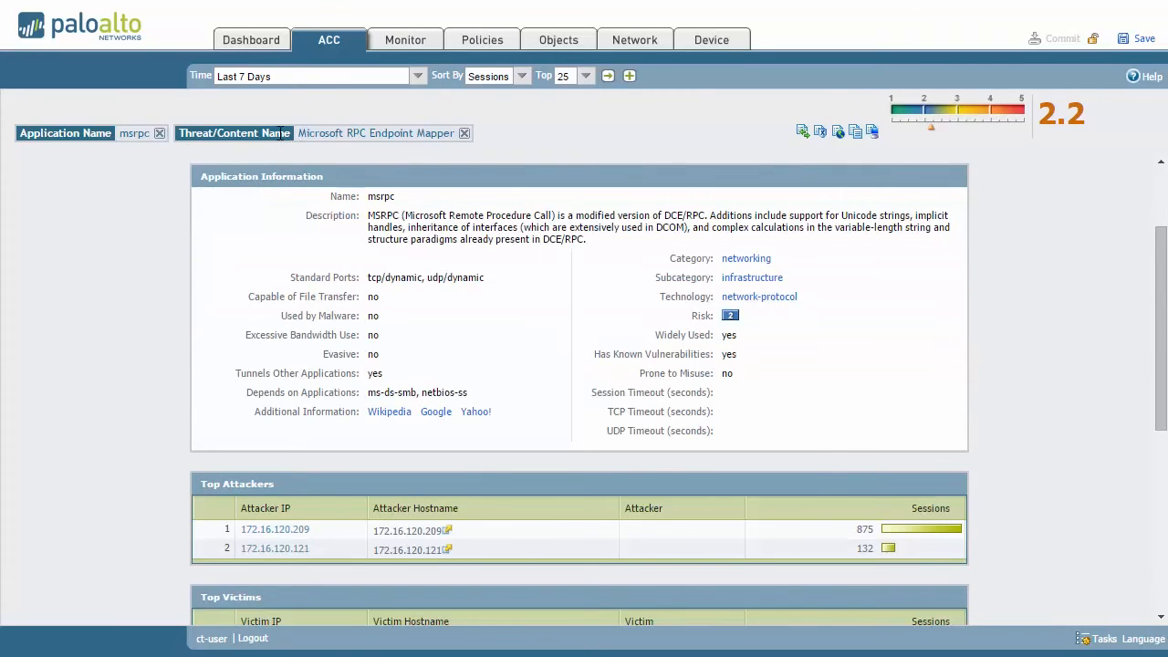
Clear the msrpc application and RPC Endpoint Mapper threat filters and reload the ACC
{"action": "scroll", "scroll_direction": "down", "scroll_amount": 3}
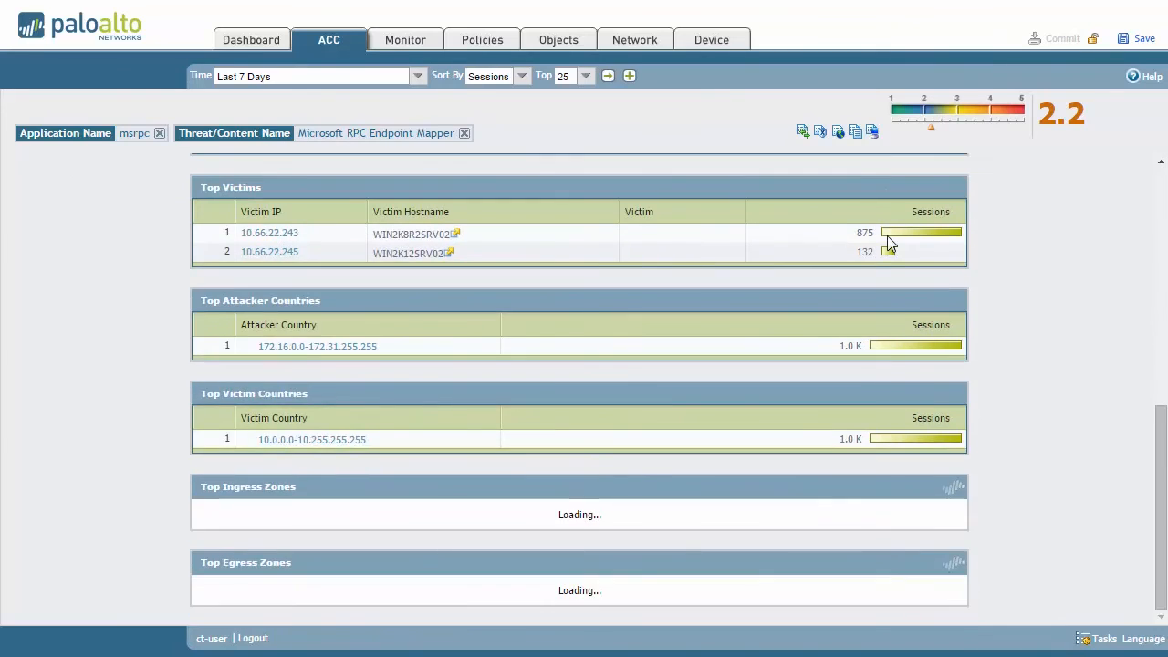
{"action": "scroll", "scroll_direction": "down", "scroll_amount": 3}
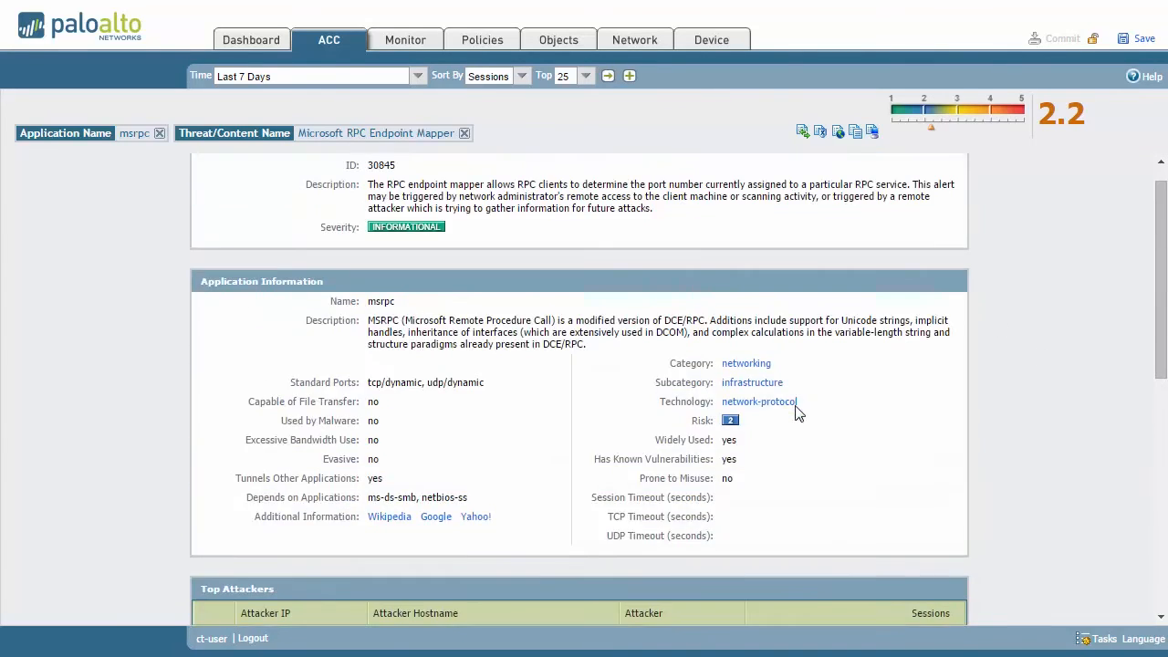
{"action": "left_click", "coordinate": [464, 133]}
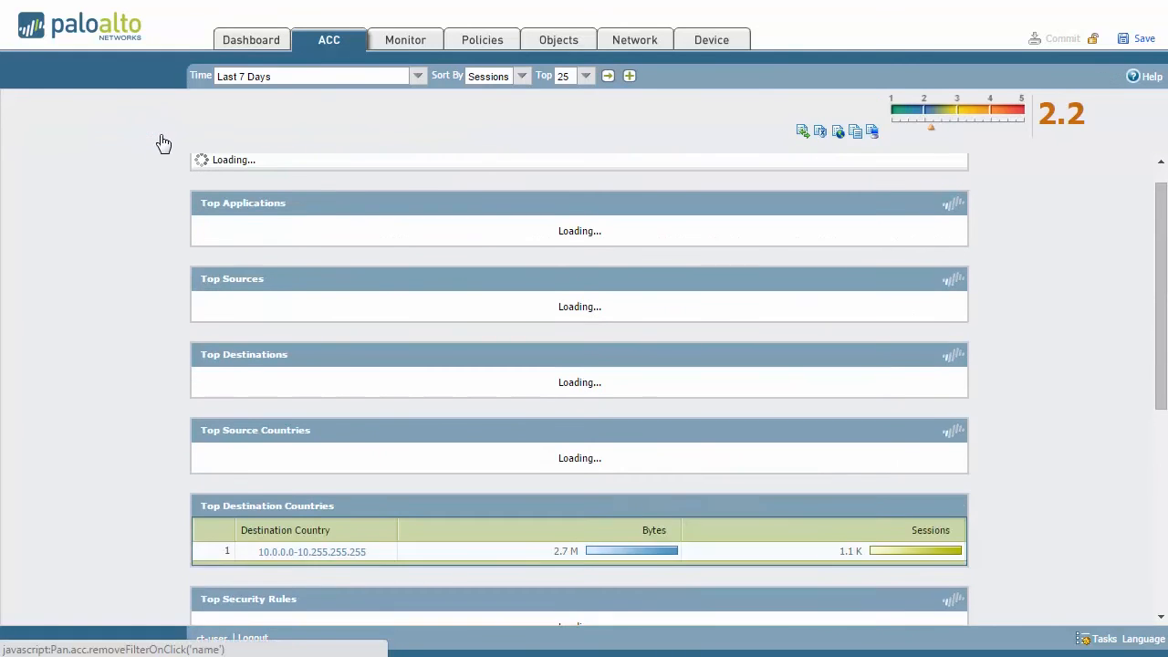
{"action": "left_click", "coordinate": [329, 40]}
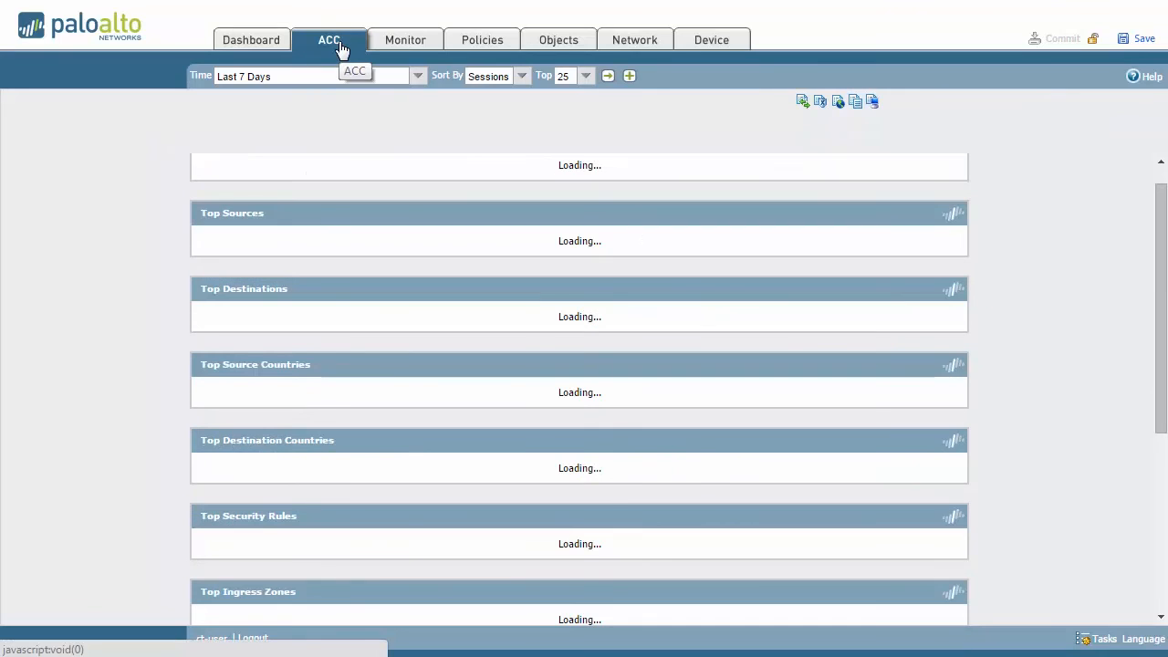
Reload the unfiltered ACC and scroll from the Application widget toward URL Filtering
{"action": "left_click", "coordinate": [328, 40]}
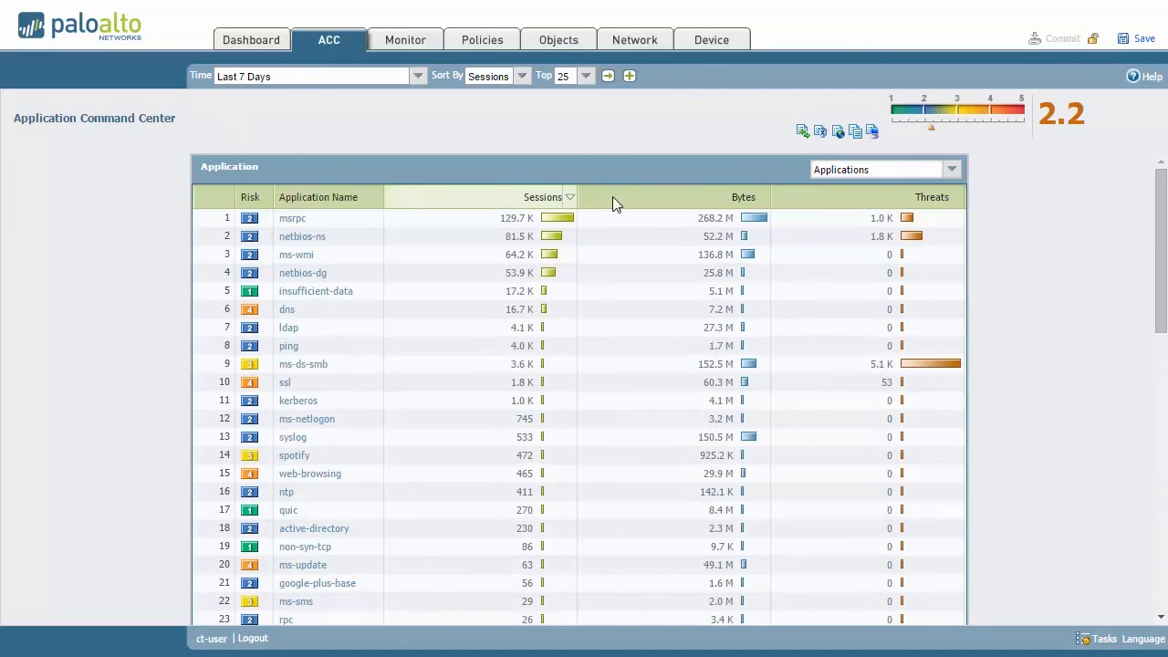
{"action": "scroll", "scroll_direction": "down", "scroll_amount": 3}
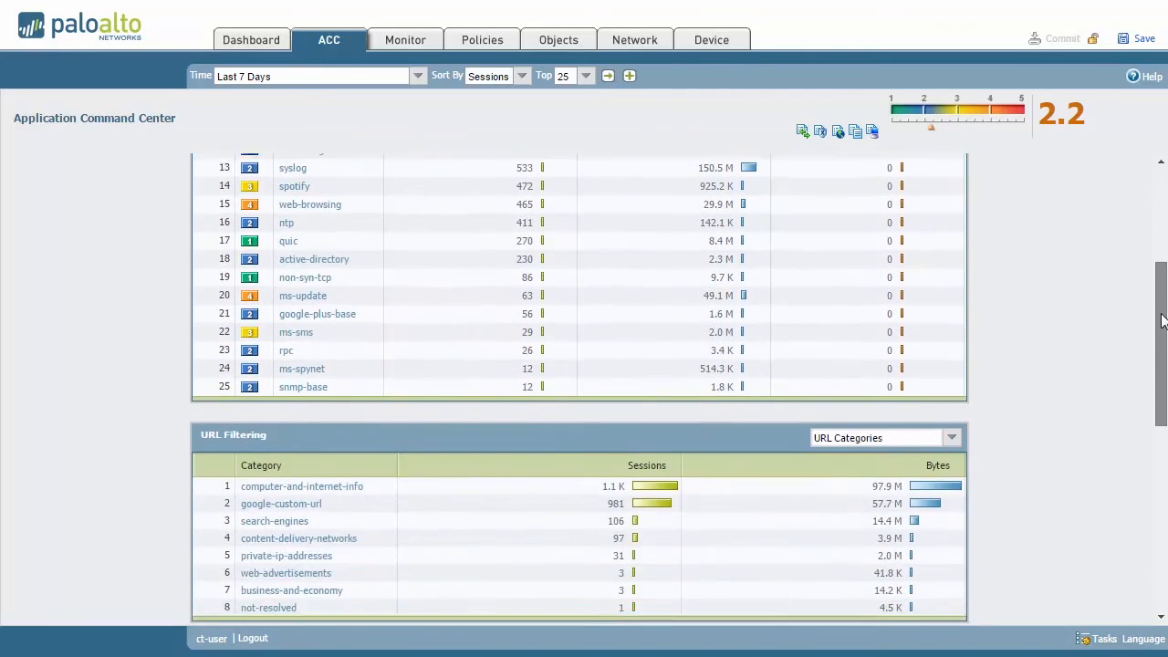
{"action": "scroll", "scroll_direction": "down", "scroll_amount": 3}
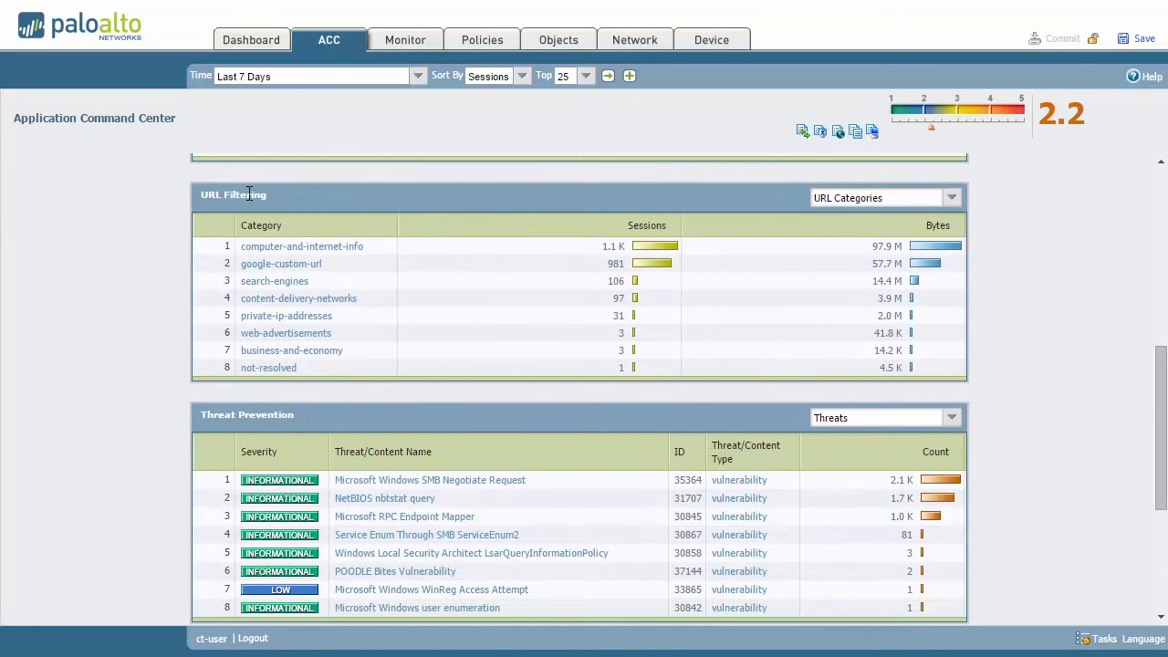
{"action": "mouse_move", "coordinate": [814, 296]}
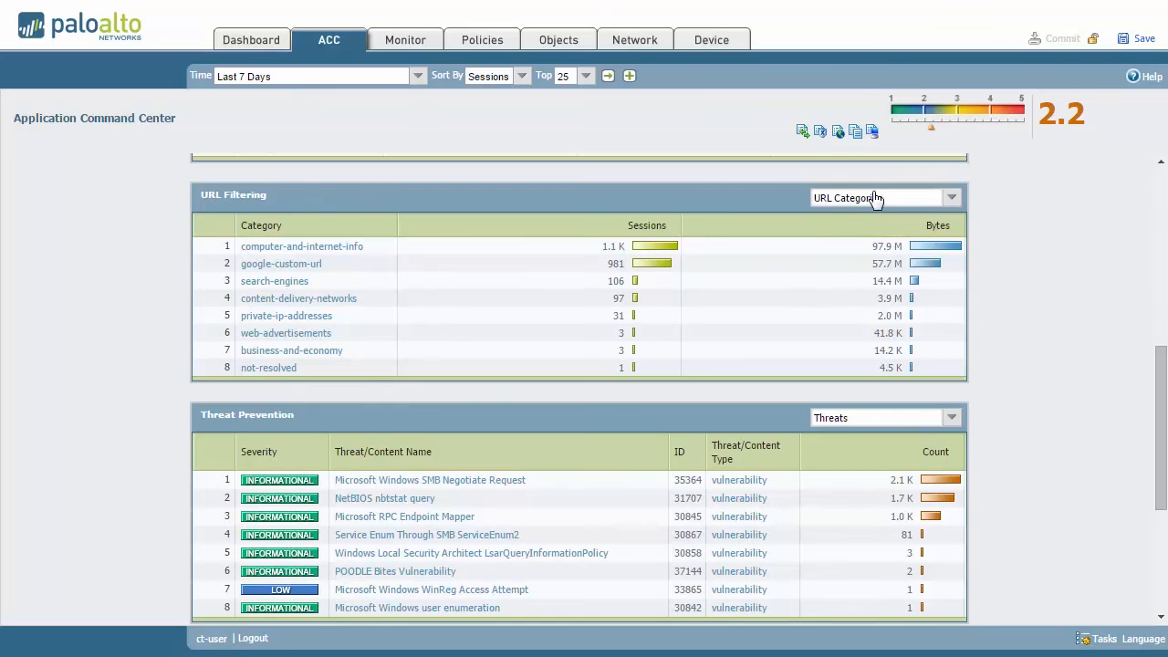
{"action": "left_click", "coordinate": [951, 197]}
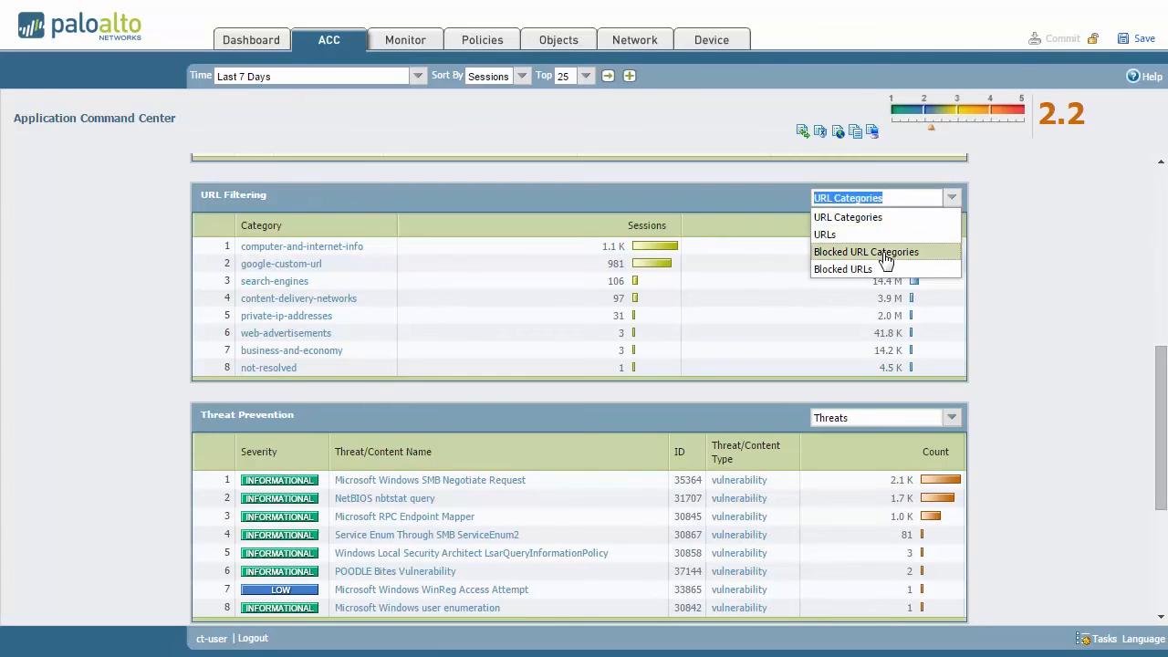
{"action": "mouse_move", "coordinate": [843, 268]}
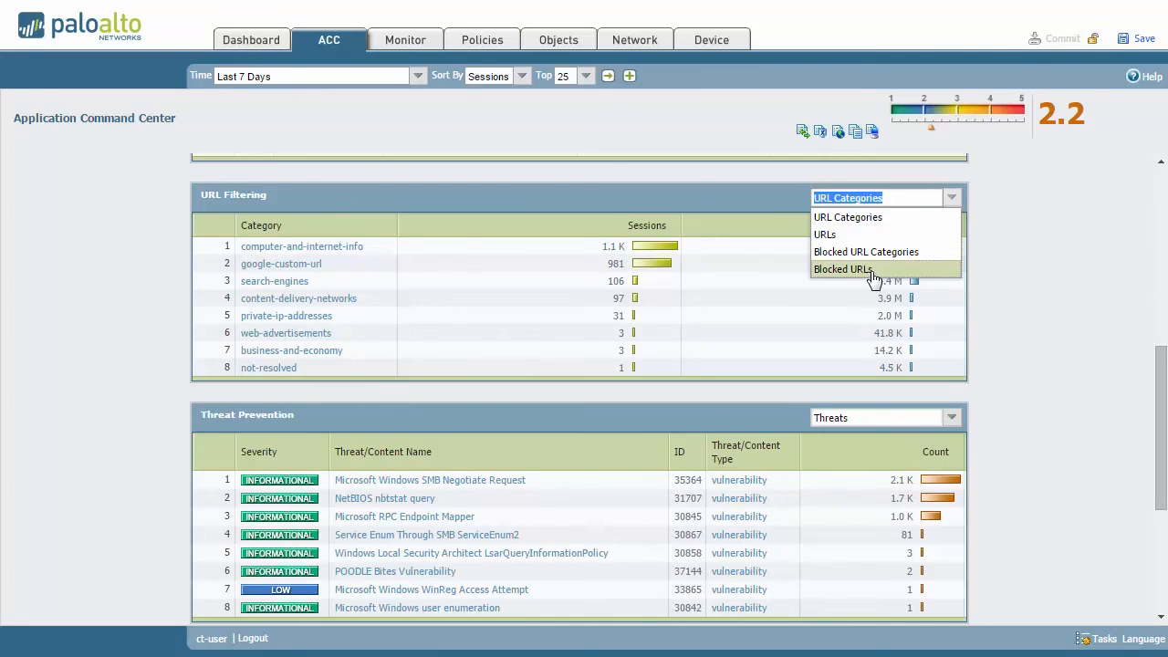
{"action": "left_click", "coordinate": [847, 217]}
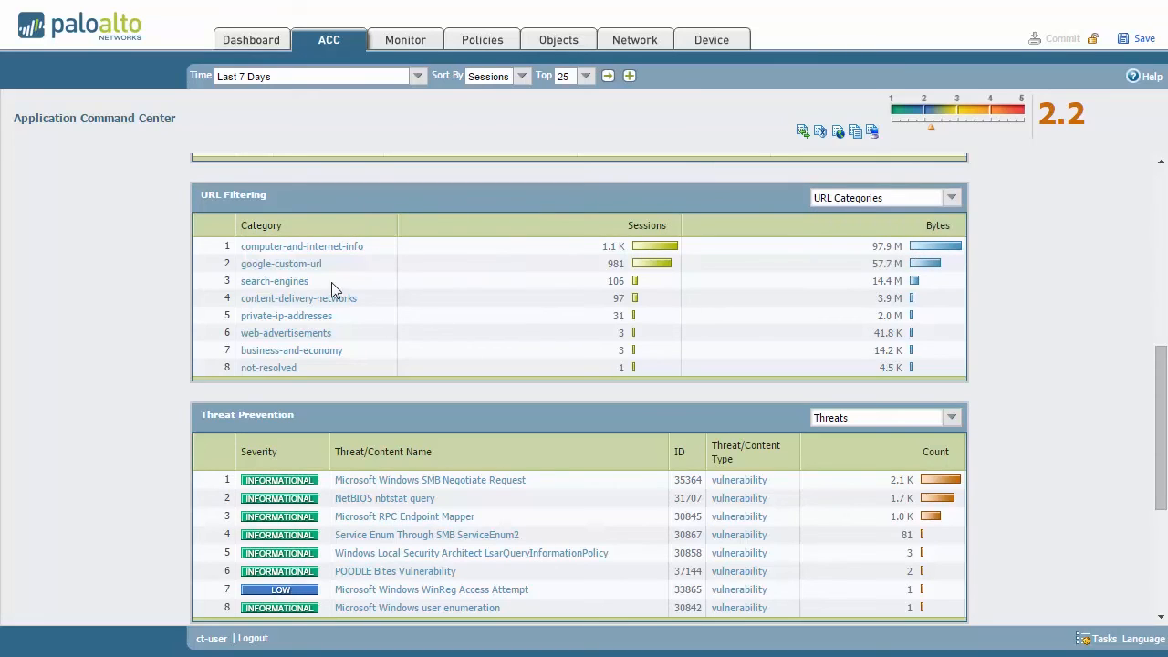
{"action": "mouse_move", "coordinate": [646, 233]}
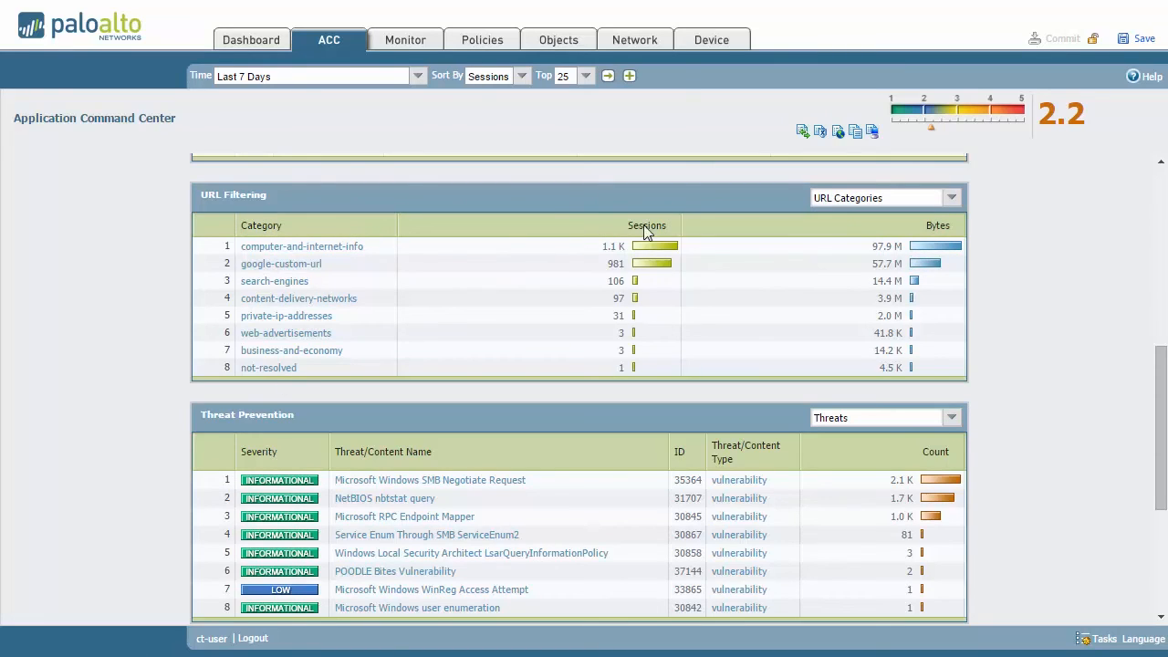
{"action": "mouse_move", "coordinate": [945, 284]}
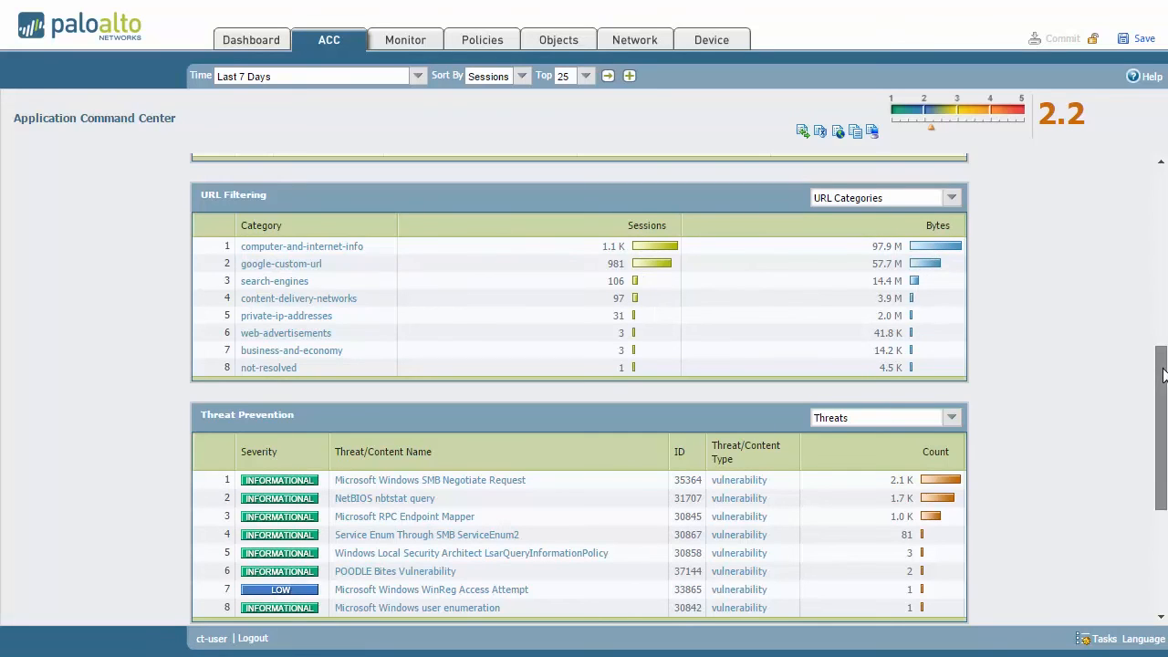
{"action": "scroll", "scroll_direction": "down", "scroll_amount": 3}
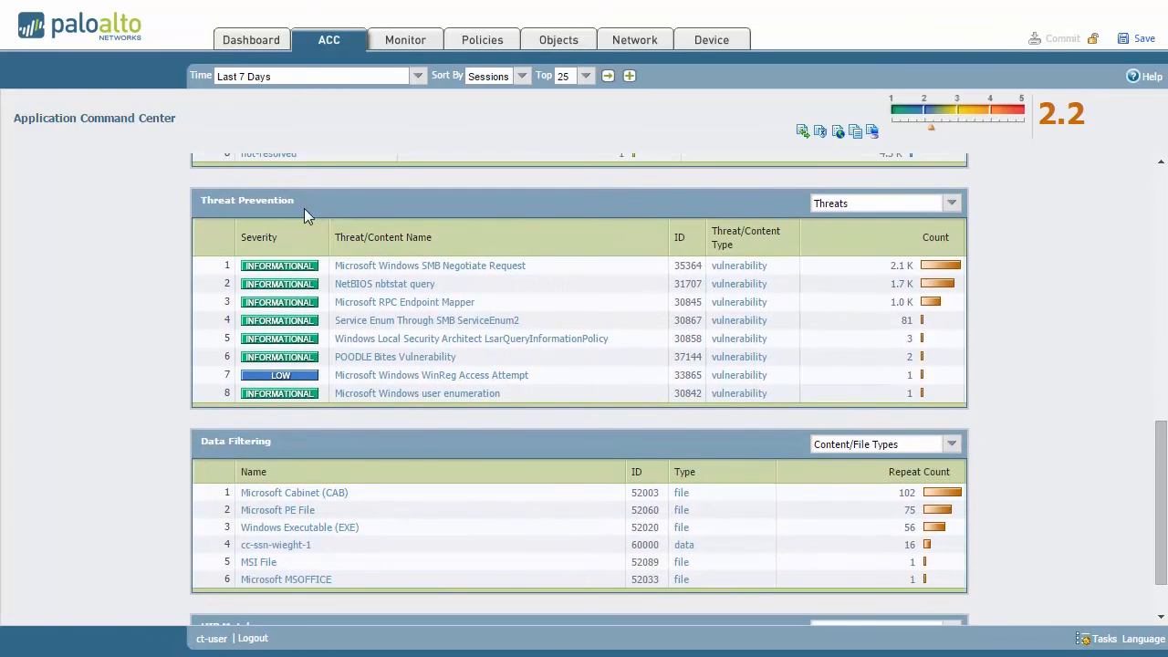
{"action": "mouse_move", "coordinate": [806, 289]}
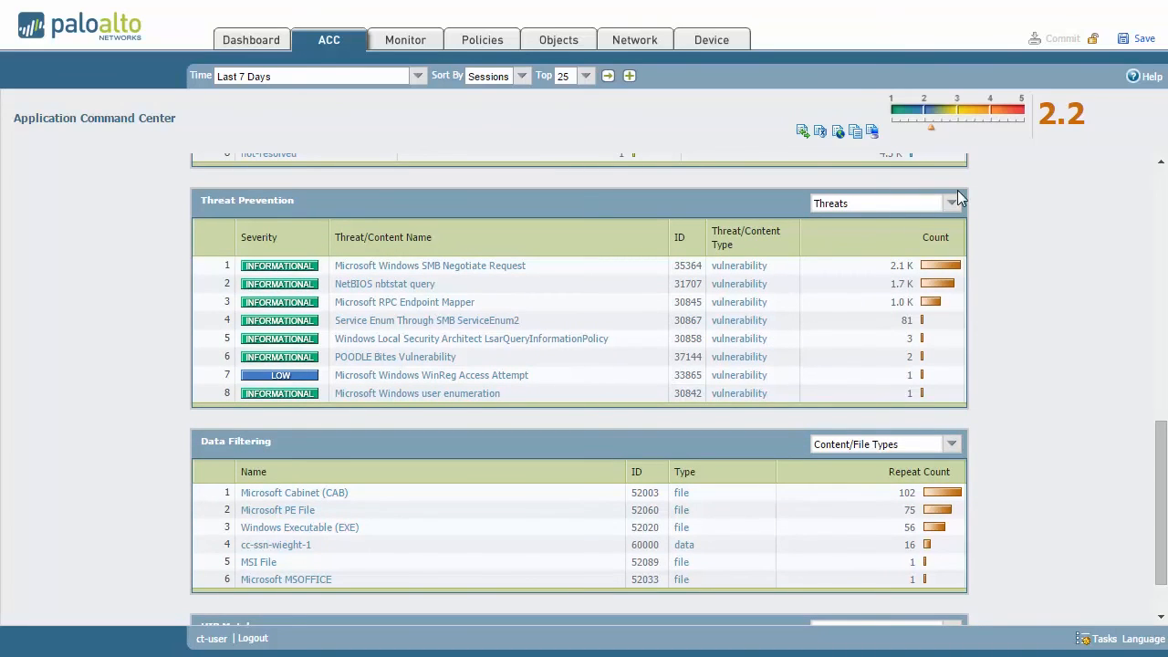
{"action": "left_click", "coordinate": [953, 202]}
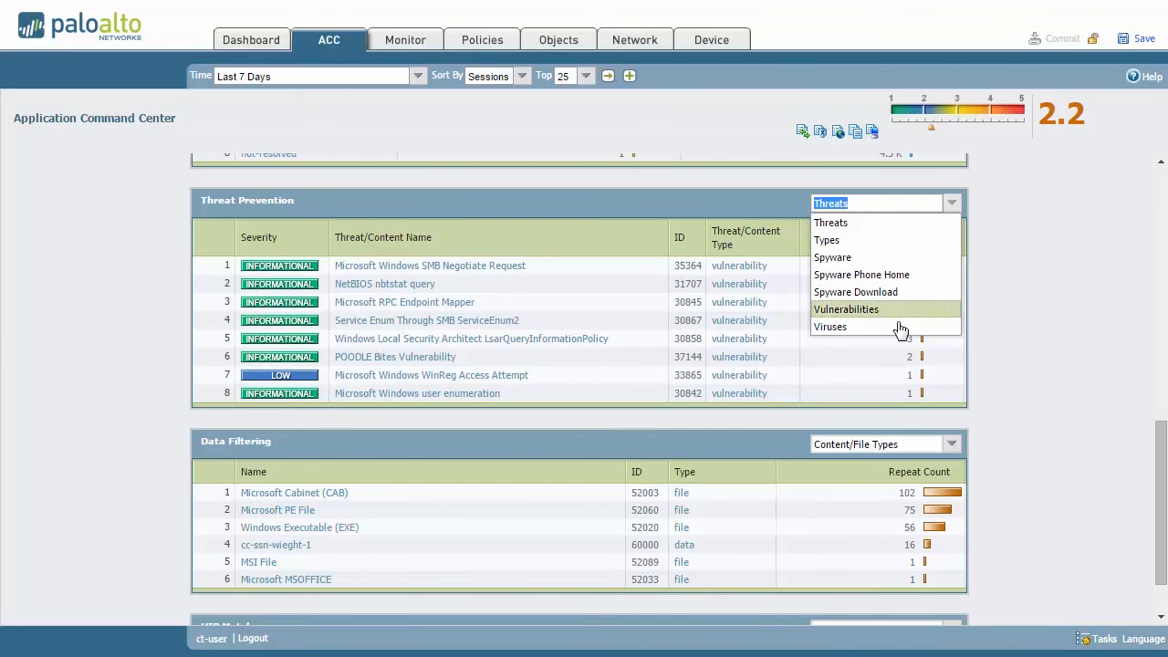
{"action": "left_click", "coordinate": [831, 222]}
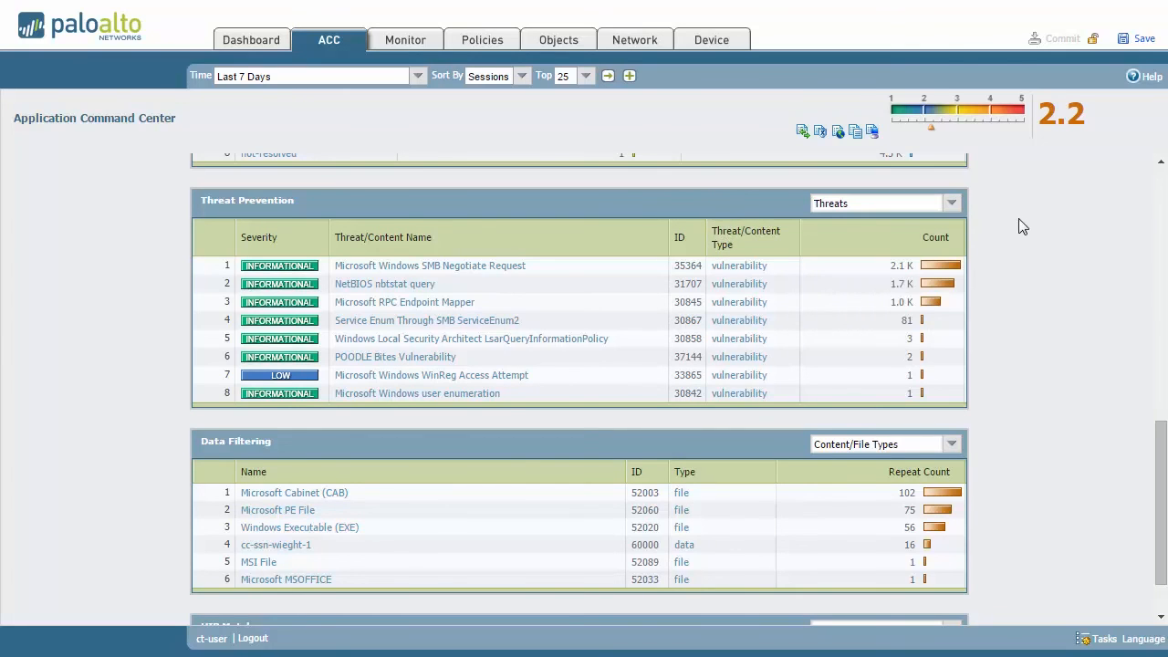
{"action": "scroll", "scroll_direction": "down", "scroll_amount": 3}
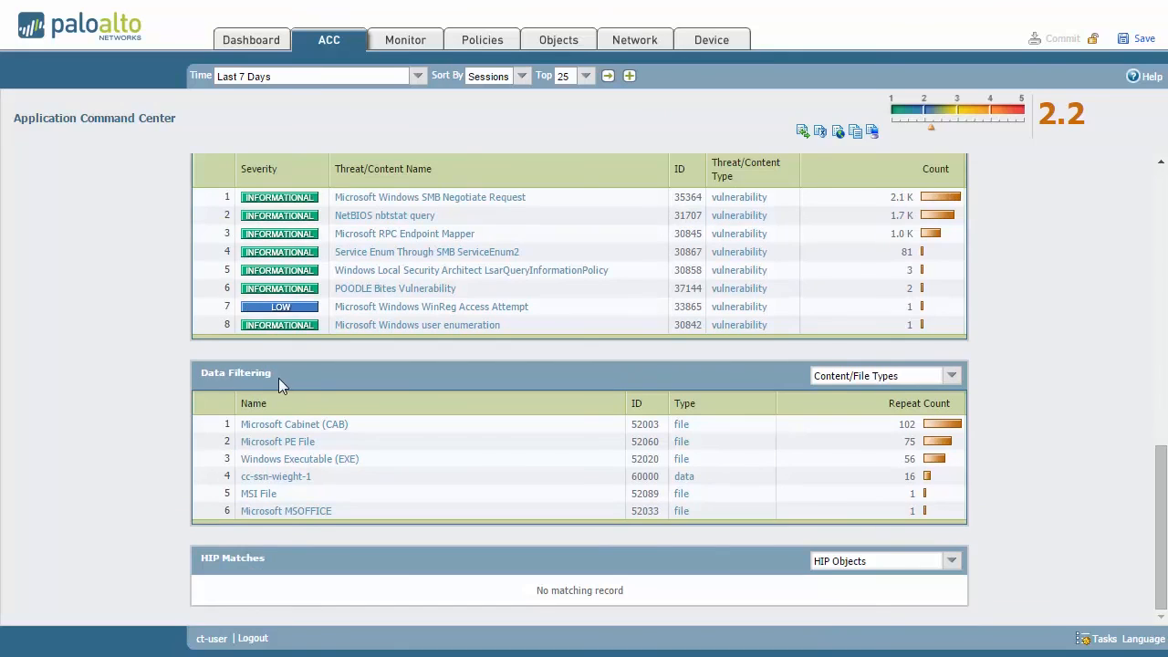
{"action": "mouse_move", "coordinate": [833, 361]}
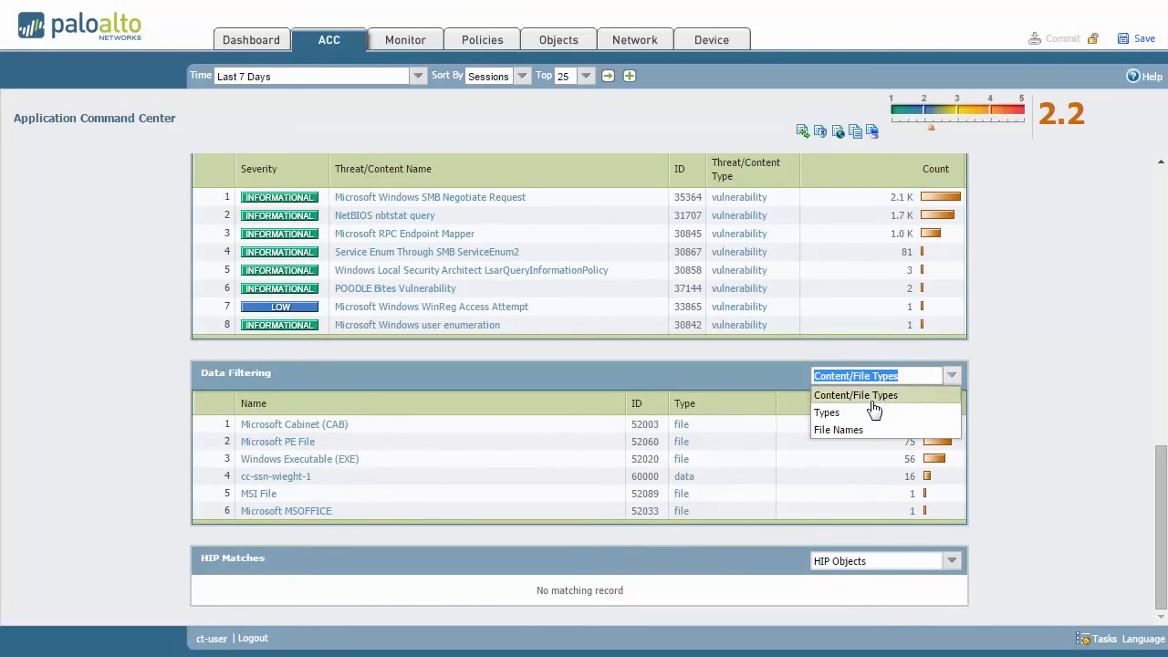
{"action": "mouse_move", "coordinate": [865, 418]}
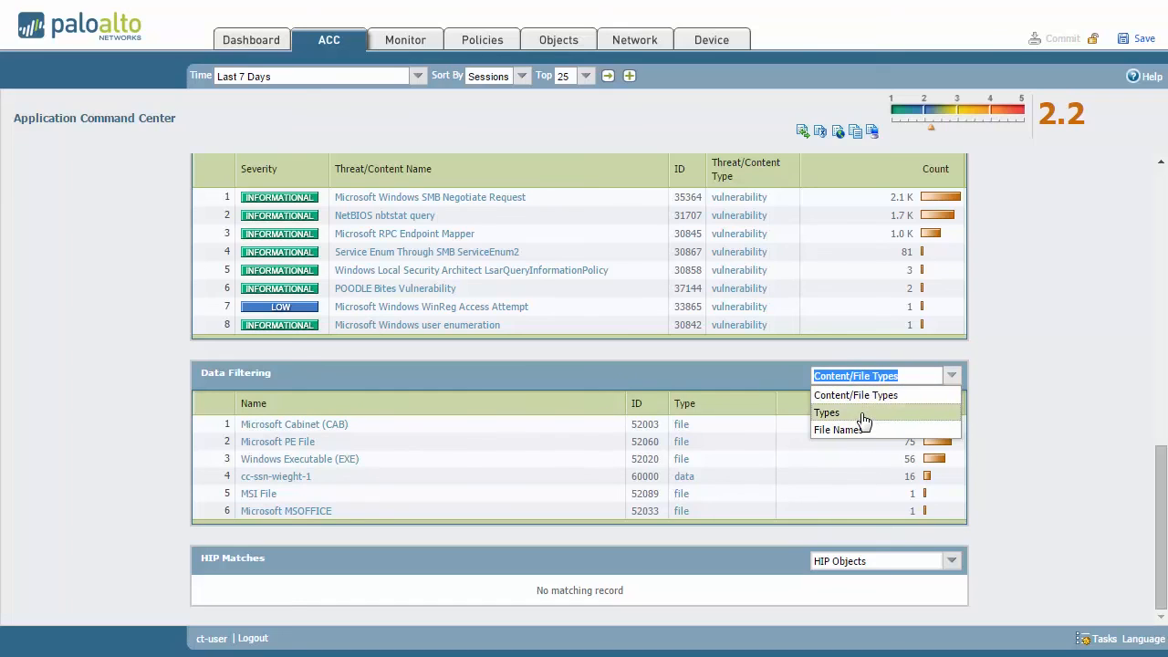
{"action": "mouse_move", "coordinate": [837, 431]}
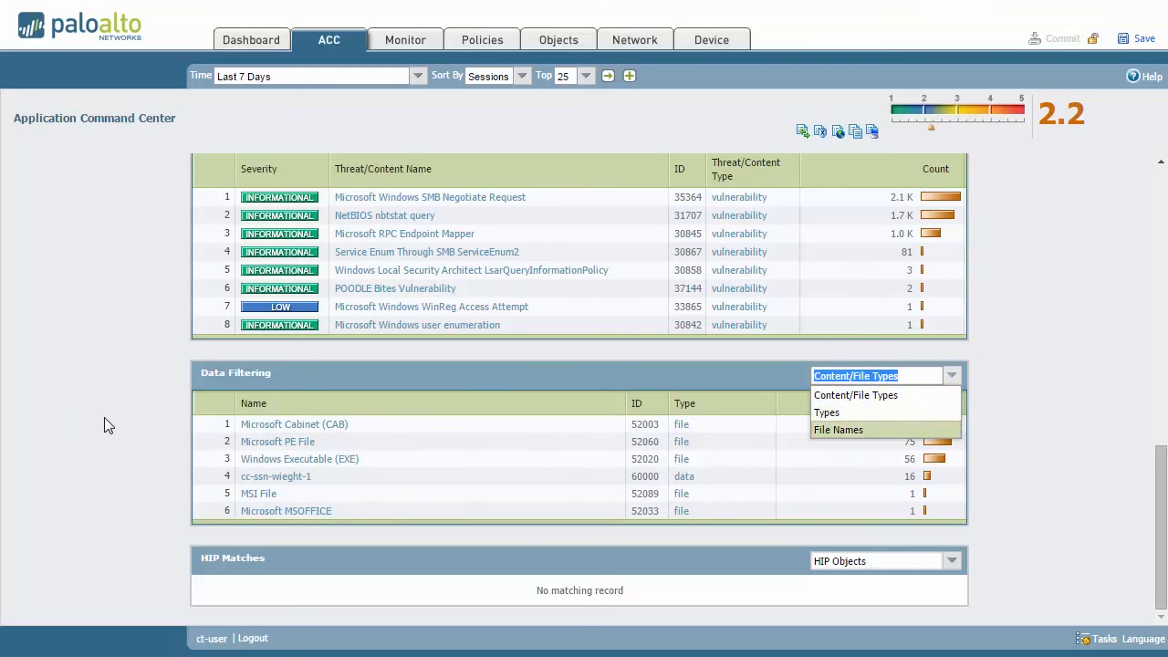
{"action": "left_click", "coordinate": [854, 394]}
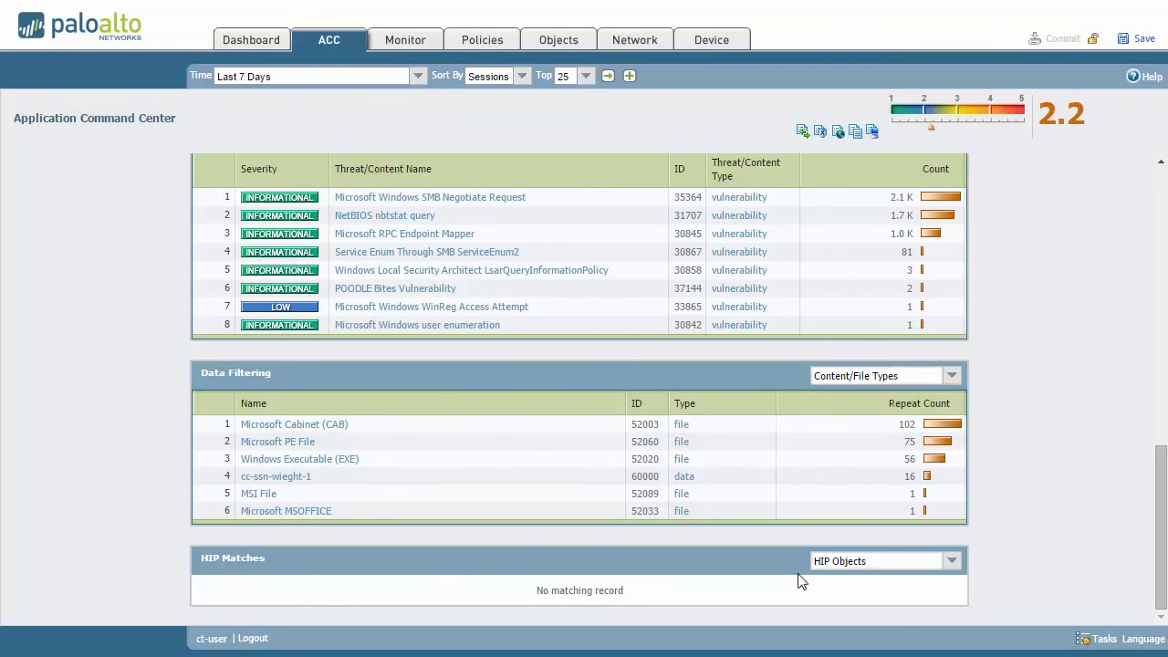
{"action": "mouse_move", "coordinate": [419, 610]}
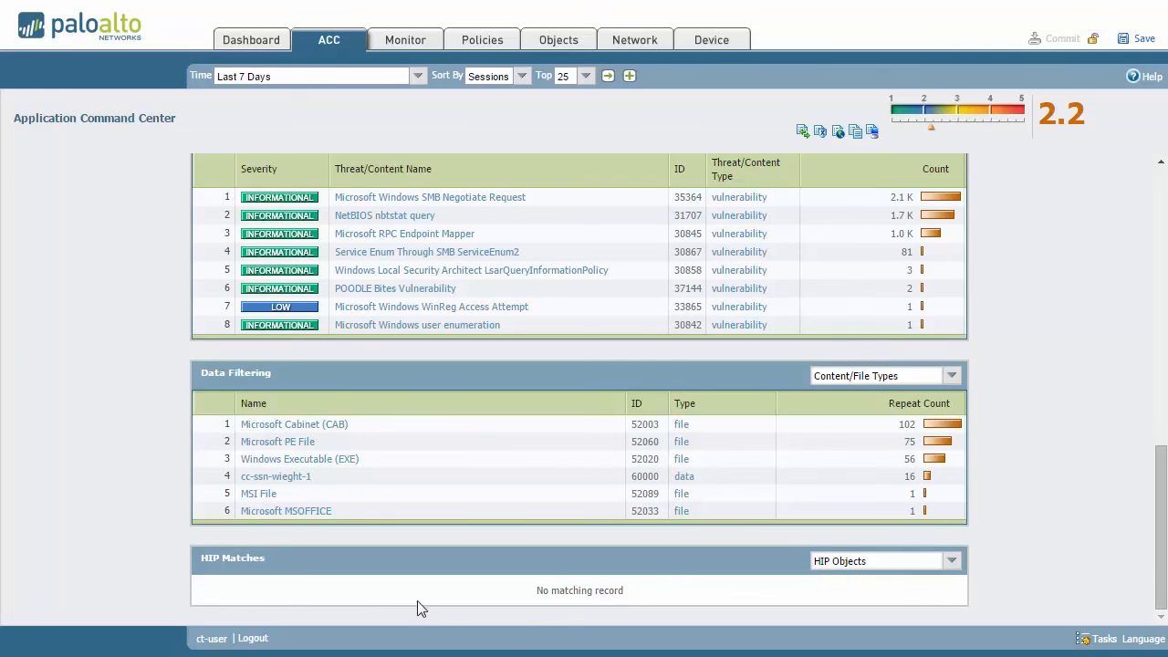
{"action": "left_click", "coordinate": [953, 560]}
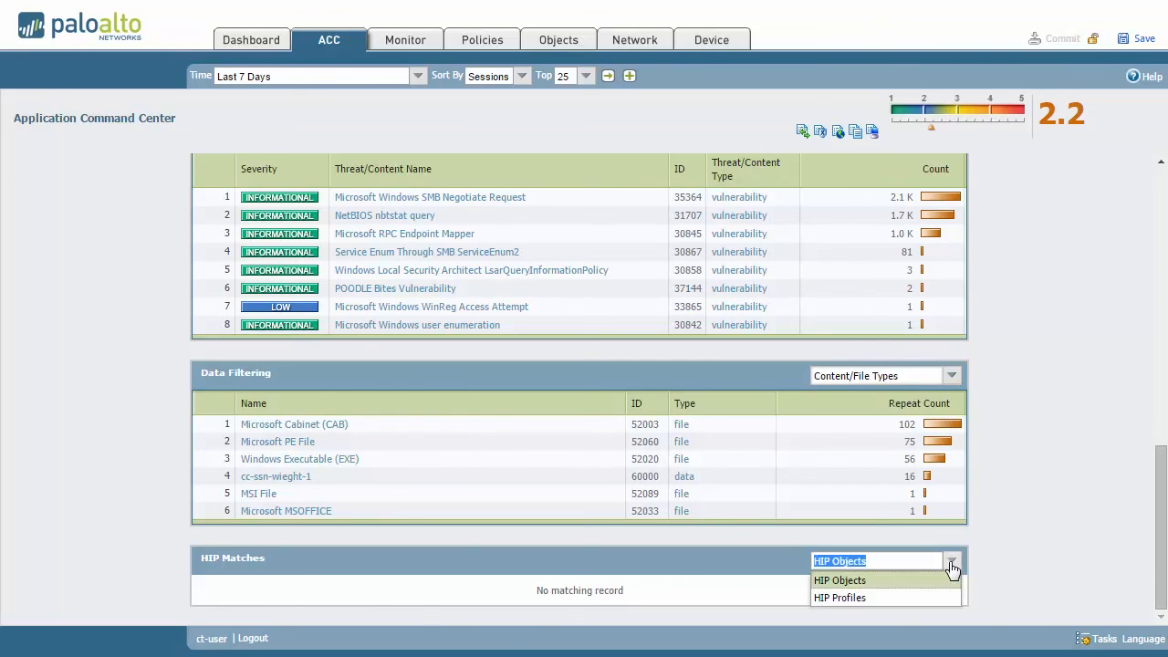
{"action": "mouse_move", "coordinate": [865, 599]}
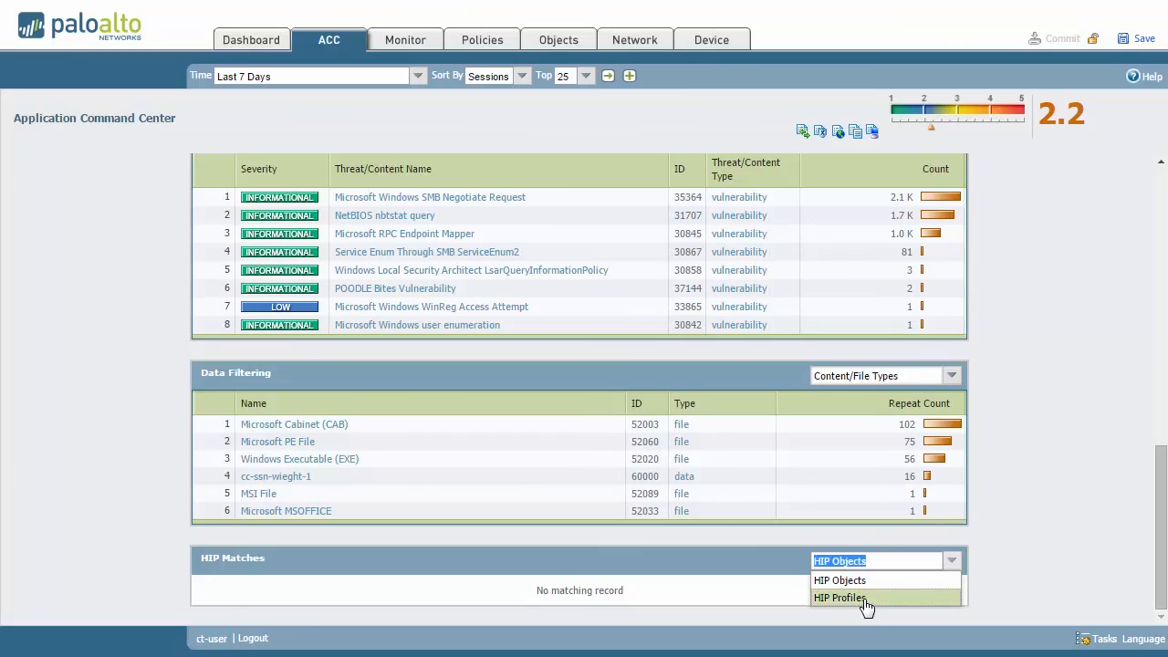
{"action": "left_click", "coordinate": [839, 580]}
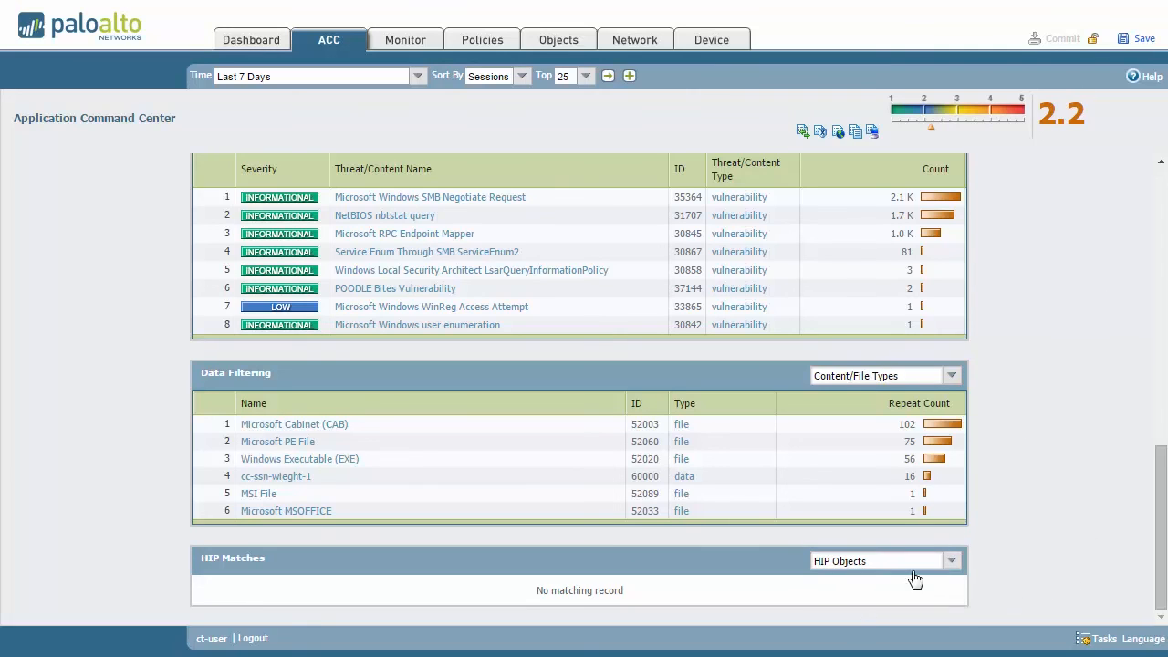
{"action": "mouse_move", "coordinate": [182, 565]}
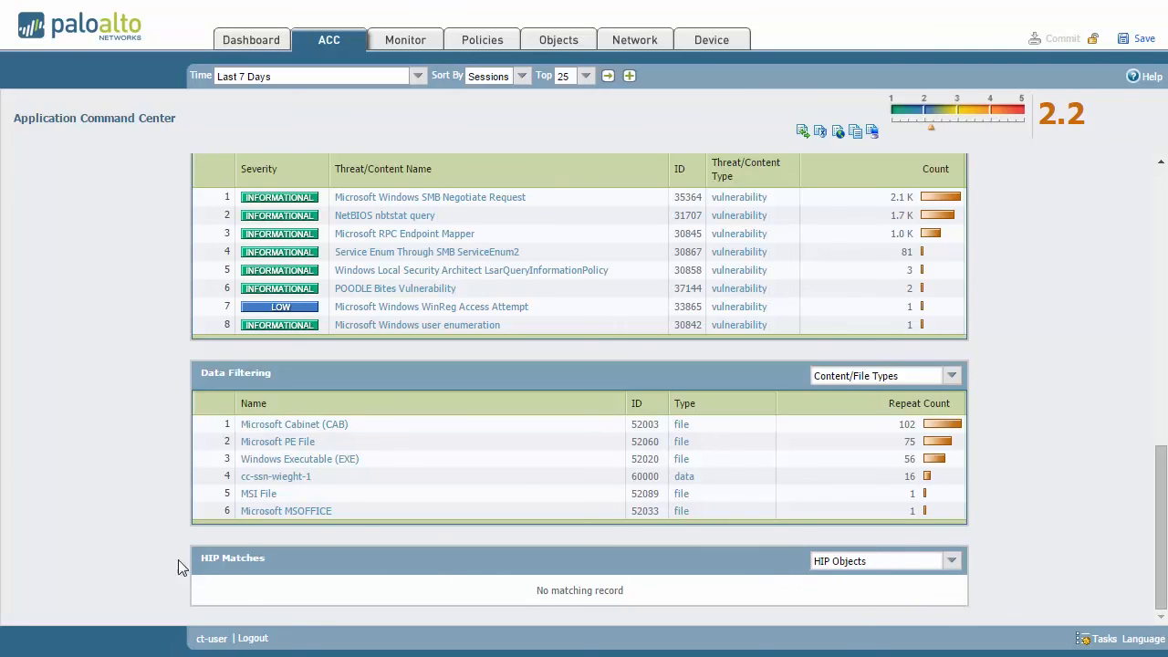